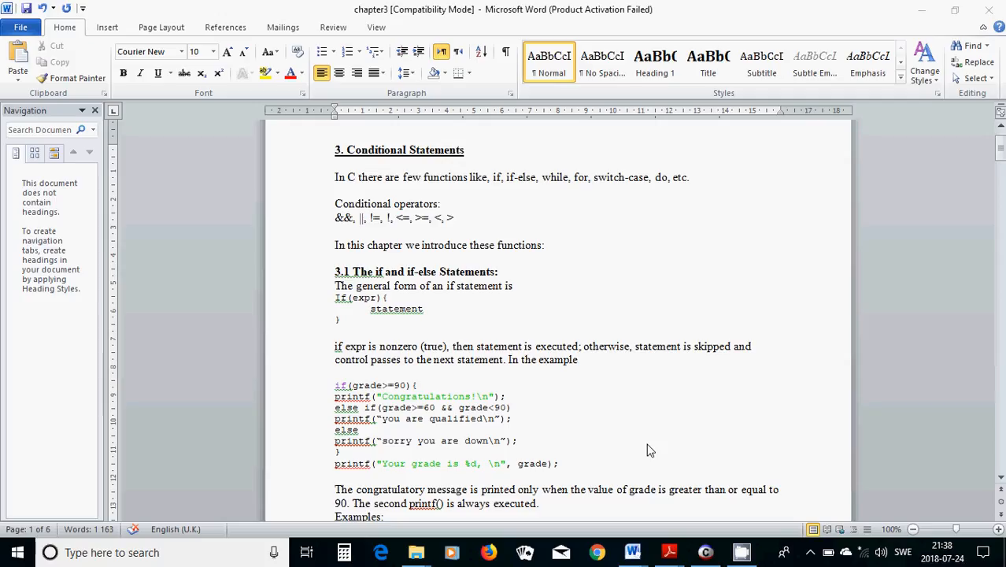
pyautogui.moveTo(479, 290)
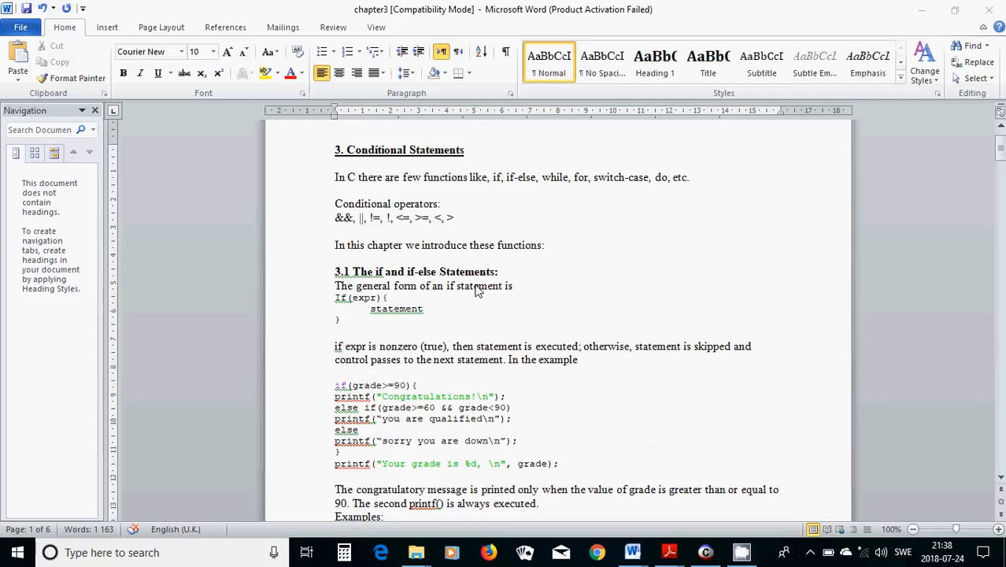
pyautogui.moveTo(528, 186)
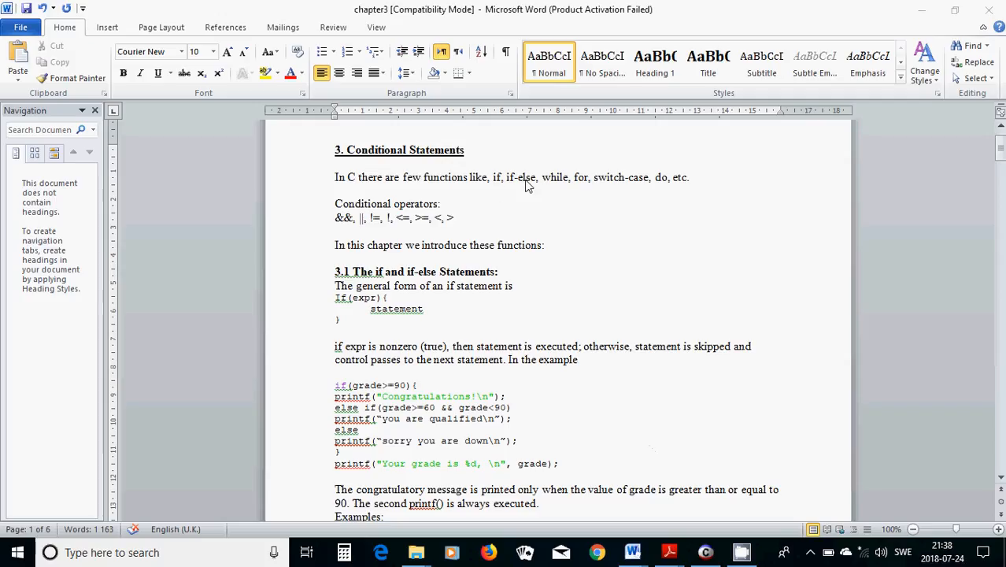
pyautogui.moveTo(654, 196)
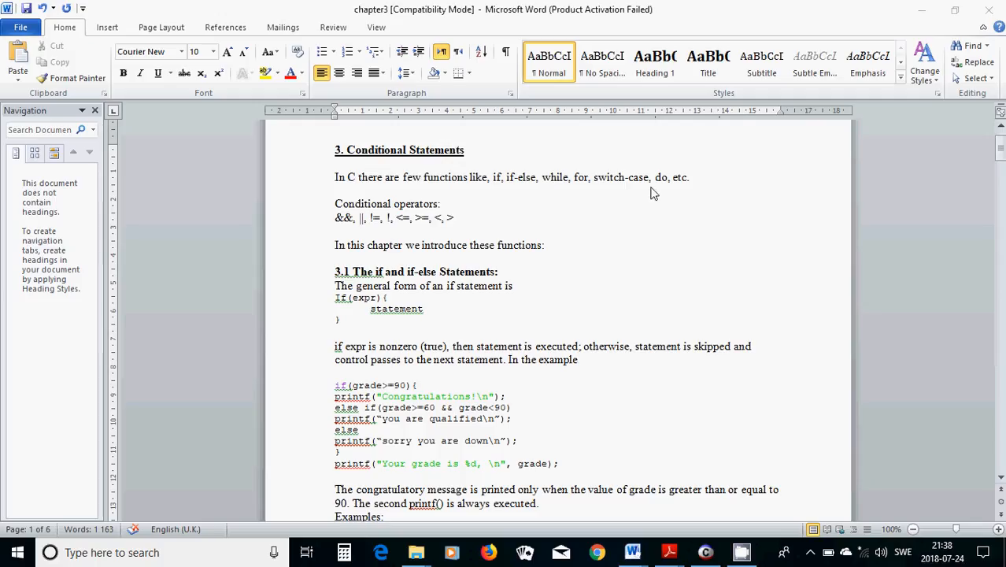
pyautogui.moveTo(622, 249)
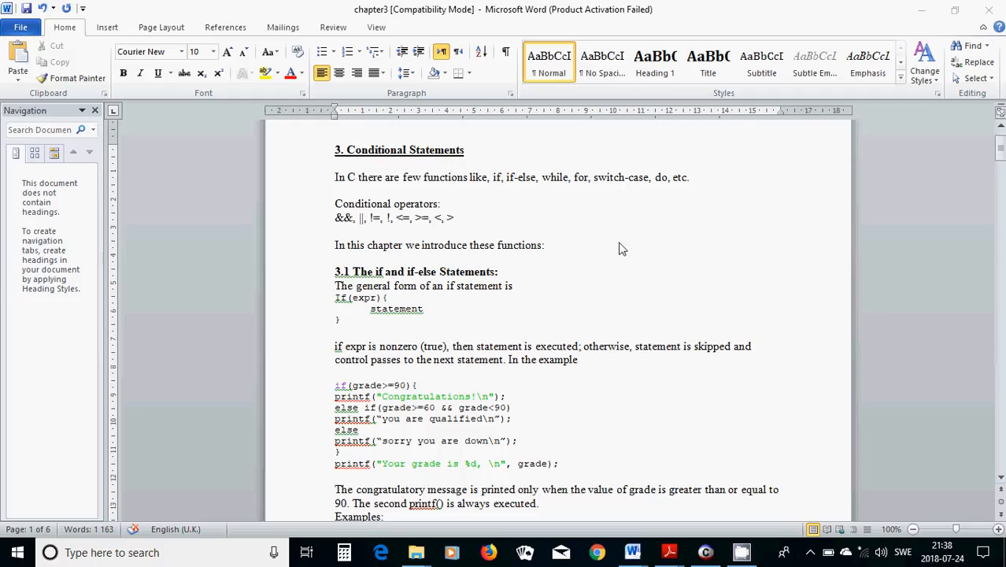
pyautogui.moveTo(626, 239)
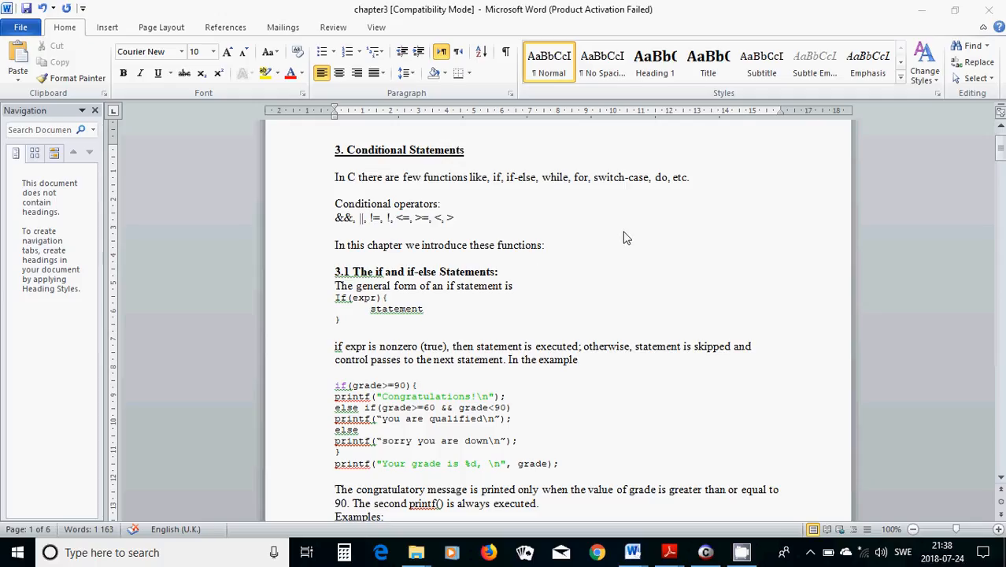
pyautogui.moveTo(570, 283)
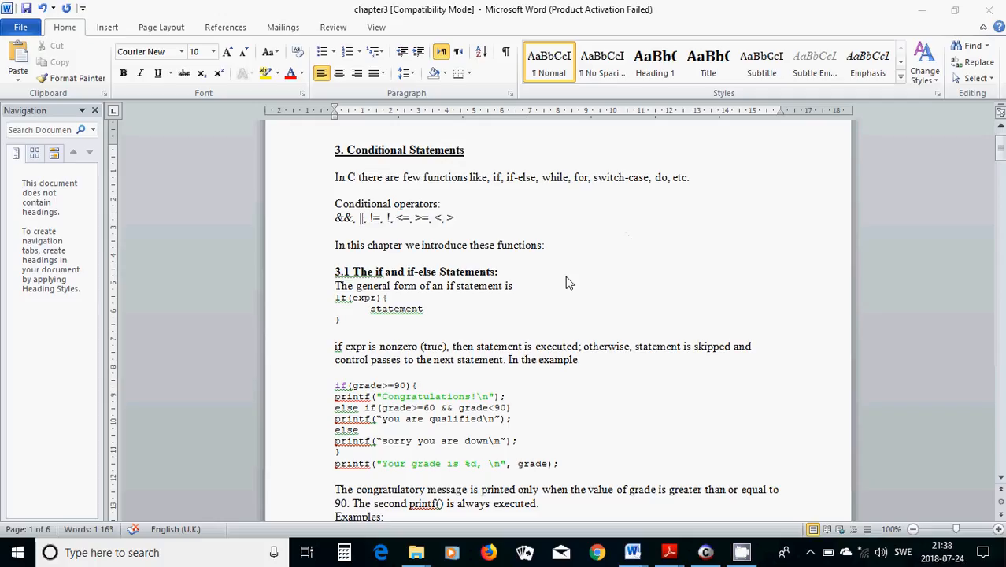
pyautogui.moveTo(331, 220)
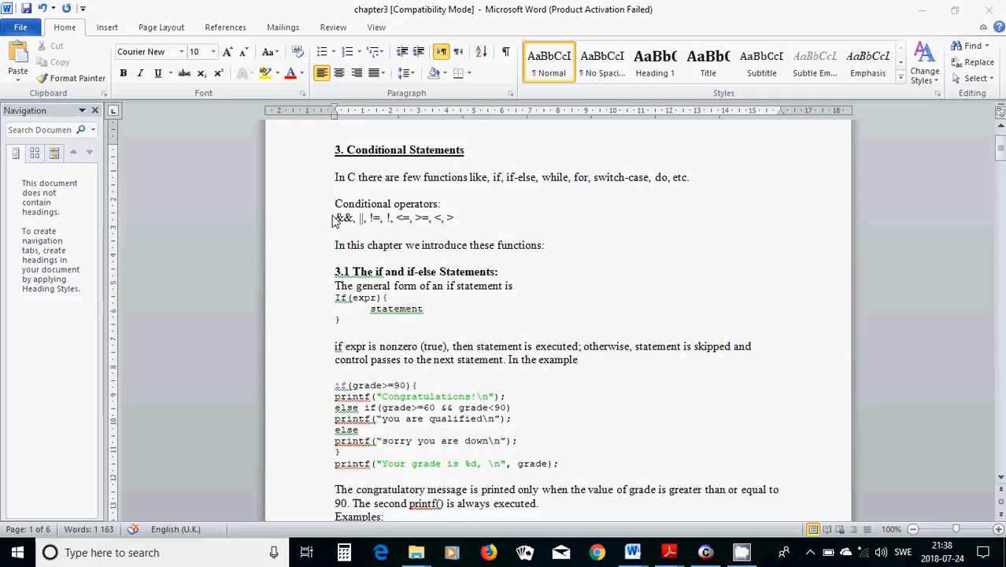
pyautogui.moveTo(377, 214)
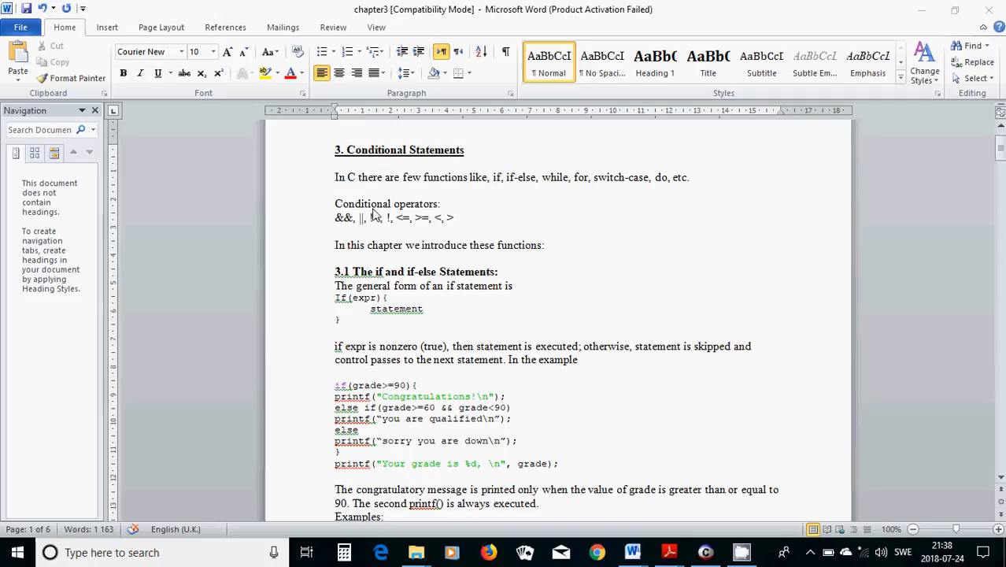
pyautogui.moveTo(352, 236)
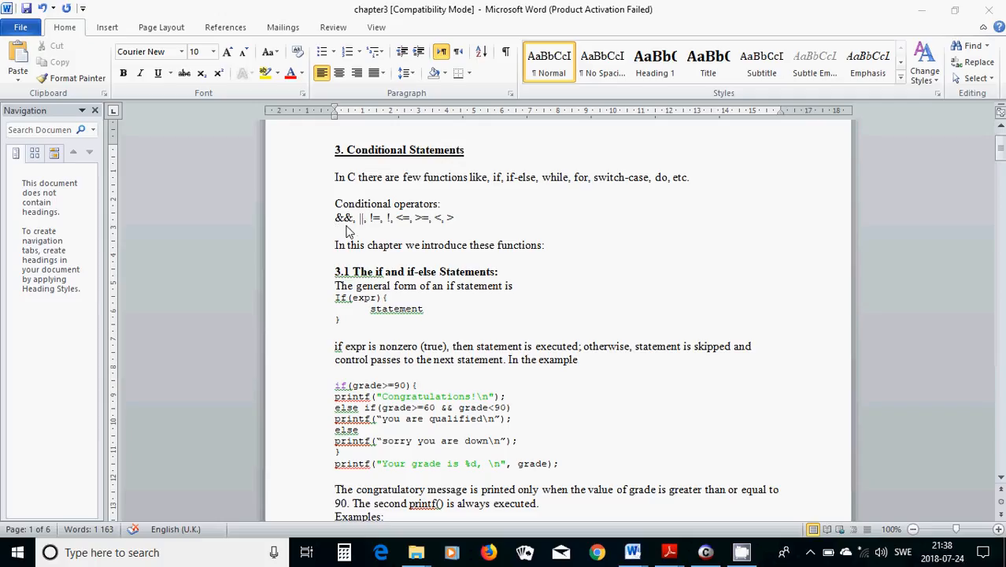
pyautogui.moveTo(366, 233)
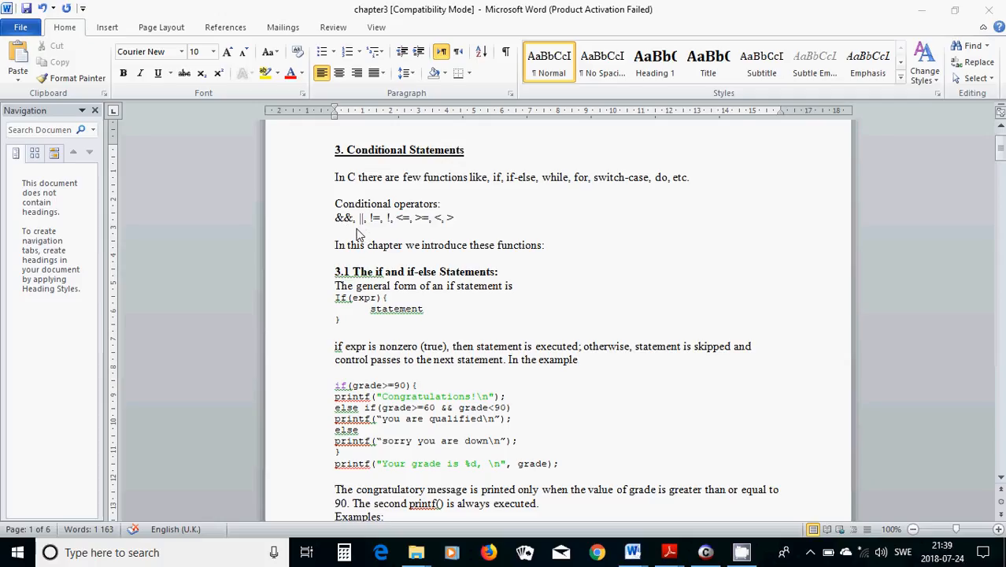
pyautogui.moveTo(380, 228)
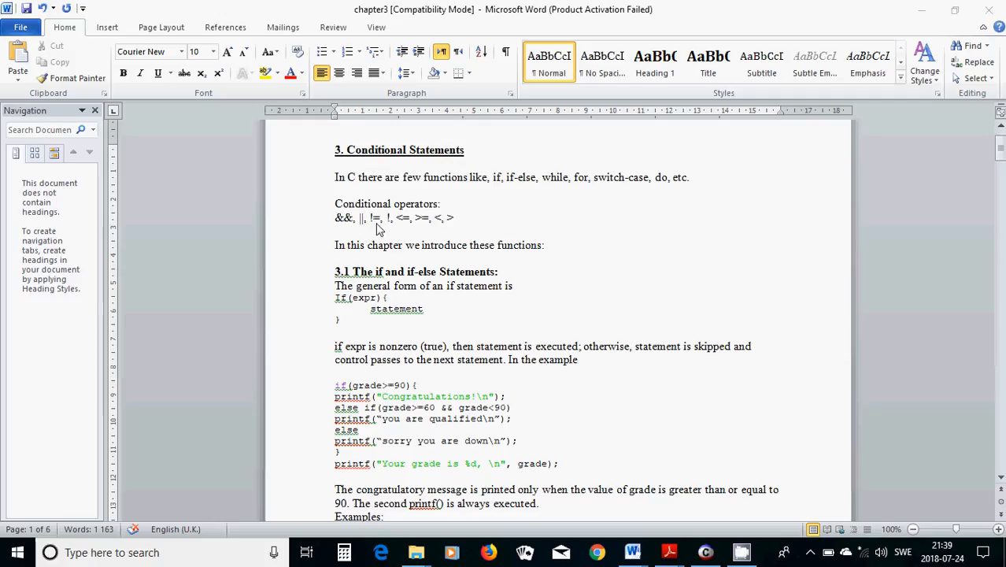
pyautogui.moveTo(378, 230)
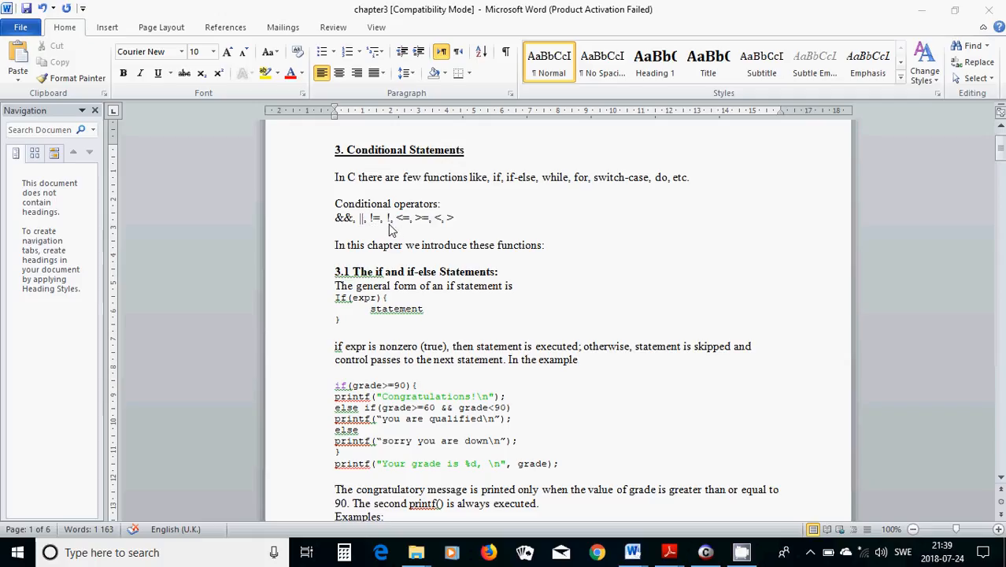
pyautogui.moveTo(403, 229)
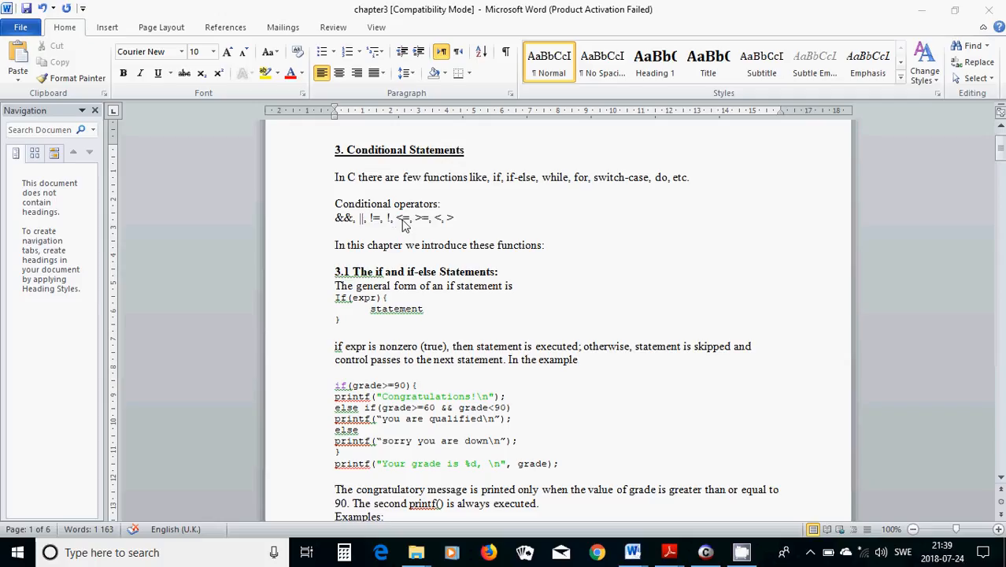
pyautogui.moveTo(407, 227)
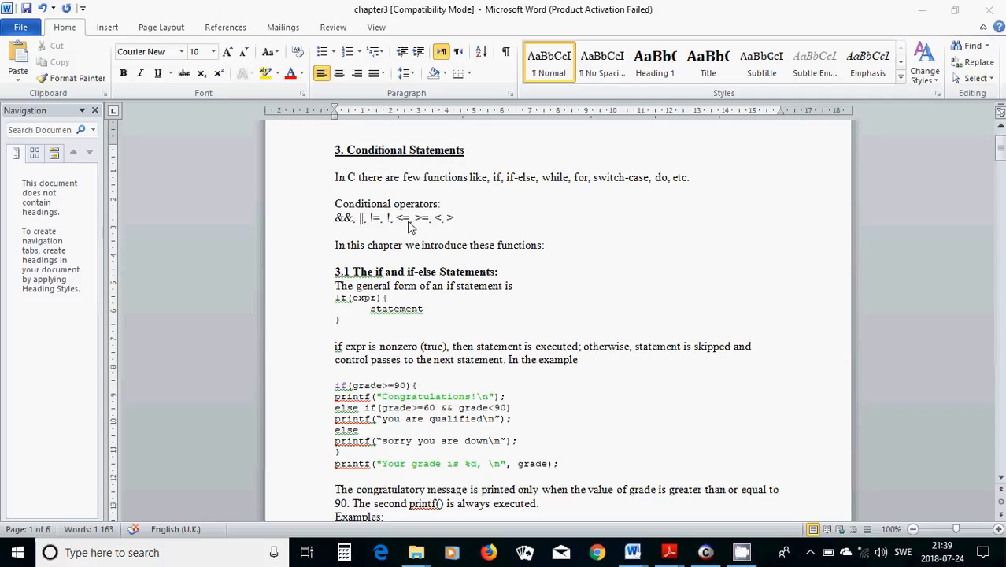
pyautogui.moveTo(428, 230)
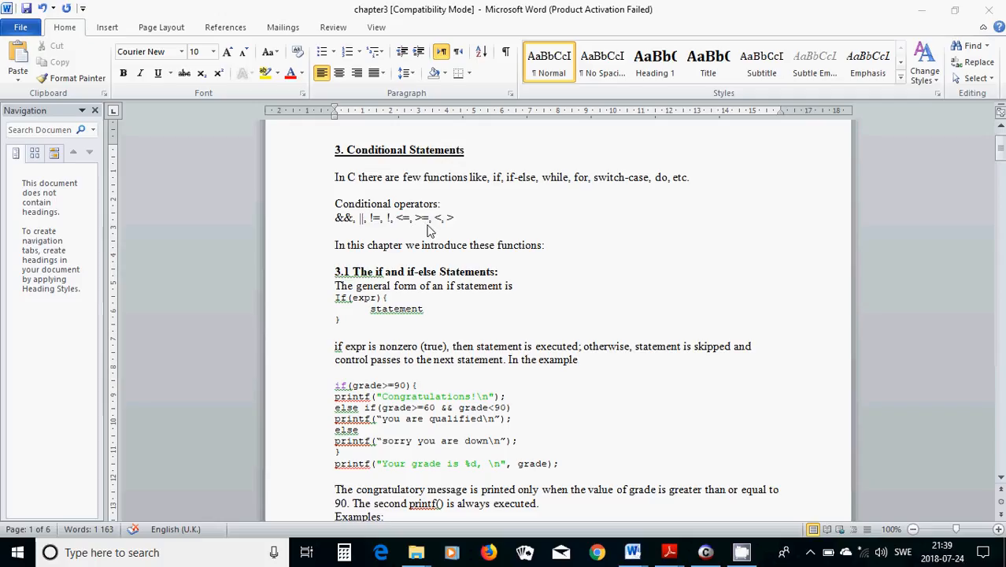
pyautogui.moveTo(453, 229)
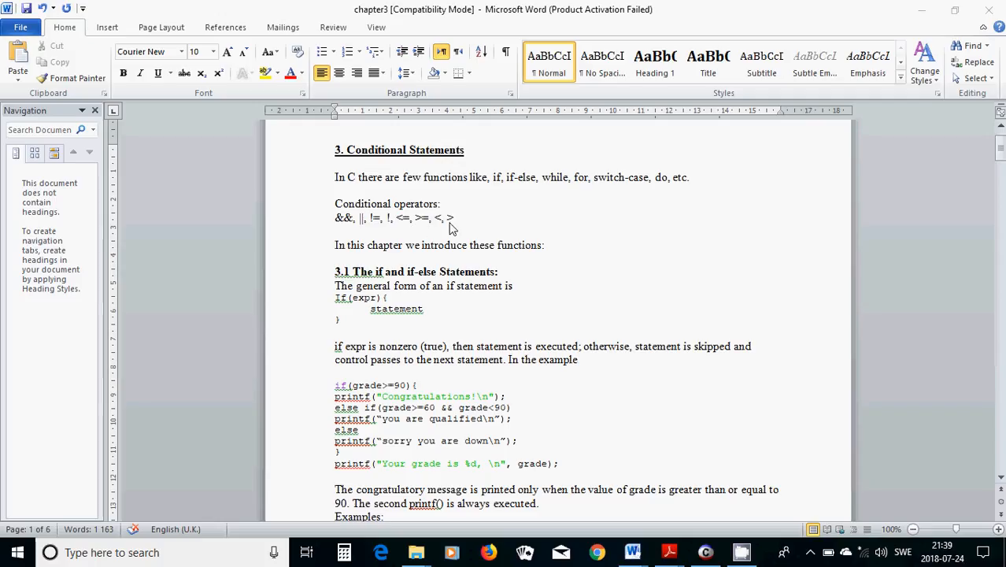
pyautogui.moveTo(385, 246)
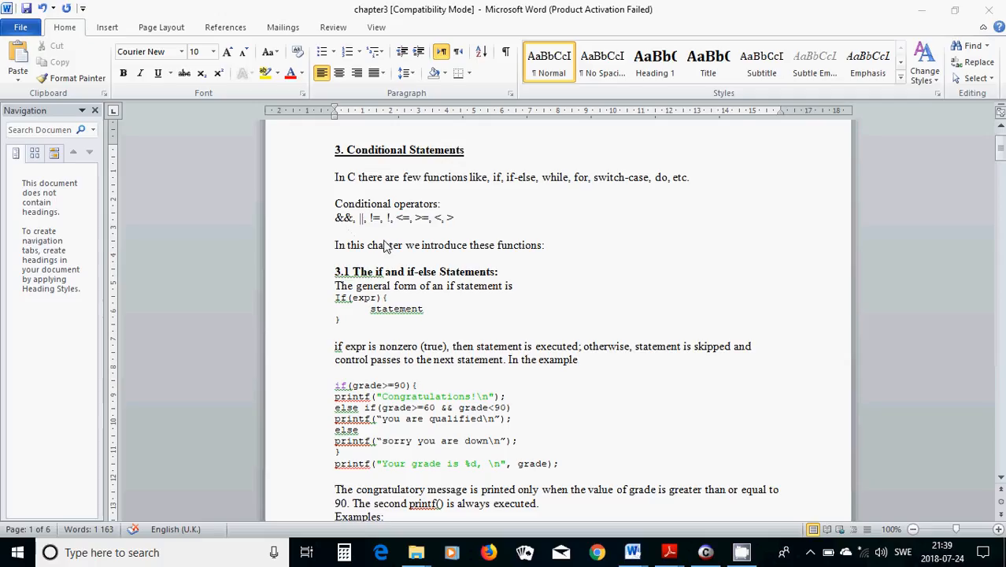
pyautogui.moveTo(501, 223)
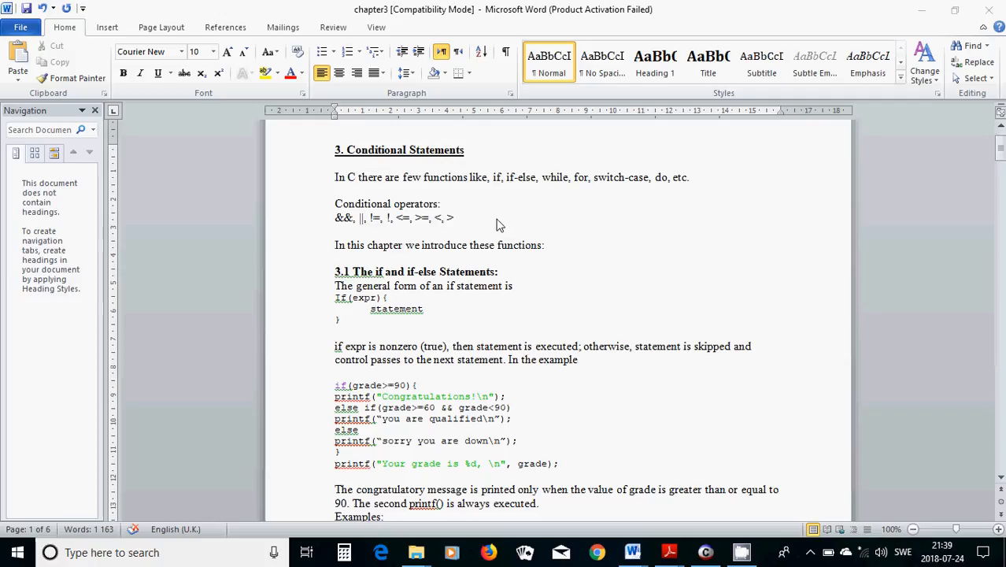
pyautogui.moveTo(504, 224)
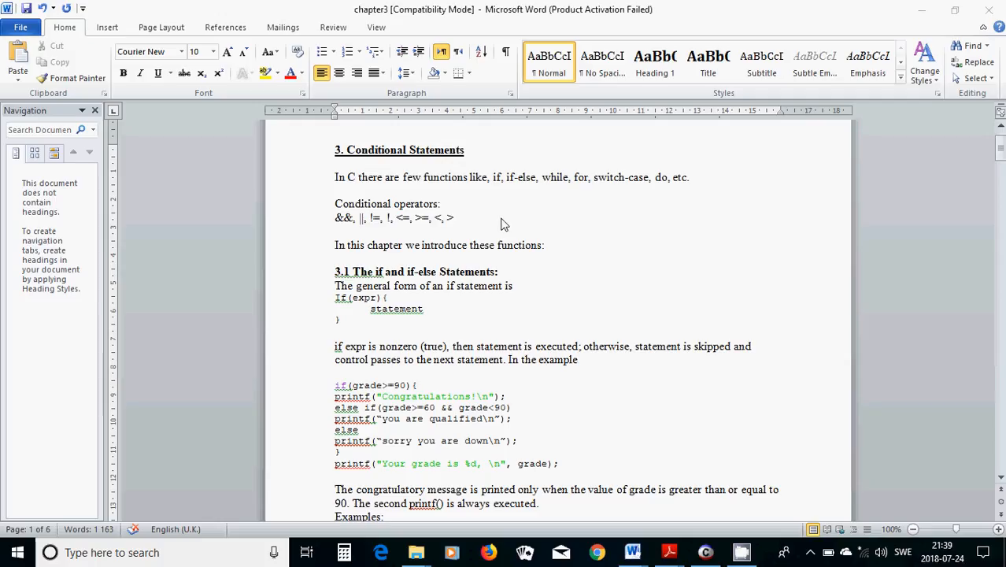
# - Prefix the ternary example with min= so it reads min=x<y ? x : y
pyautogui.scroll(-3)
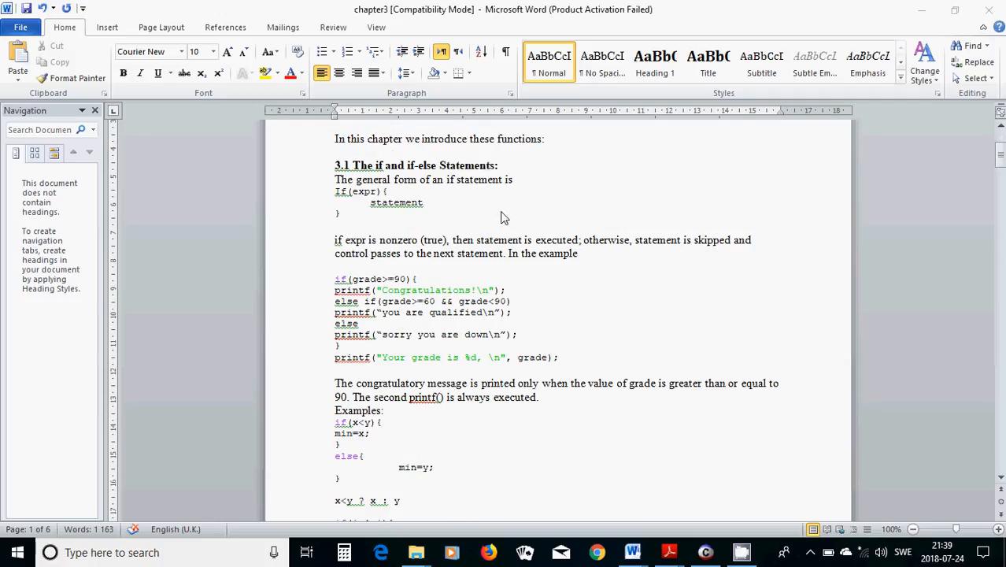
pyautogui.moveTo(333, 211)
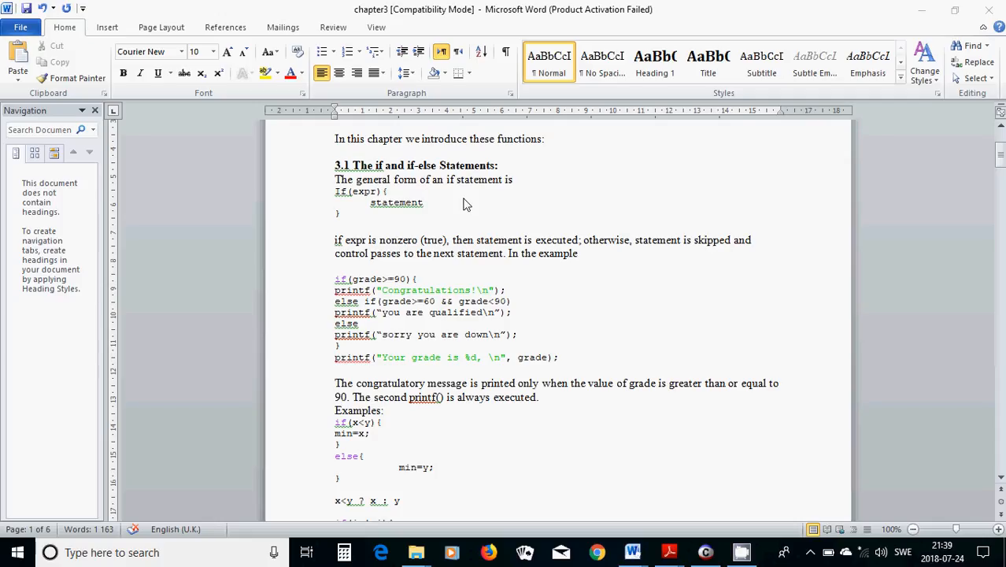
pyautogui.moveTo(530, 194)
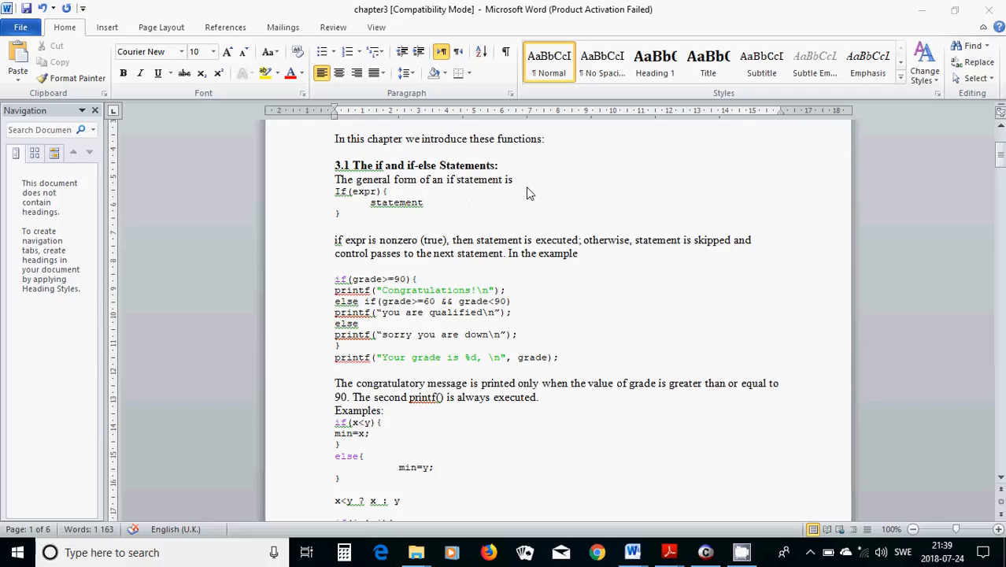
pyautogui.moveTo(318, 223)
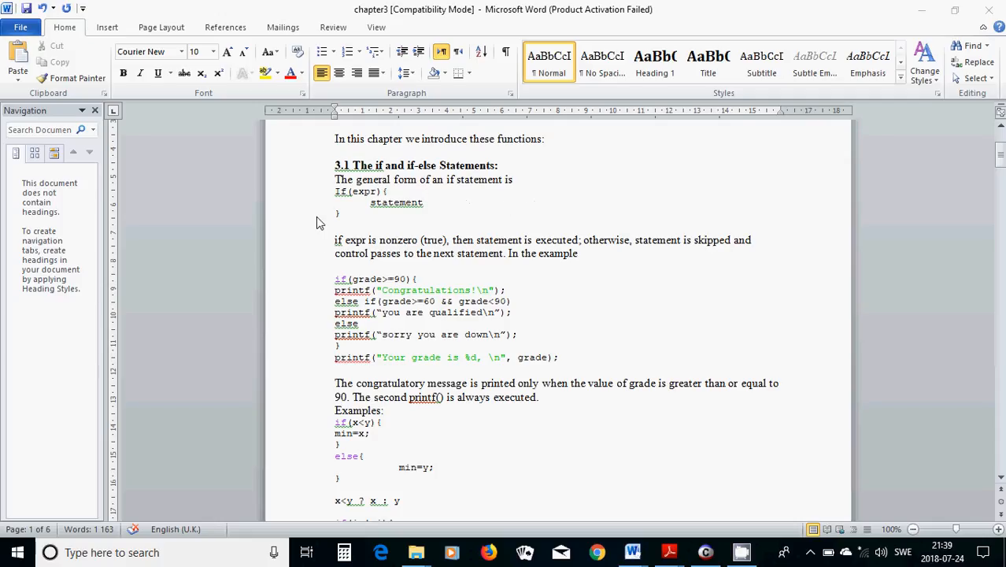
pyautogui.moveTo(338, 205)
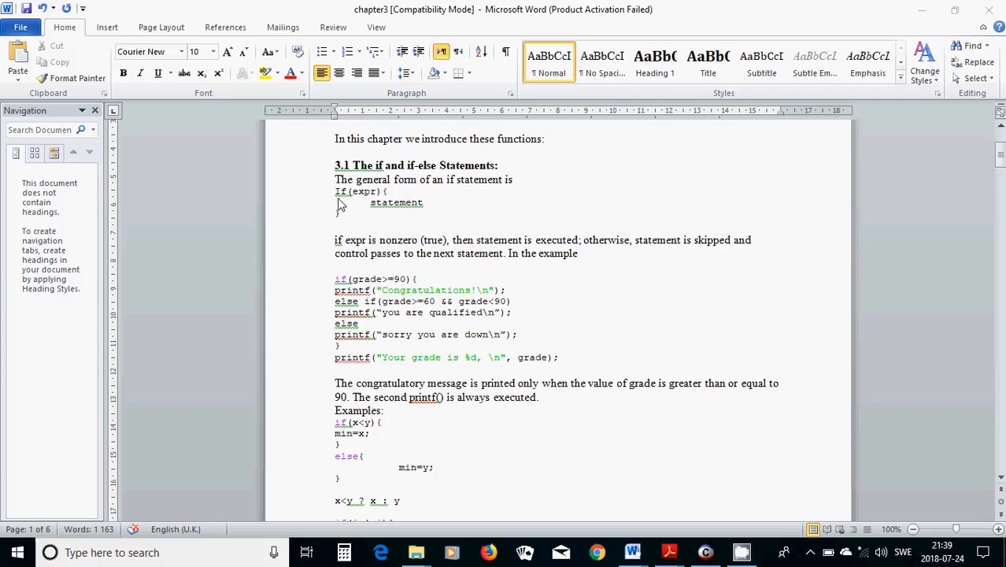
pyautogui.moveTo(381, 204)
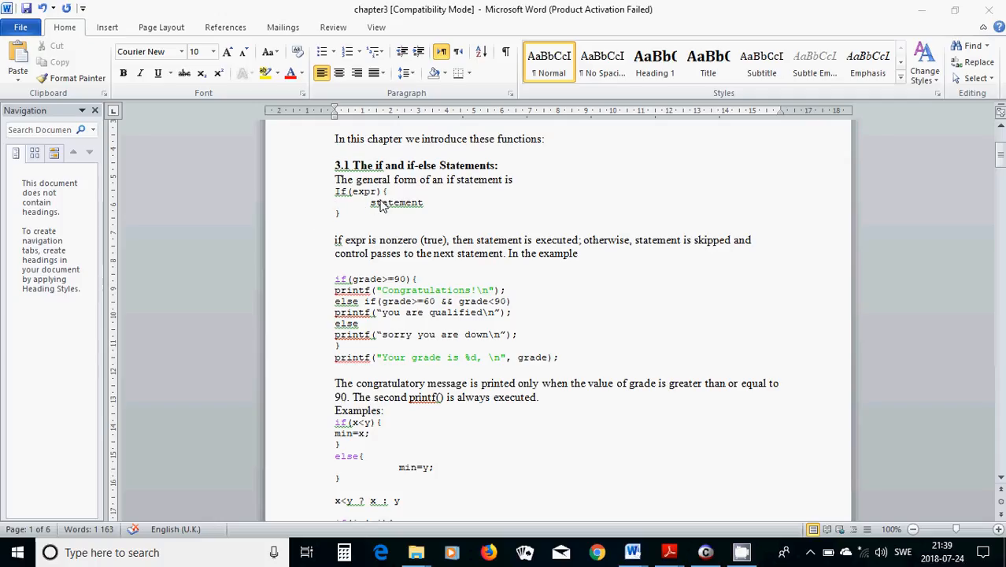
pyautogui.moveTo(356, 204)
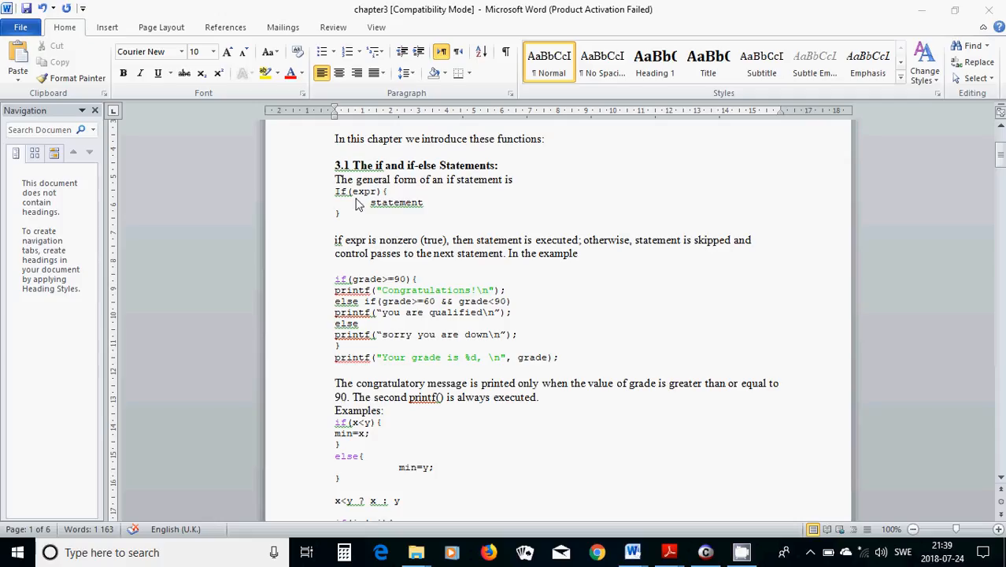
pyautogui.moveTo(350, 224)
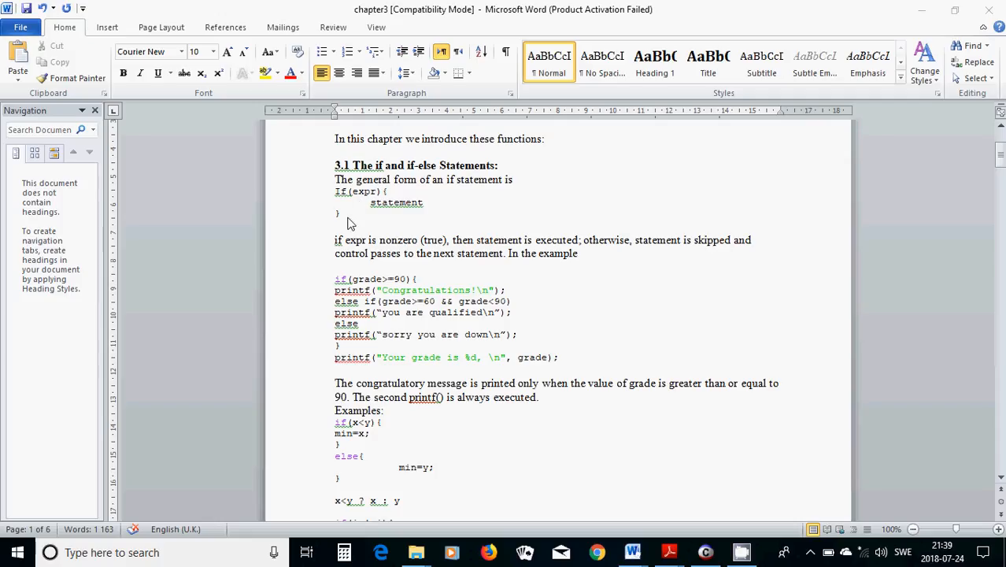
pyautogui.moveTo(438, 195)
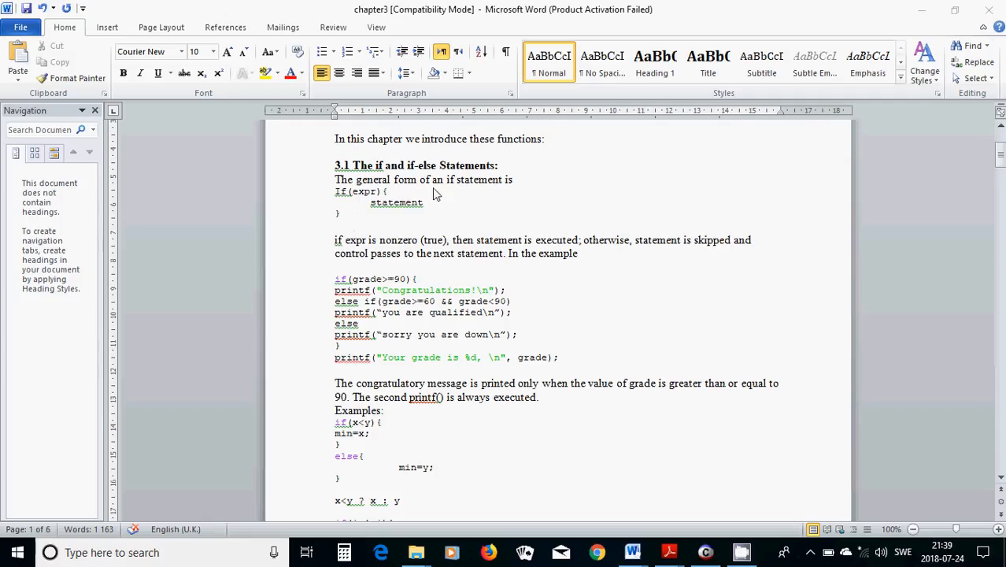
pyautogui.moveTo(409, 219)
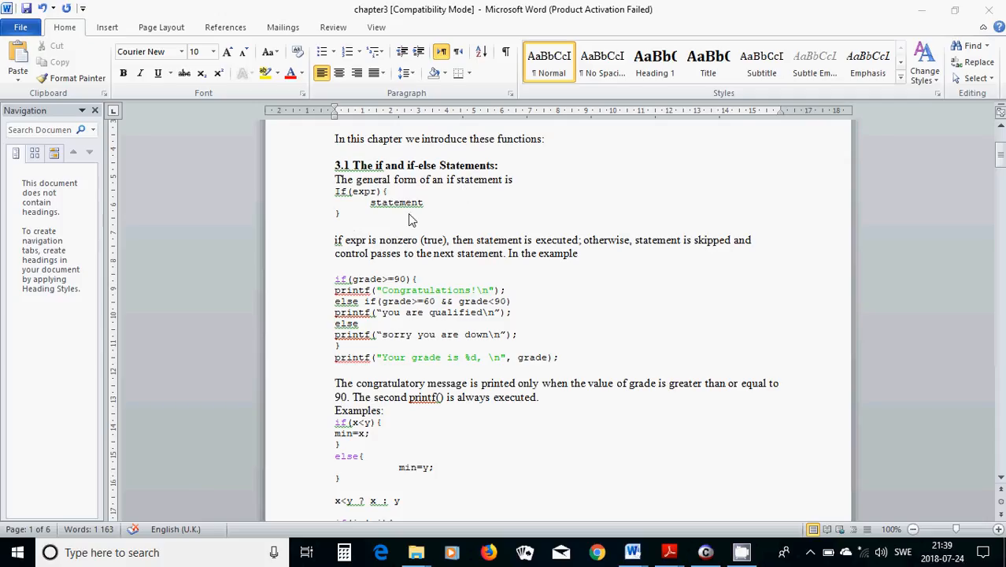
pyautogui.moveTo(406, 237)
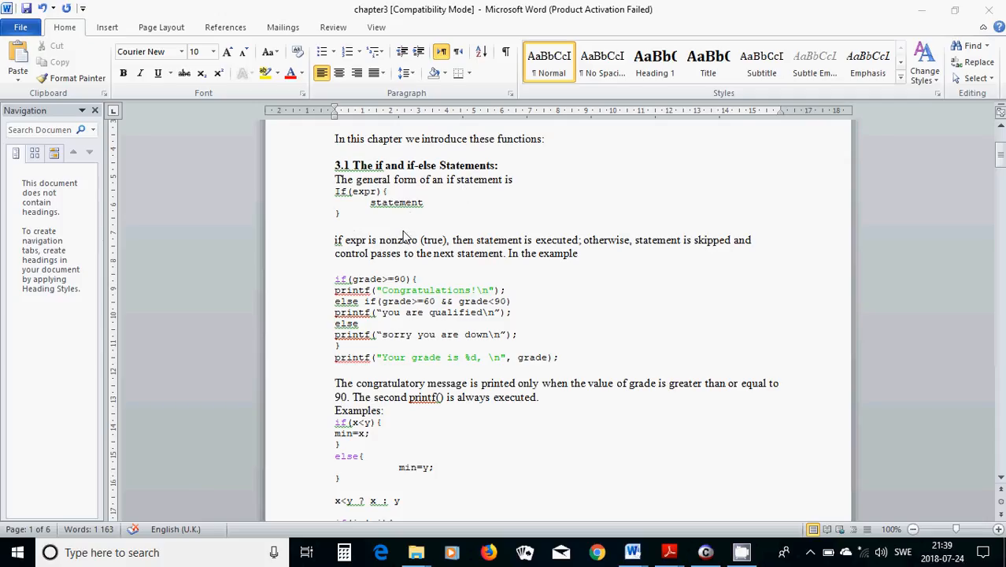
pyautogui.moveTo(368, 202)
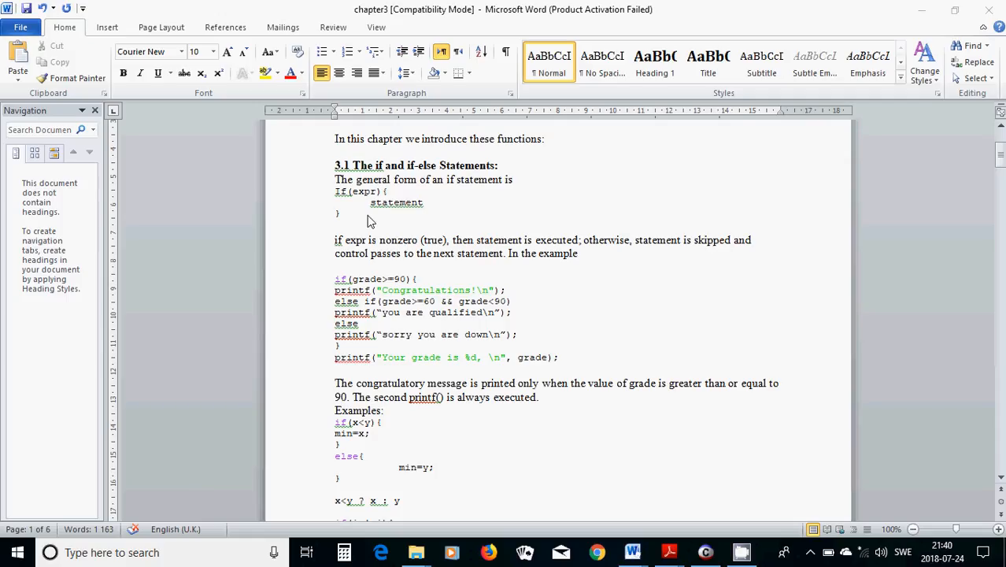
pyautogui.moveTo(450, 205)
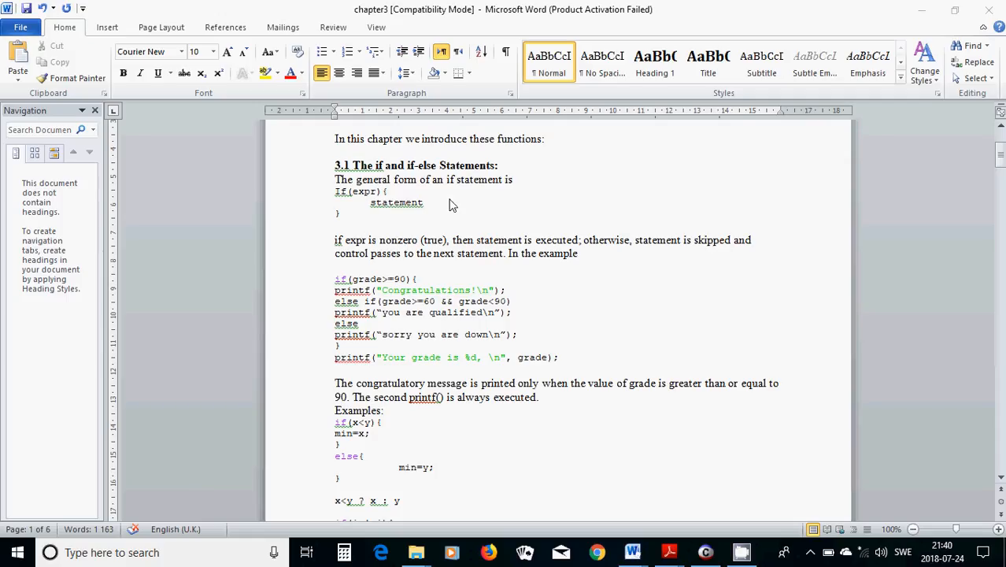
pyautogui.moveTo(359, 201)
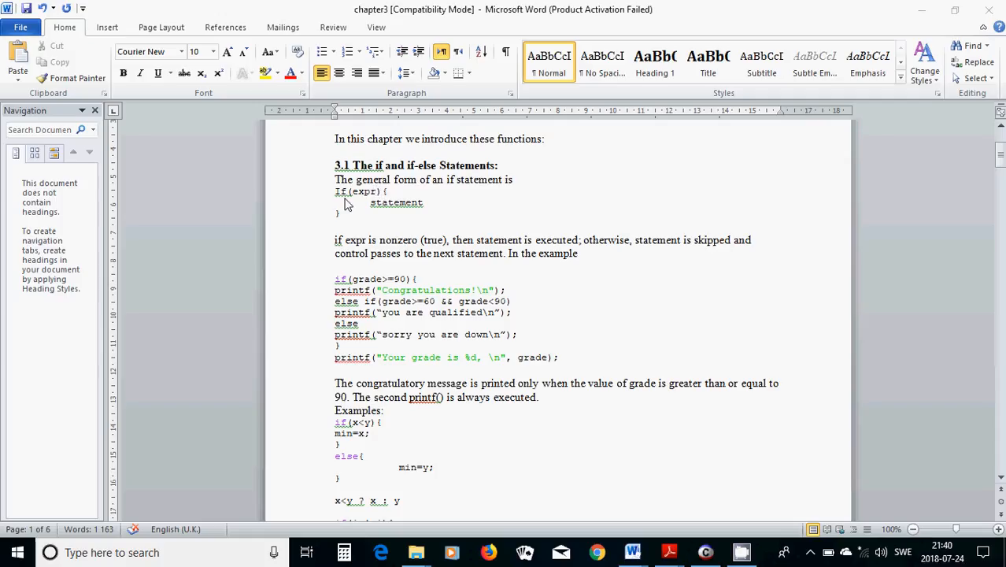
pyautogui.moveTo(392, 227)
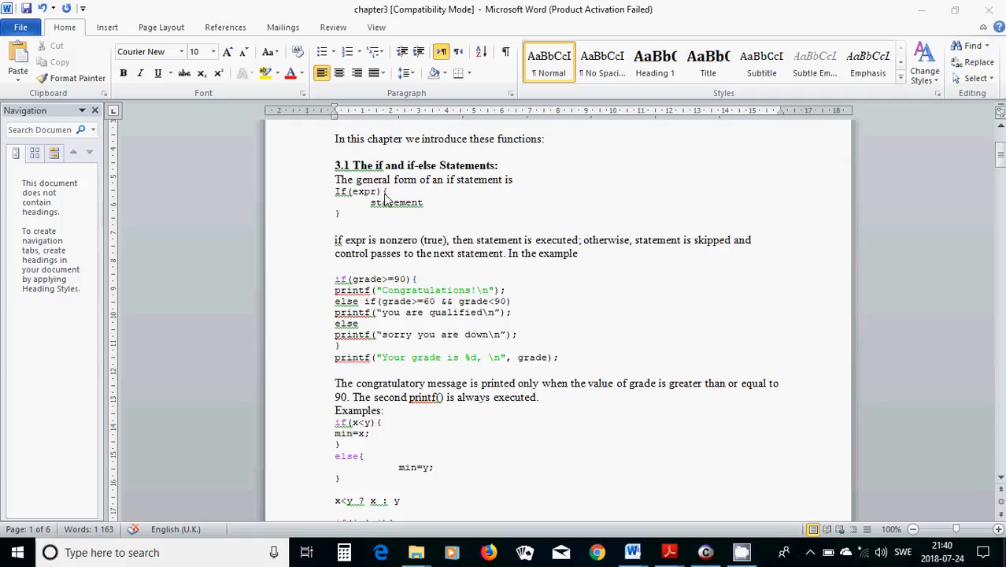
pyautogui.moveTo(357, 289)
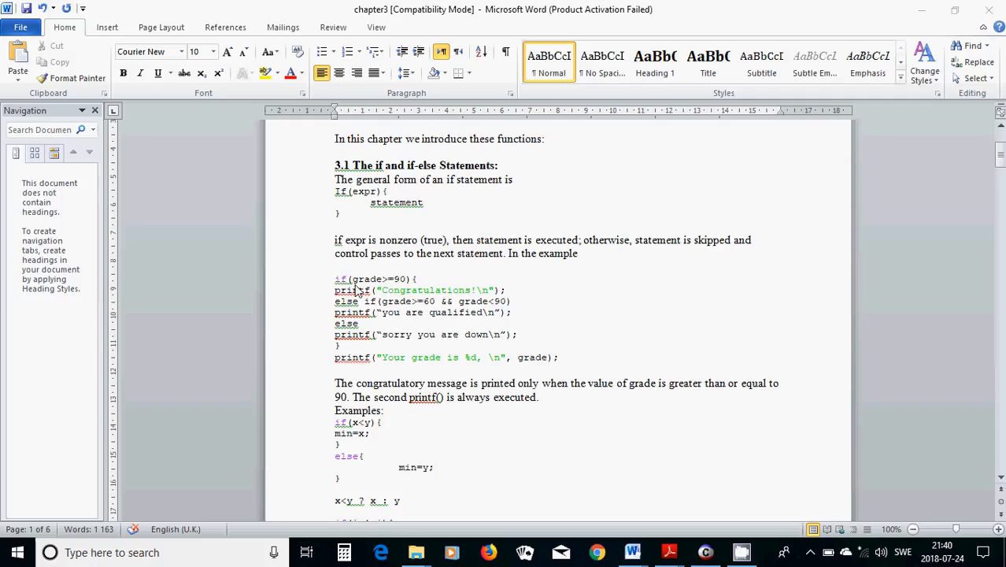
pyautogui.moveTo(394, 291)
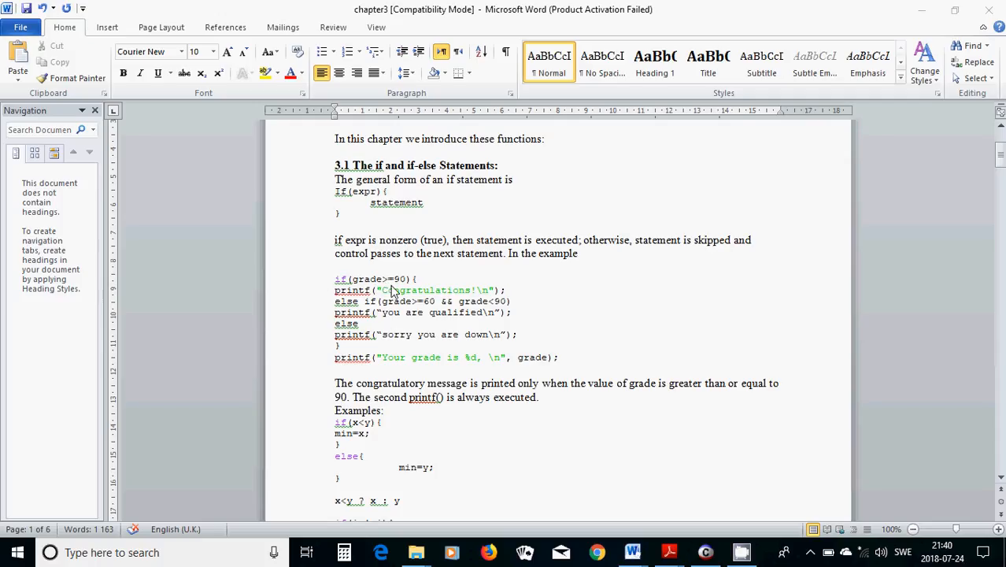
pyautogui.moveTo(397, 290)
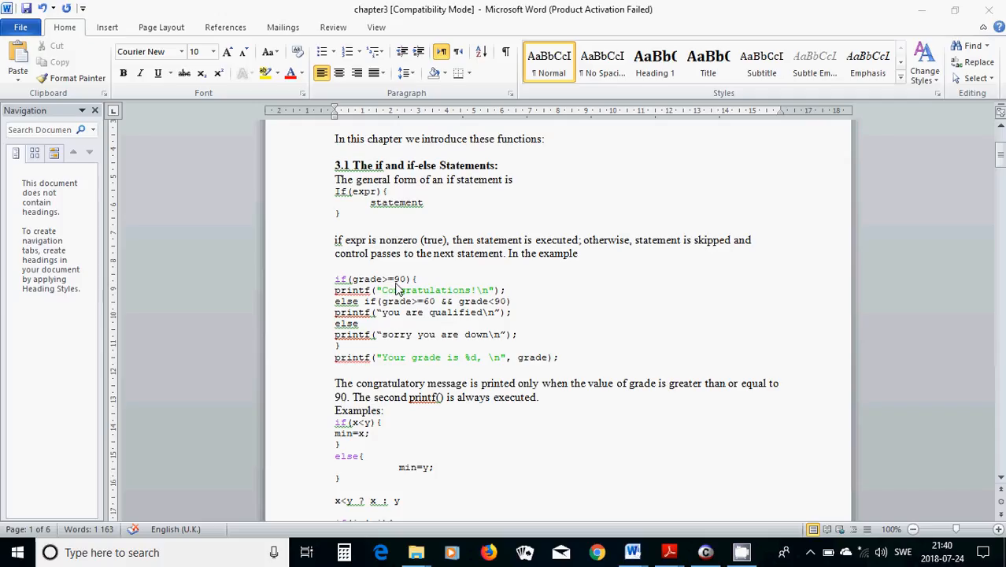
pyautogui.moveTo(475, 305)
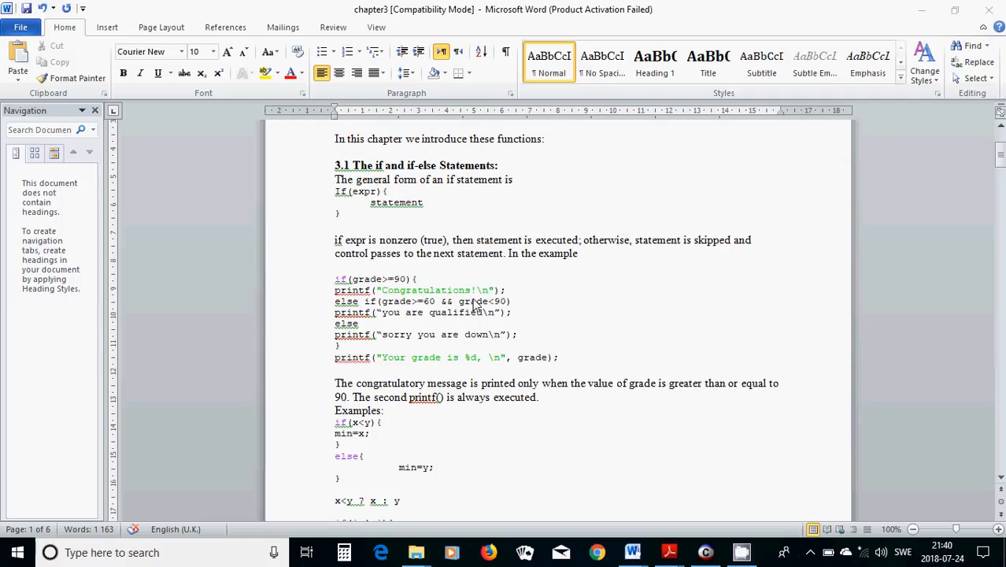
pyautogui.moveTo(440, 315)
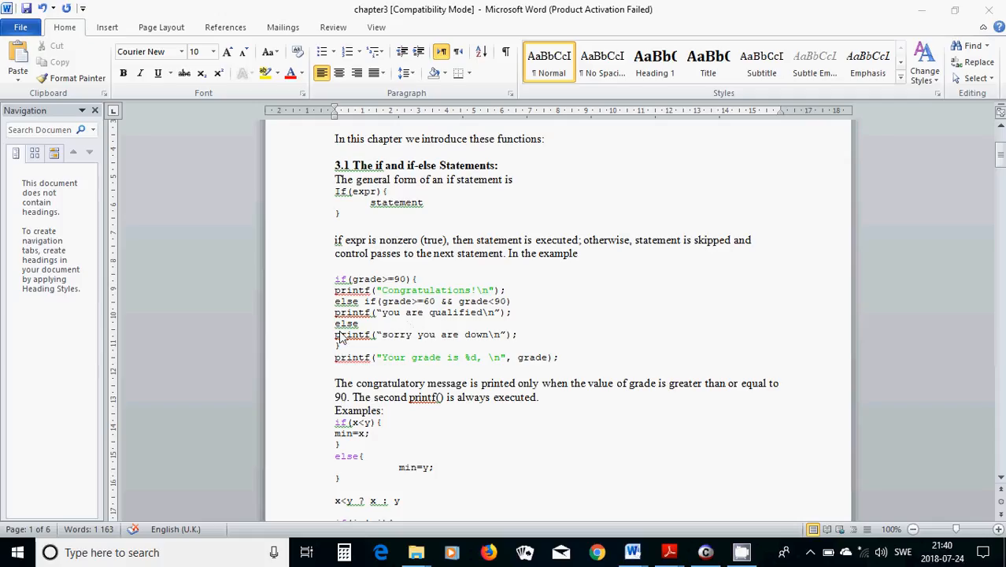
pyautogui.moveTo(426, 315)
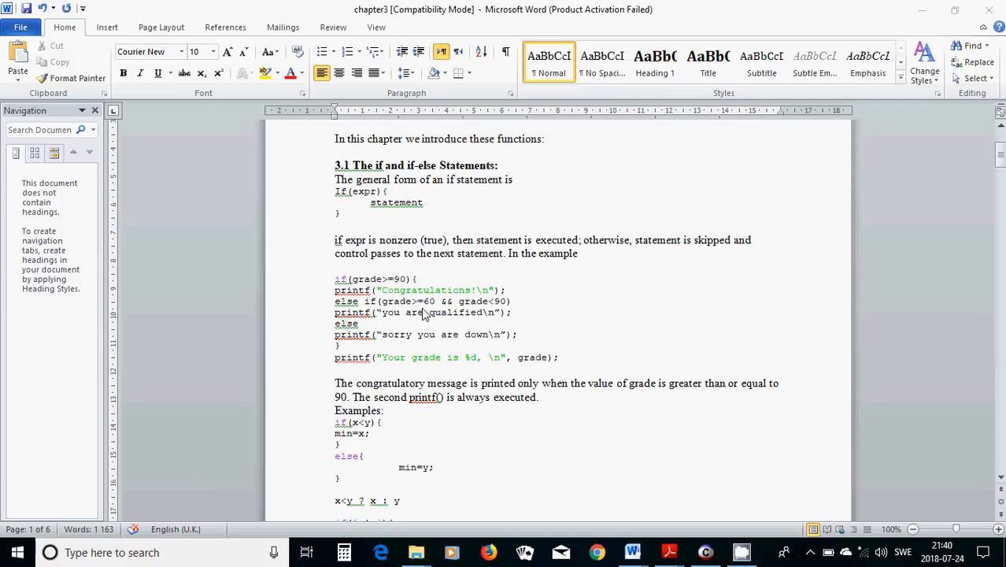
pyautogui.moveTo(384, 348)
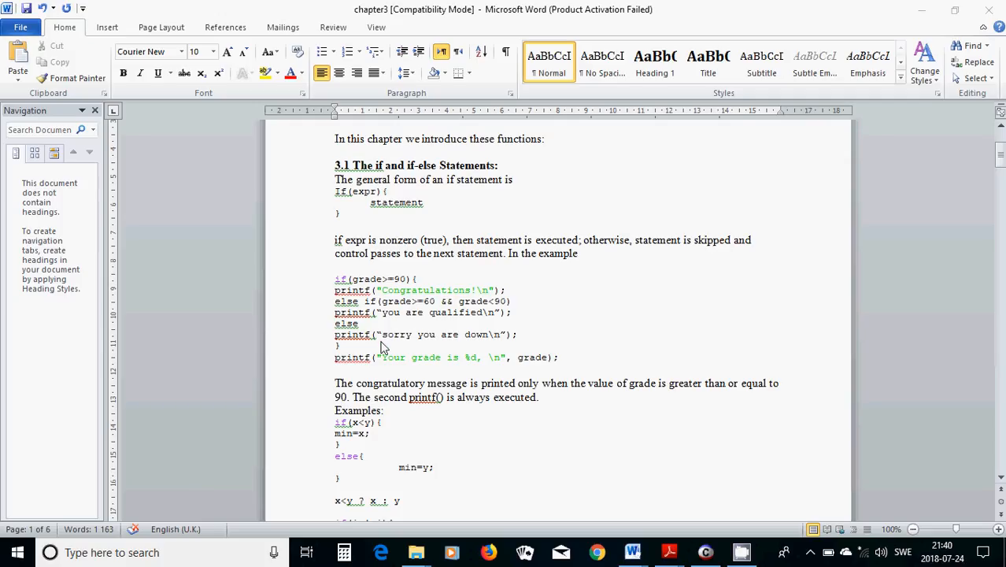
pyautogui.moveTo(433, 348)
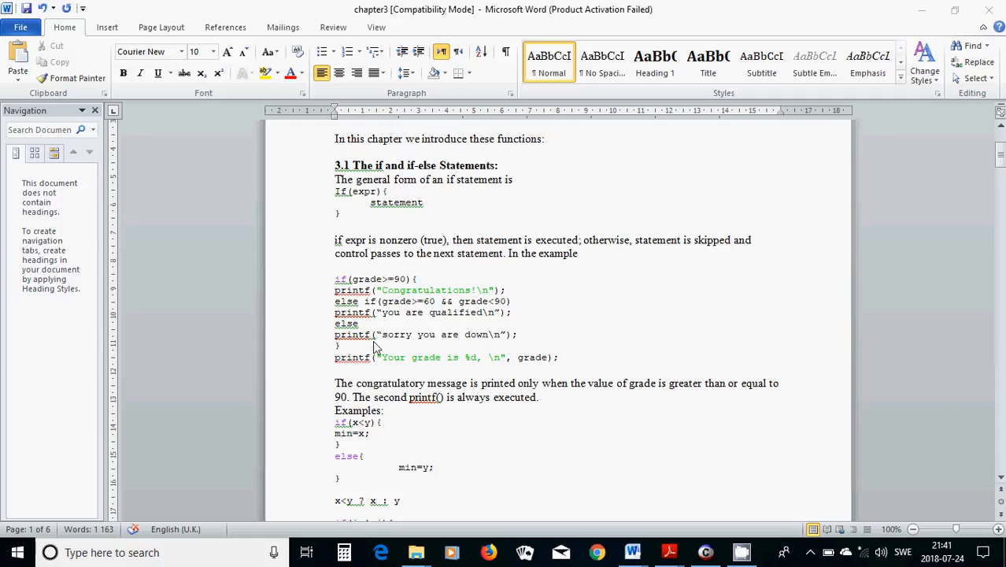
pyautogui.moveTo(532, 367)
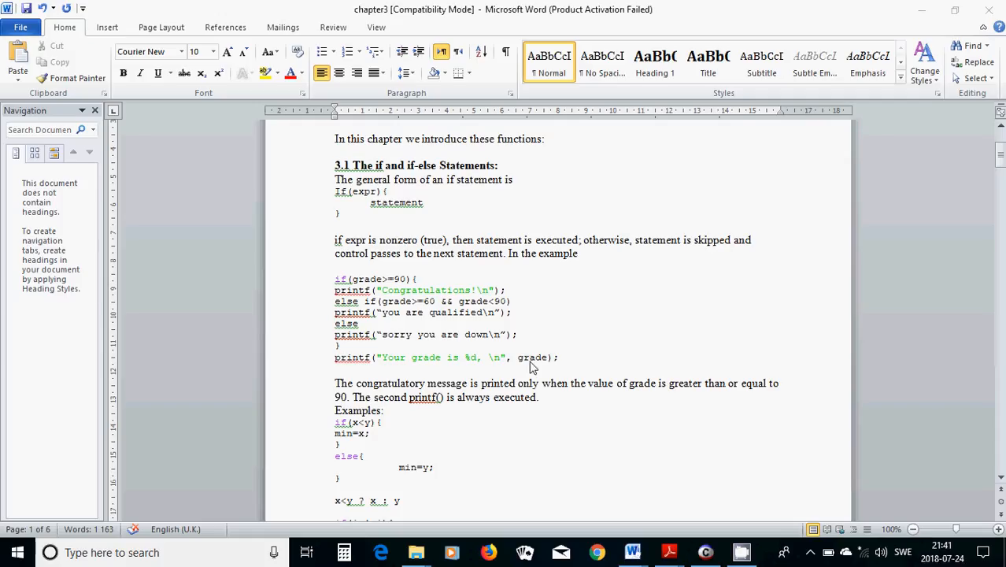
pyautogui.moveTo(455, 374)
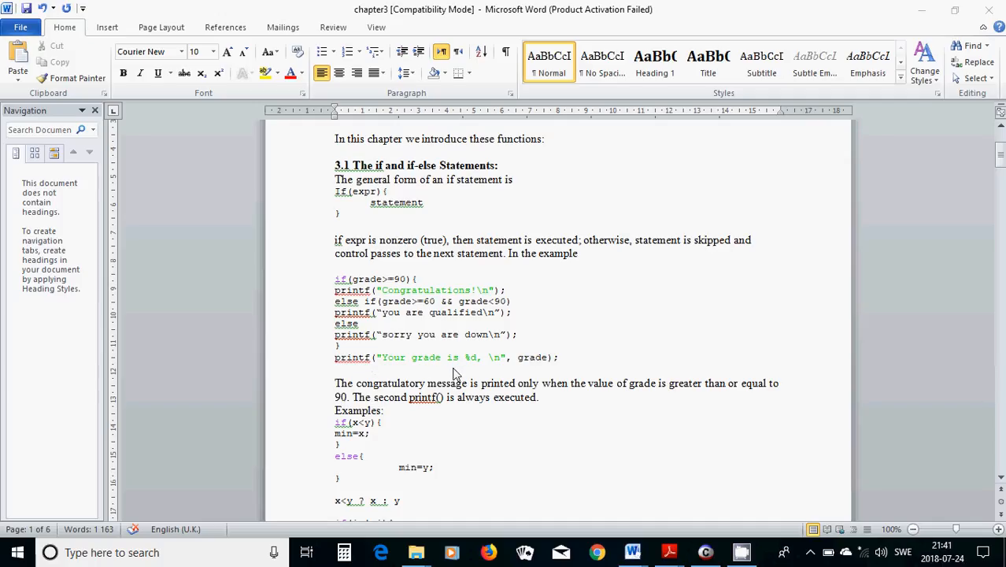
pyautogui.moveTo(510, 372)
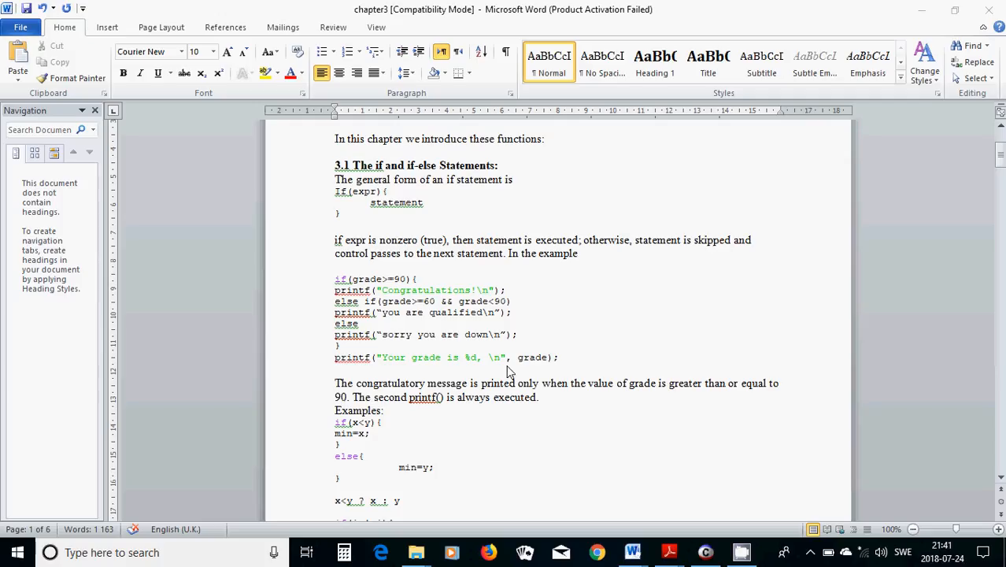
pyautogui.scroll(-3)
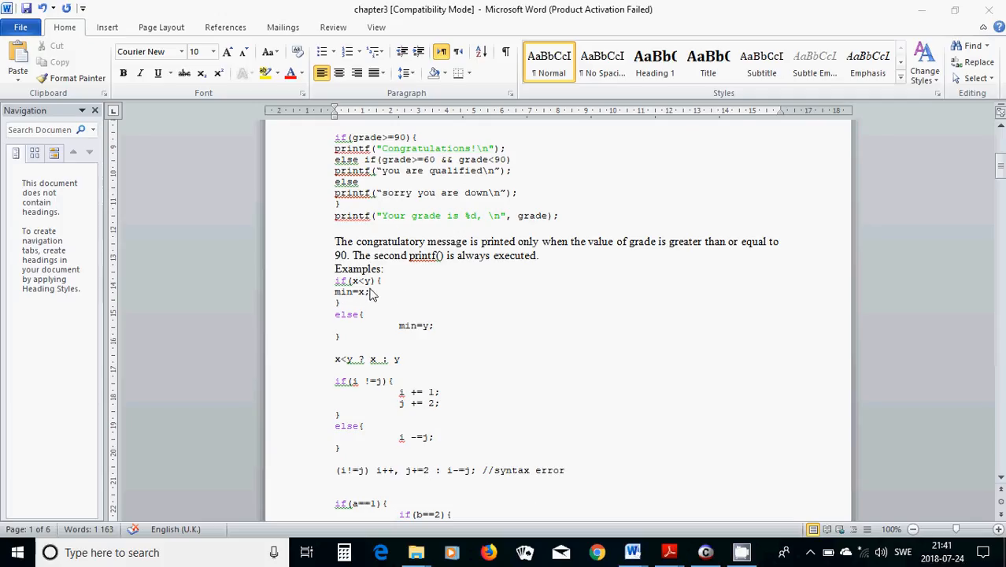
pyautogui.moveTo(358, 292)
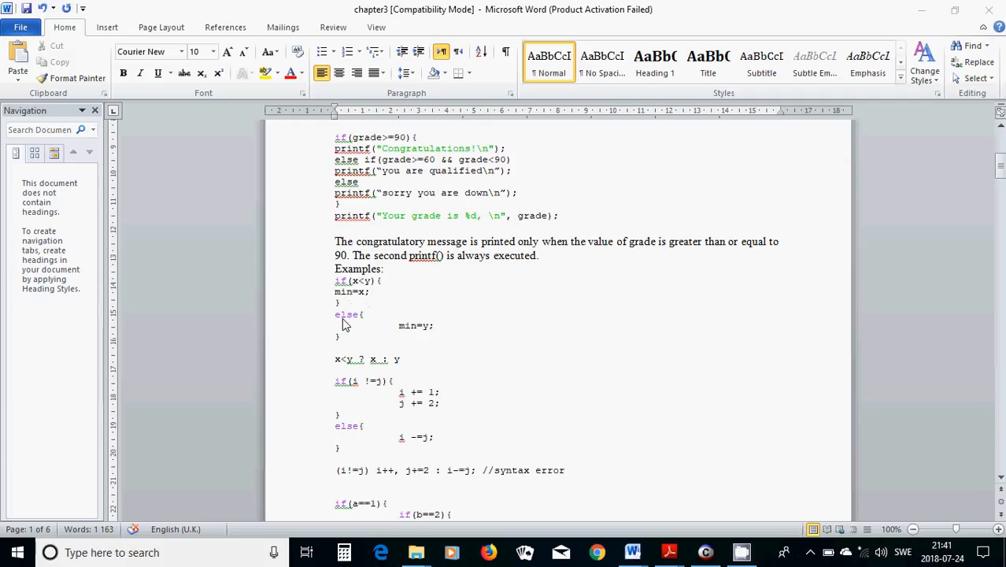
pyautogui.moveTo(366, 288)
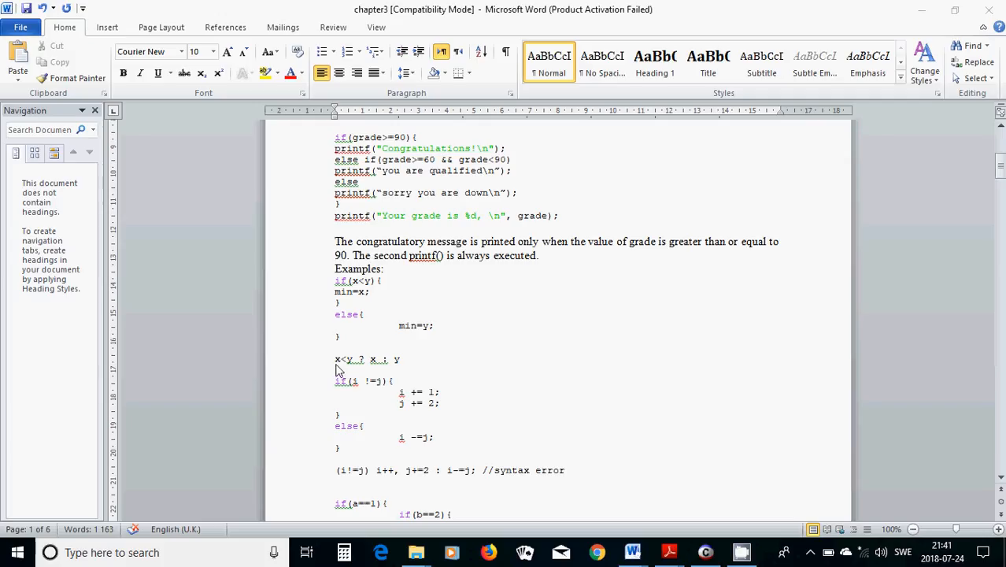
pyautogui.moveTo(365, 365)
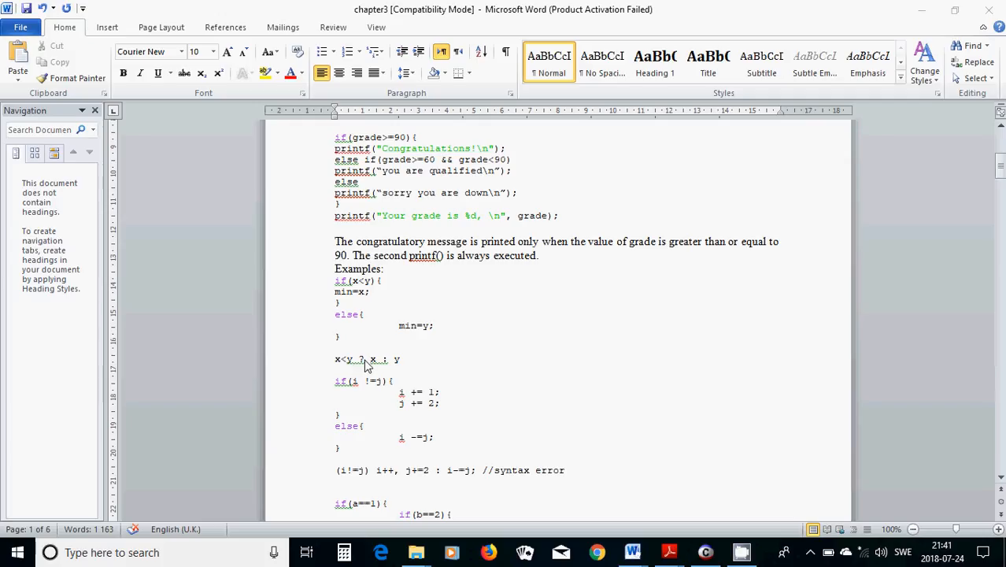
pyautogui.moveTo(374, 370)
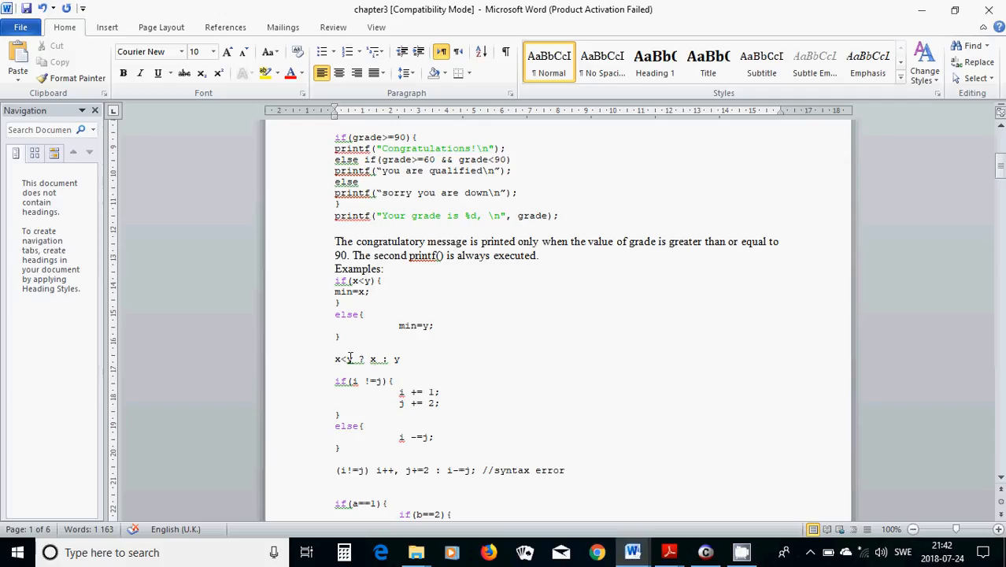
pyautogui.write('min=')
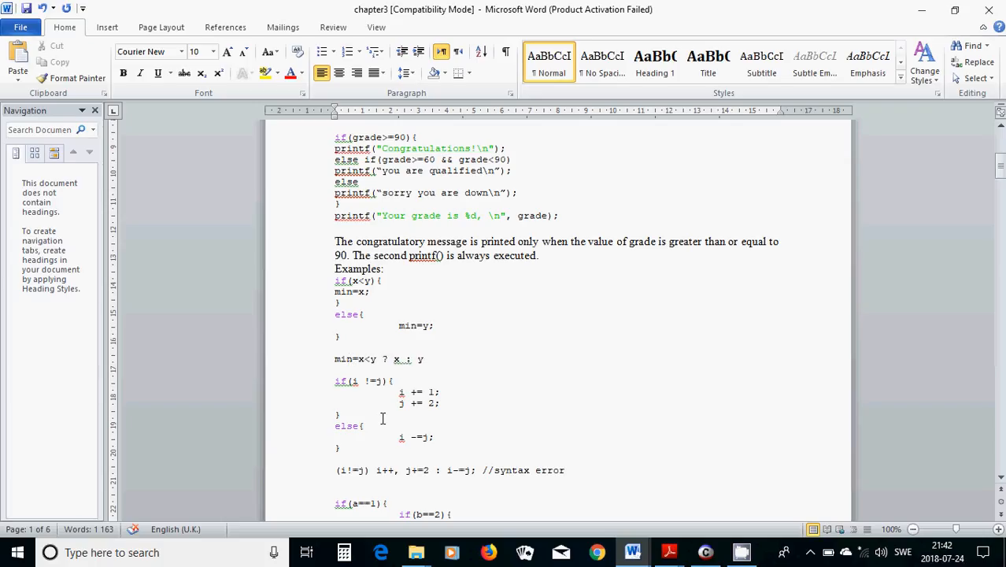
# - End the min ternary with a semicolon and trim the syntax-error line to (i!=j) i++ : i-=j;
pyautogui.scroll(-3)
pyautogui.write(';')
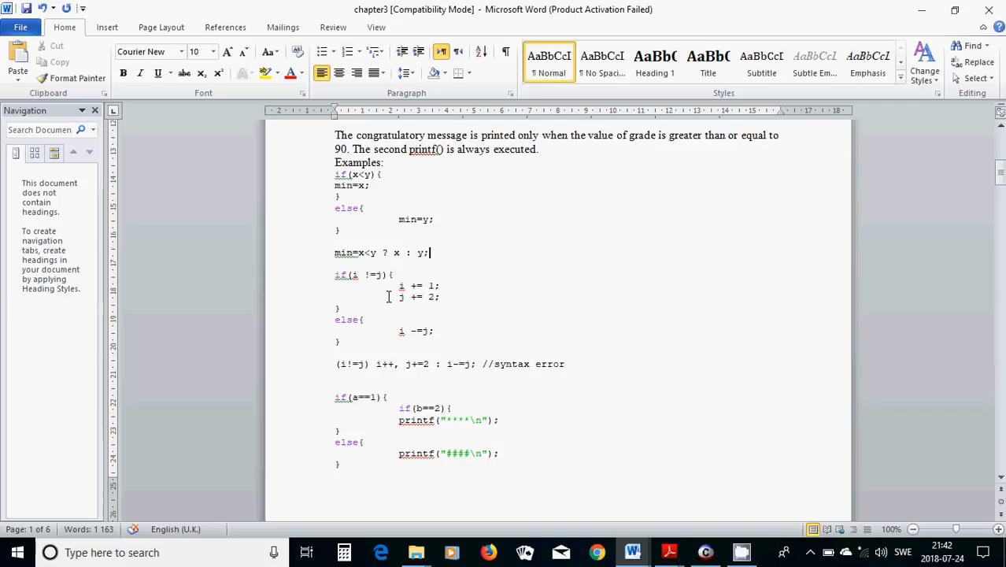
pyautogui.moveTo(346, 332)
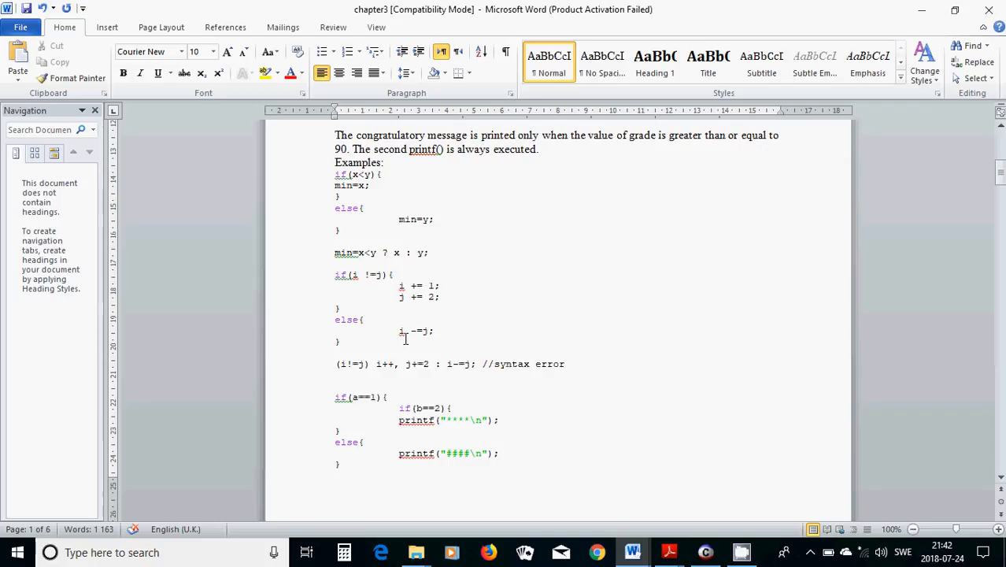
pyautogui.moveTo(384, 343)
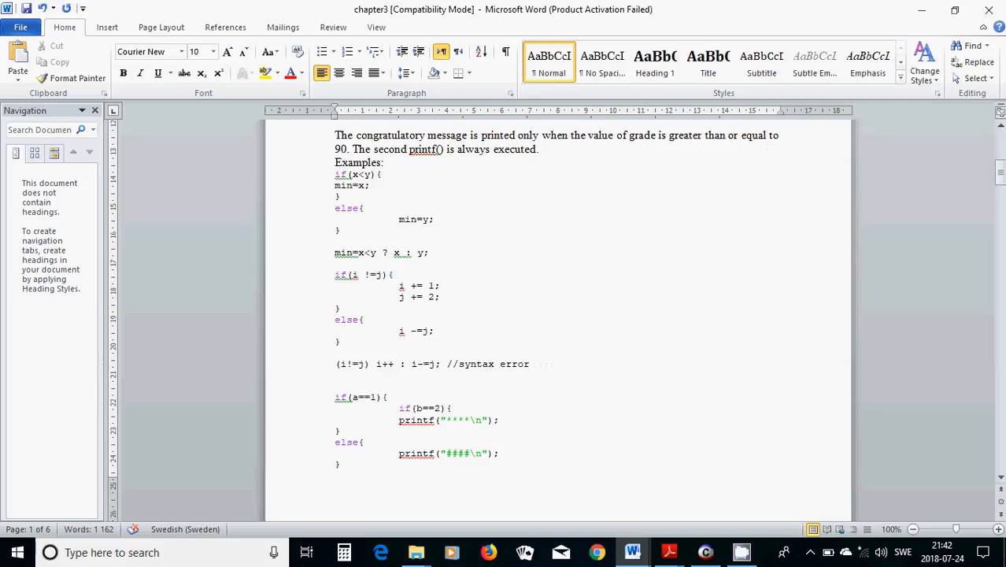
pyautogui.click(435, 378)
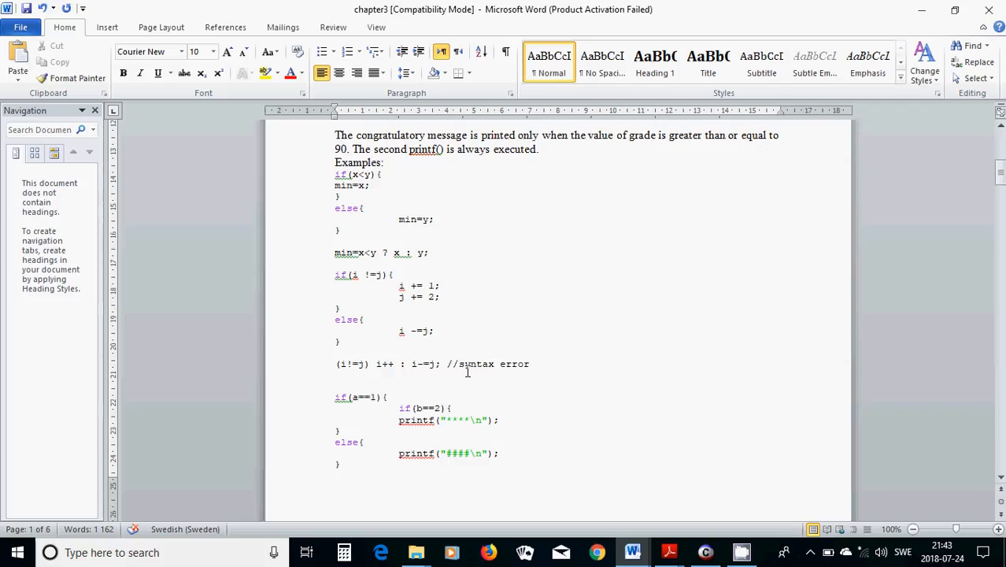
# - Scroll through the nested if-else example in the Word notes
pyautogui.scroll(-3)
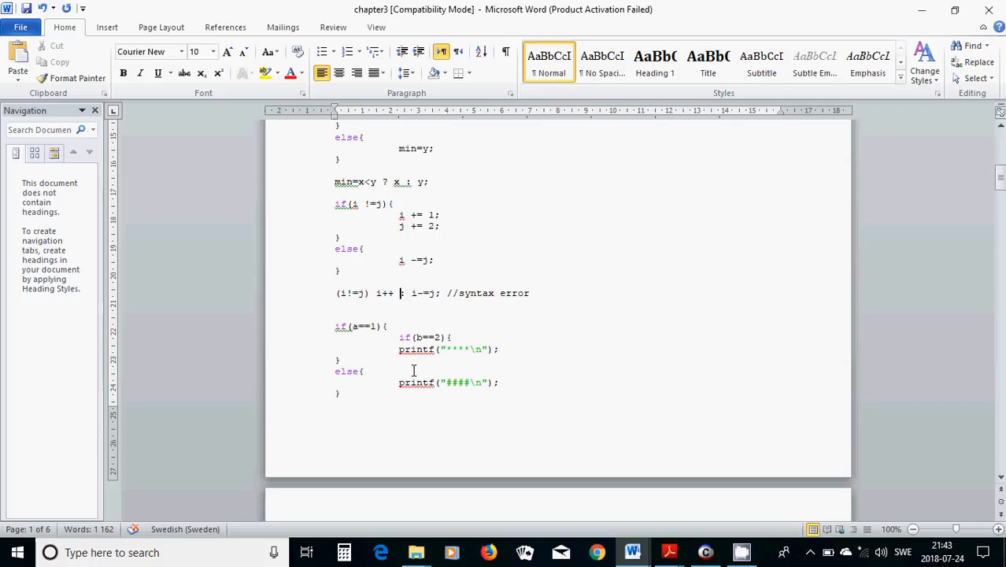
pyautogui.scroll(3)
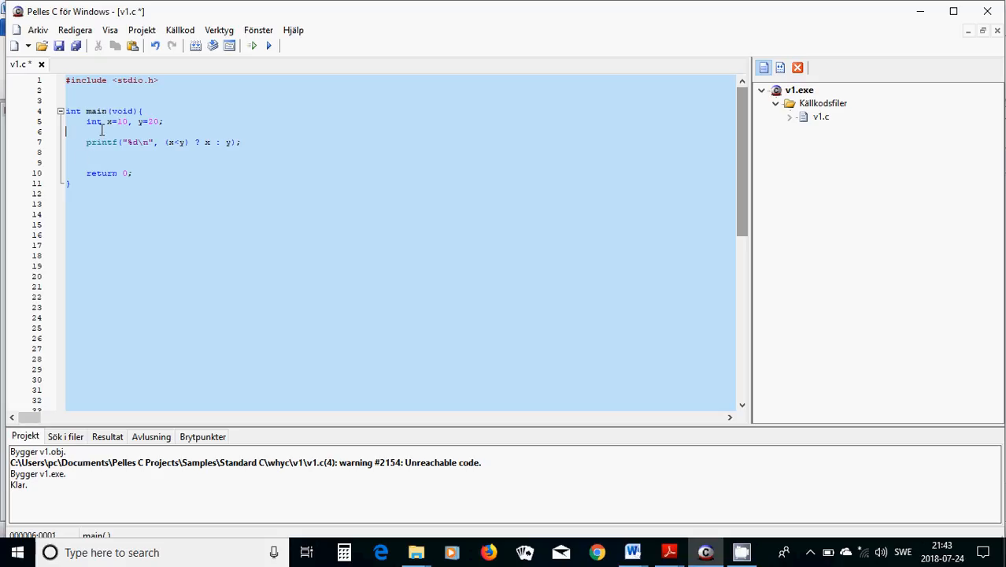
# - Declare grade=95 after y=20 and indent the grade if/else lines
pyautogui.press('Delete')
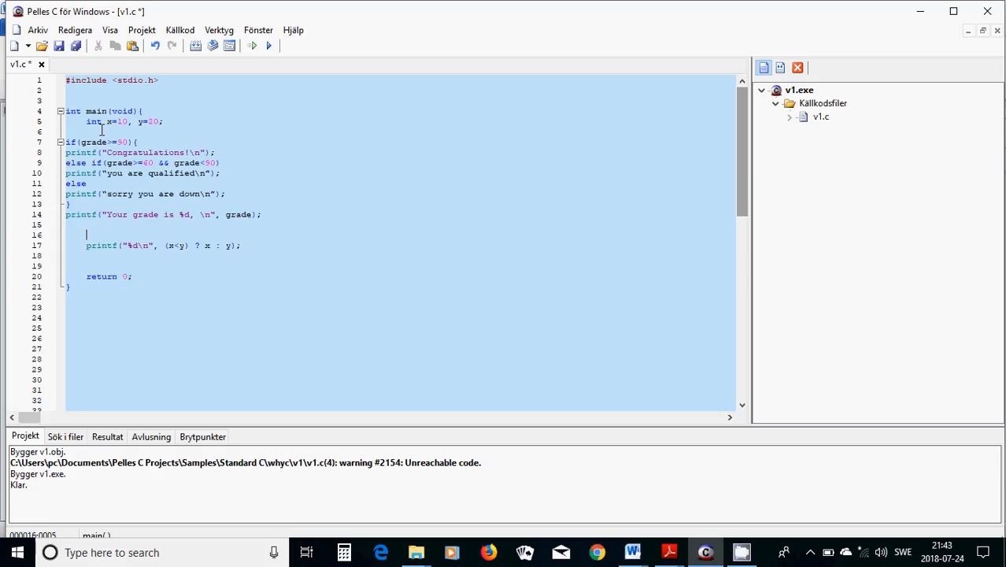
pyautogui.click(164, 121)
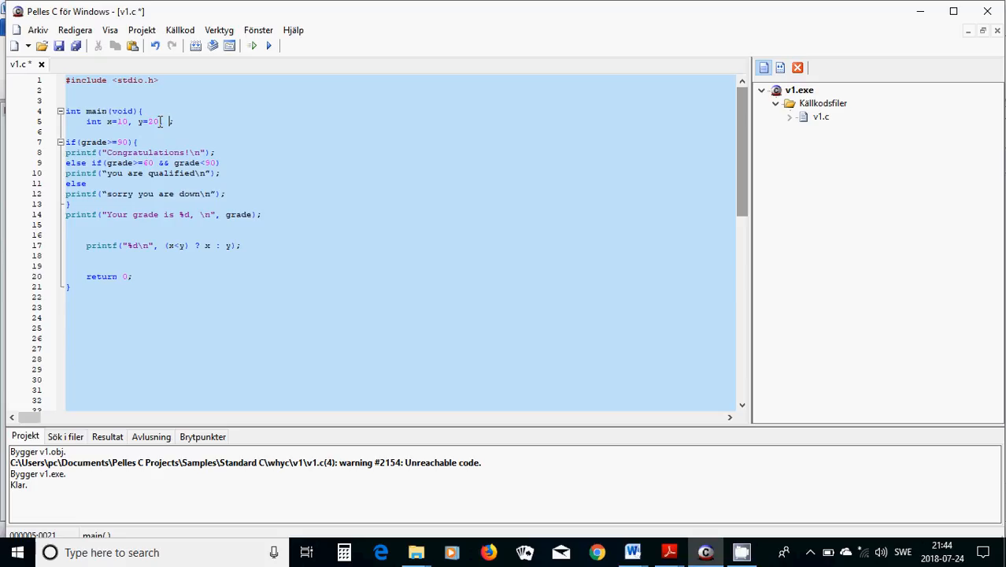
pyautogui.write(', grade=95')
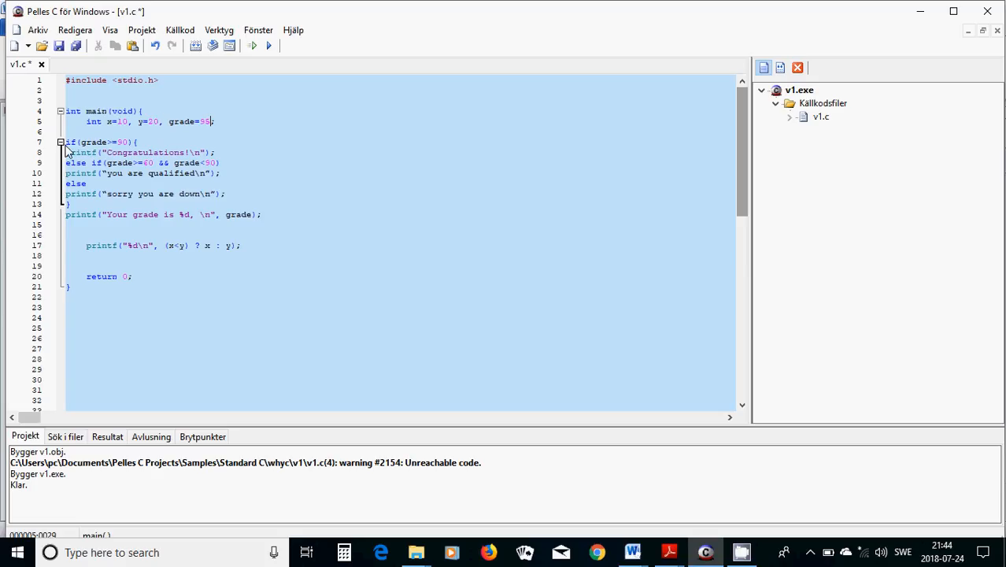
pyautogui.moveTo(66, 142); pyautogui.dragTo(69, 203)
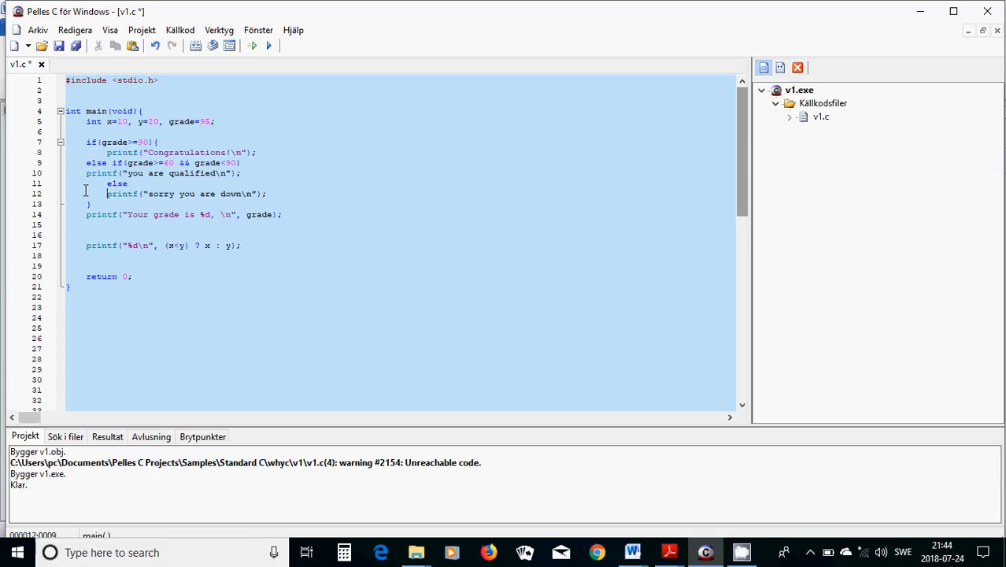
pyautogui.click(633, 551)
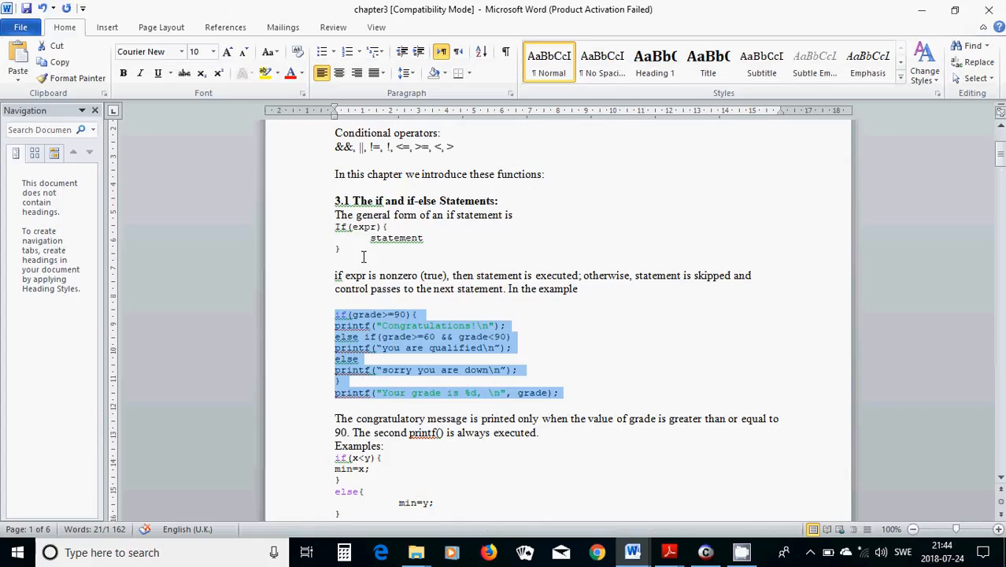
pyautogui.moveTo(315, 258)
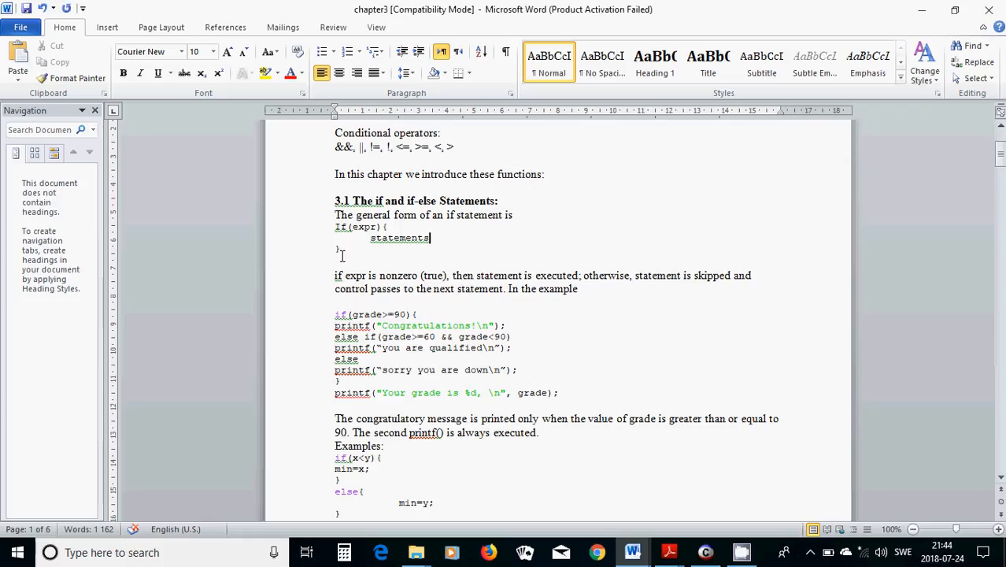
pyautogui.click(703, 551)
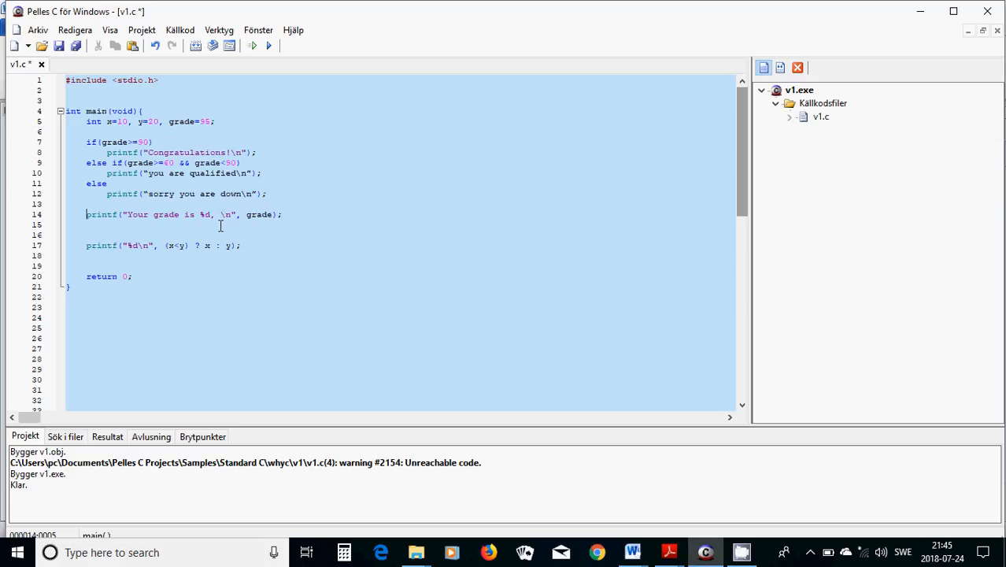
pyautogui.moveTo(94, 249)
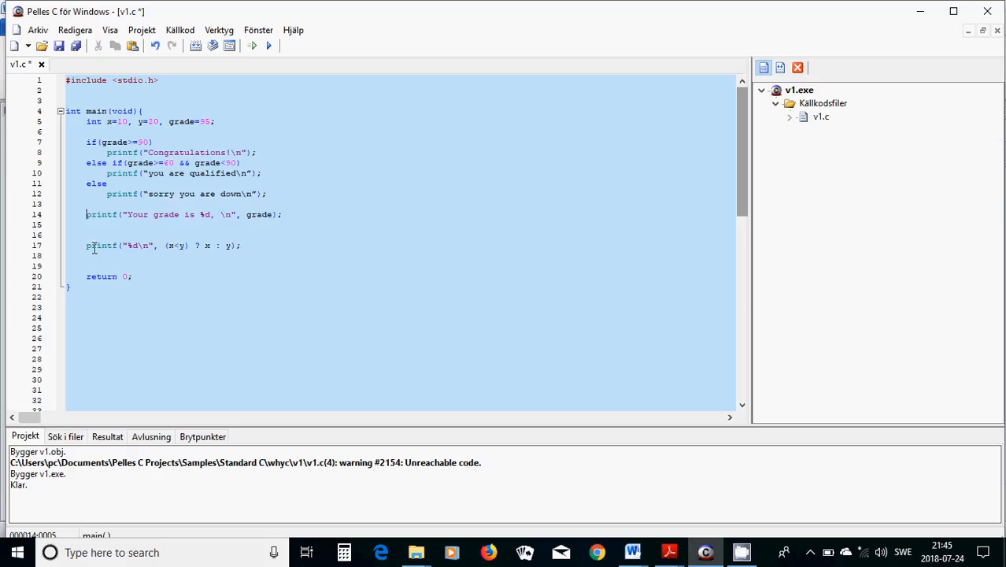
# - Comment out the ternary printf line with //
pyautogui.click(87, 246)
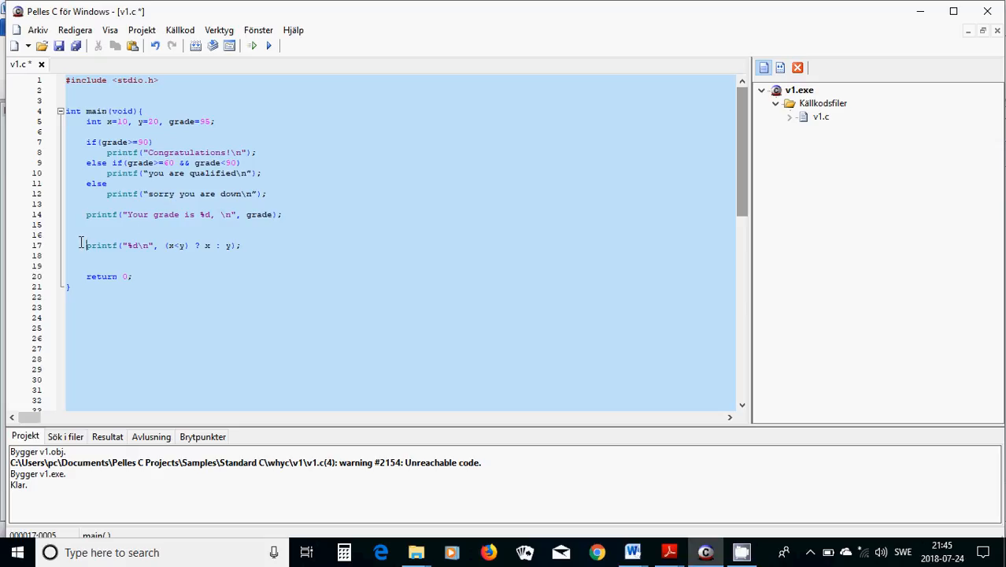
pyautogui.write('//')
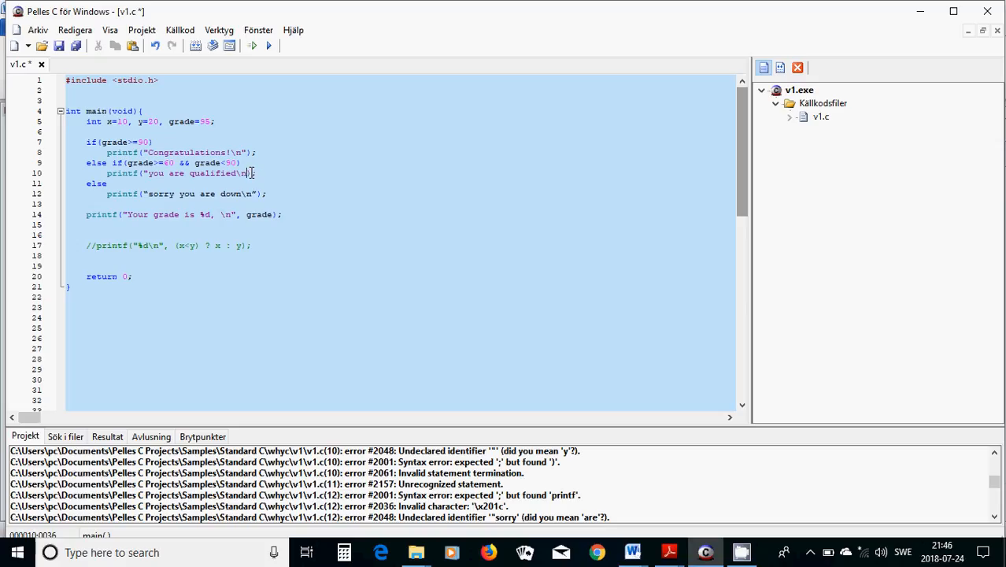
# - Replace the curly quotes in the message strings with straight quotes and rebuild v1.exe
pyautogui.click(252, 44)
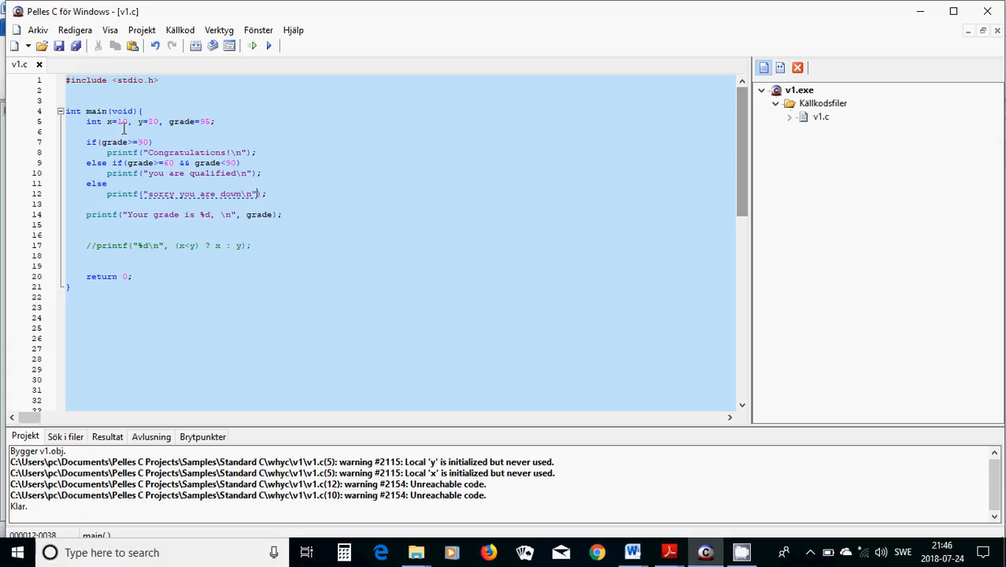
pyautogui.click(141, 30)
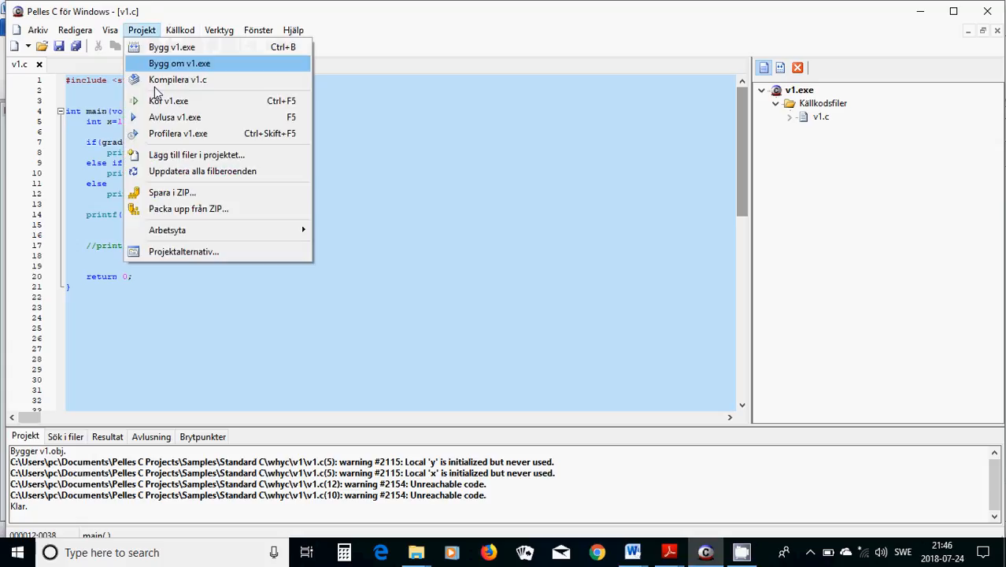
pyautogui.click(167, 101)
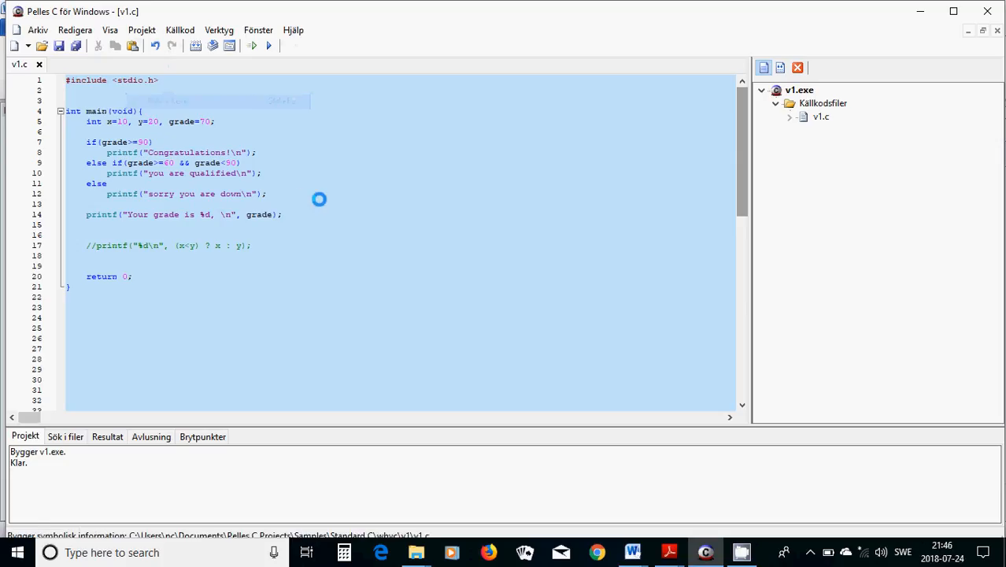
# - Execute with grade 70 ('you are qualified'), then rebuild and run with grade 50 ('sorry you are down')
pyautogui.click(268, 44)
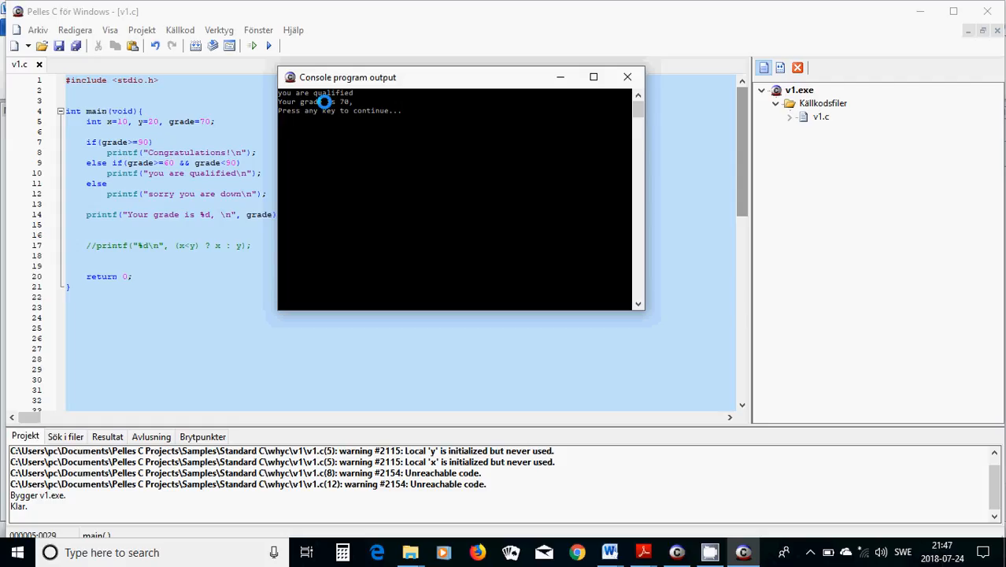
pyautogui.moveTo(337, 132)
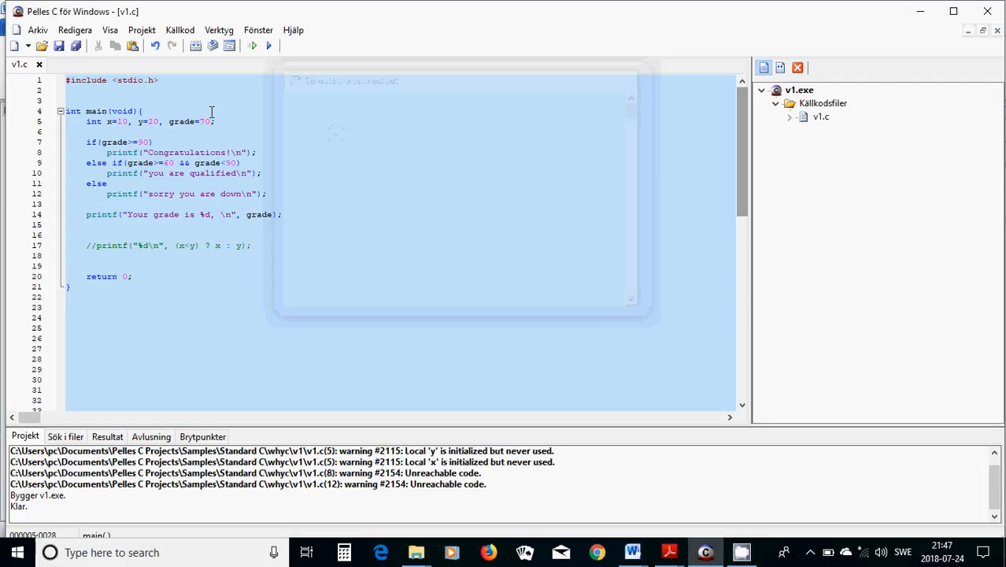
pyautogui.click(141, 30)
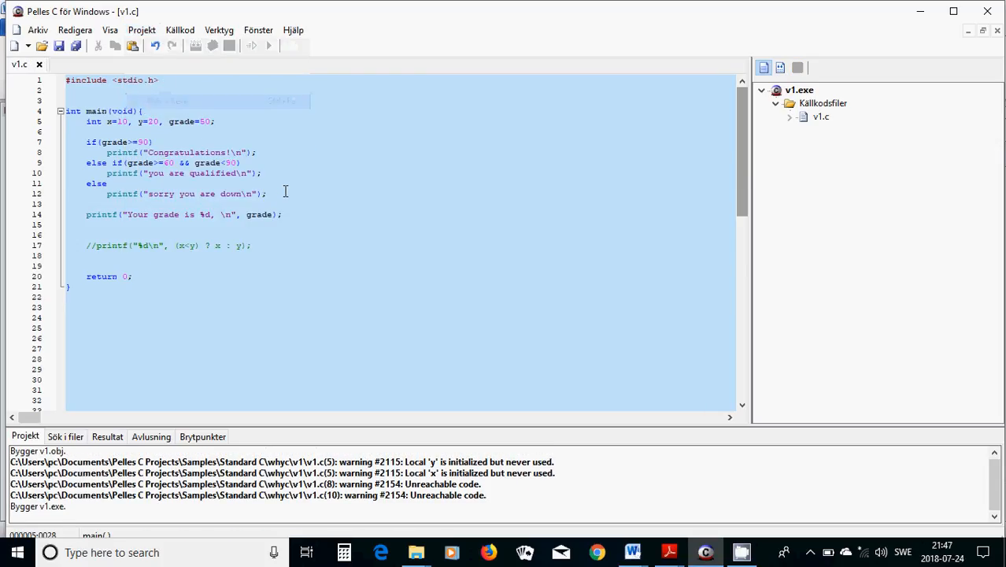
pyautogui.click(267, 44)
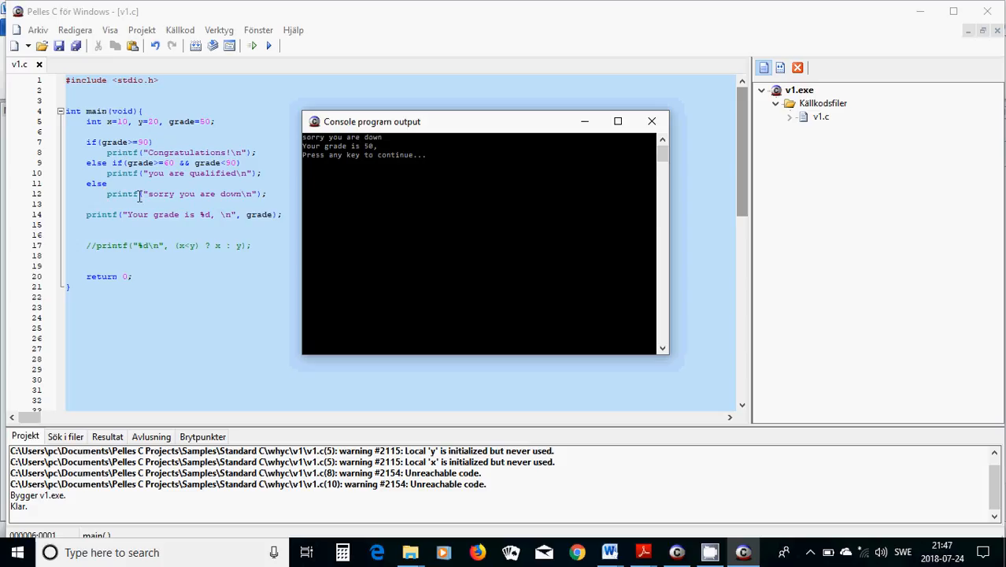
pyautogui.moveTo(258, 214)
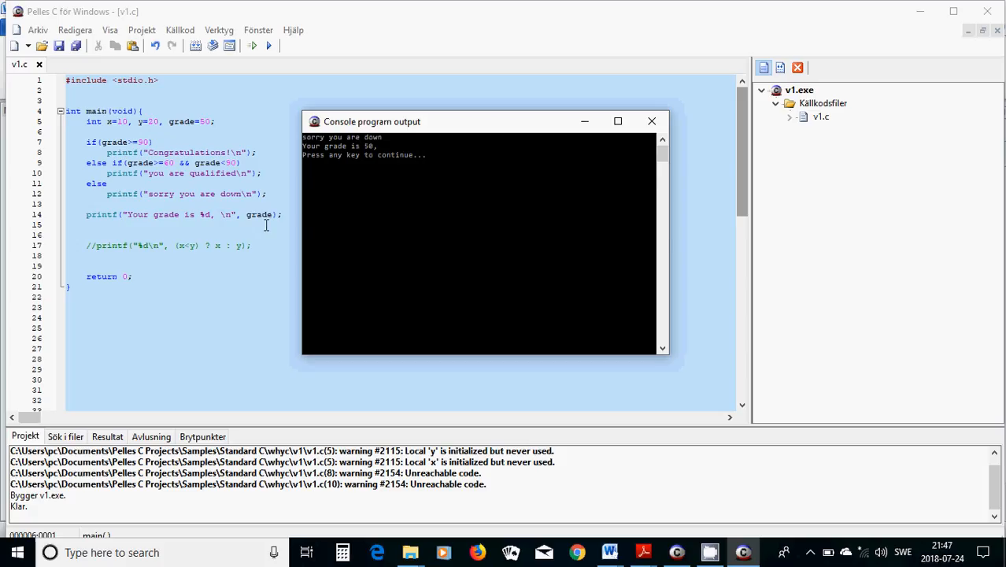
pyautogui.click(652, 122)
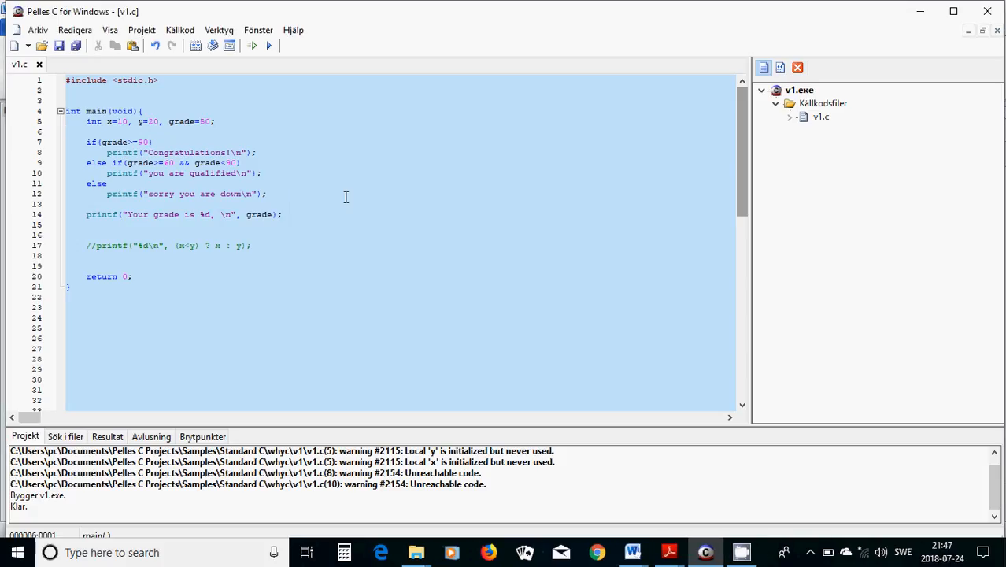
# - Look over the min if/else example in the Word notes and return to the v1.c editor
pyautogui.click(633, 551)
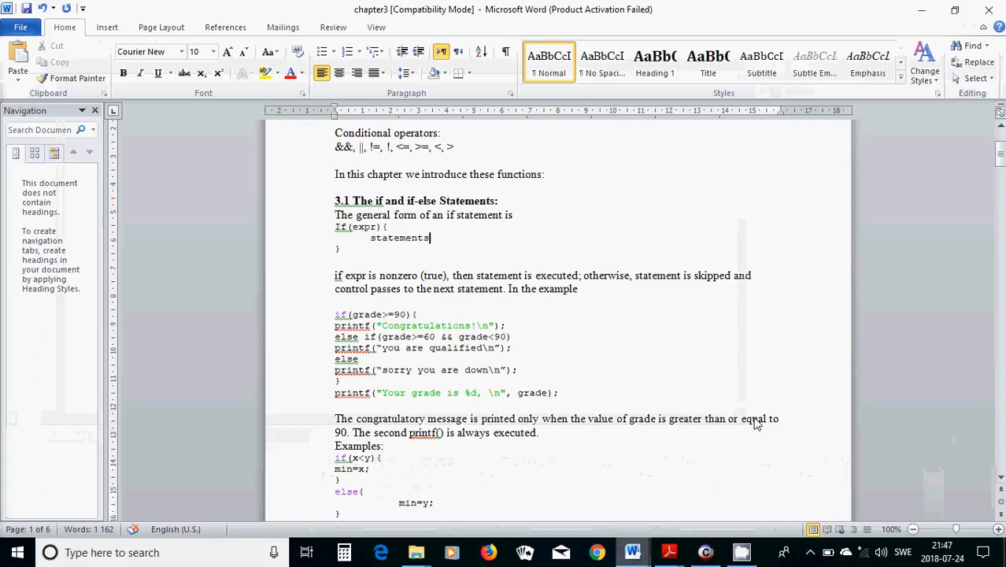
pyautogui.scroll(-3)
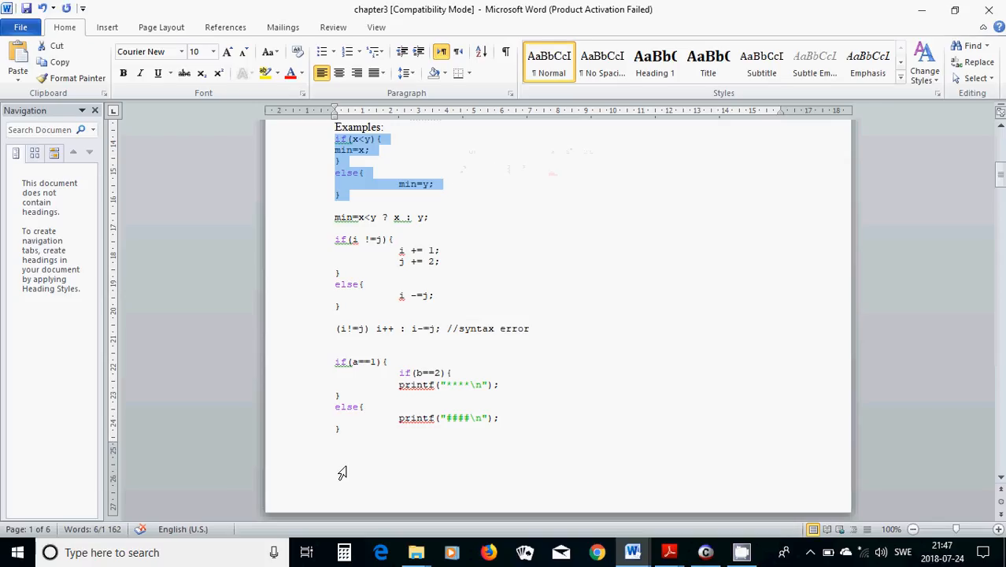
pyautogui.click(705, 551)
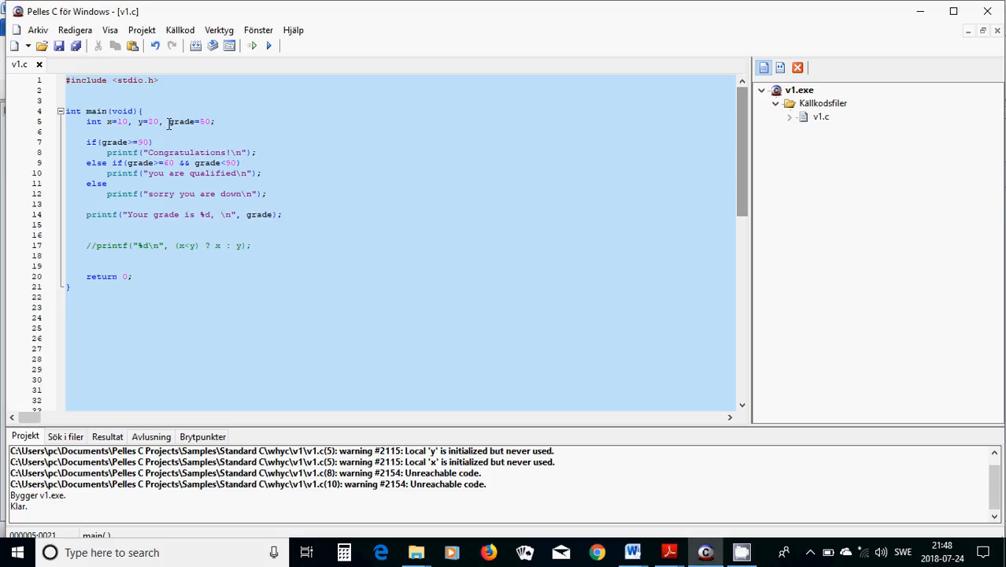
# - Delete the grade declaration and if/else block, paste the min if/else example, and declare min after y=20
pyautogui.moveTo(167, 121); pyautogui.dragTo(268, 193)
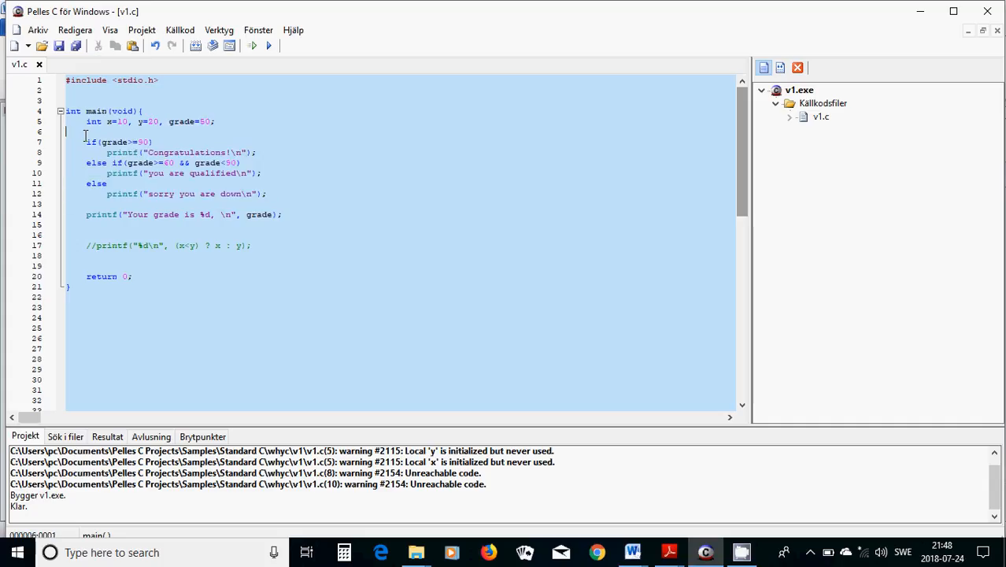
pyautogui.moveTo(86, 132); pyautogui.dragTo(283, 224)
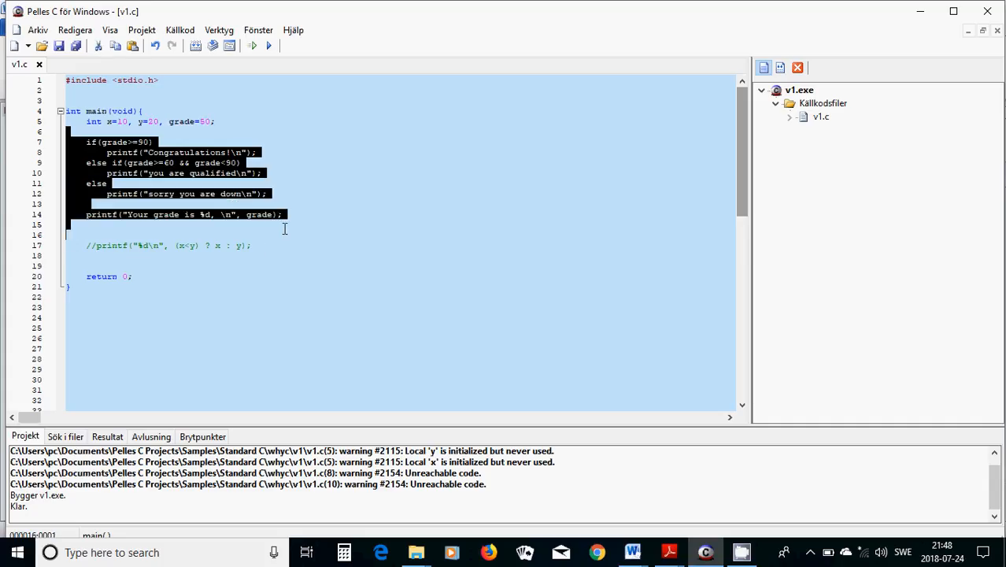
pyautogui.press('Delete')
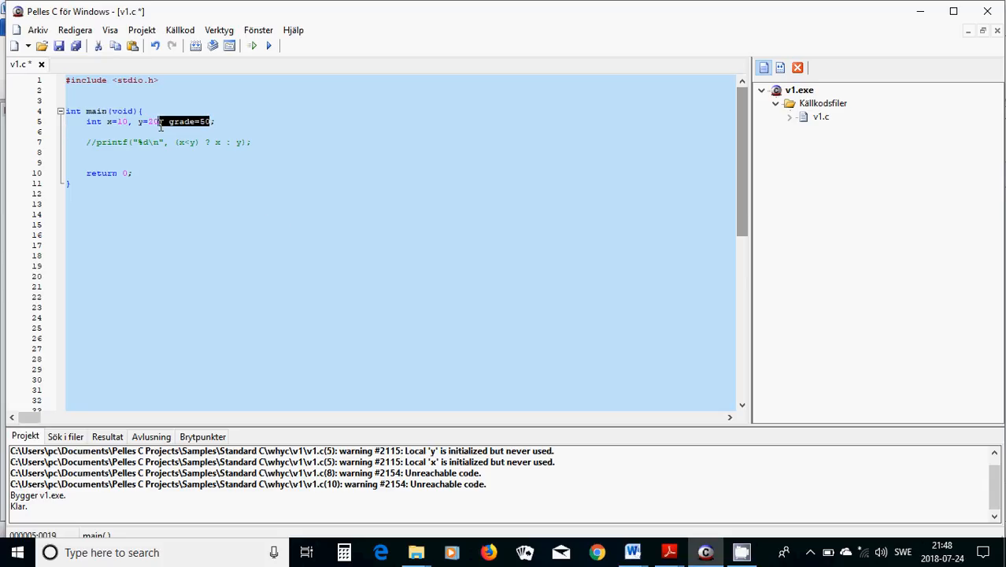
pyautogui.press('Delete')
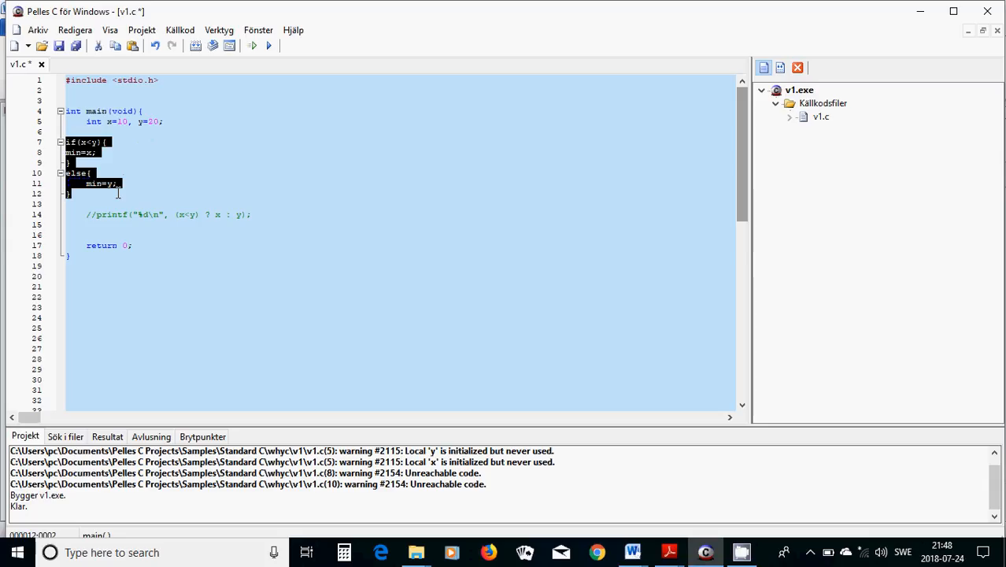
pyautogui.click(88, 151)
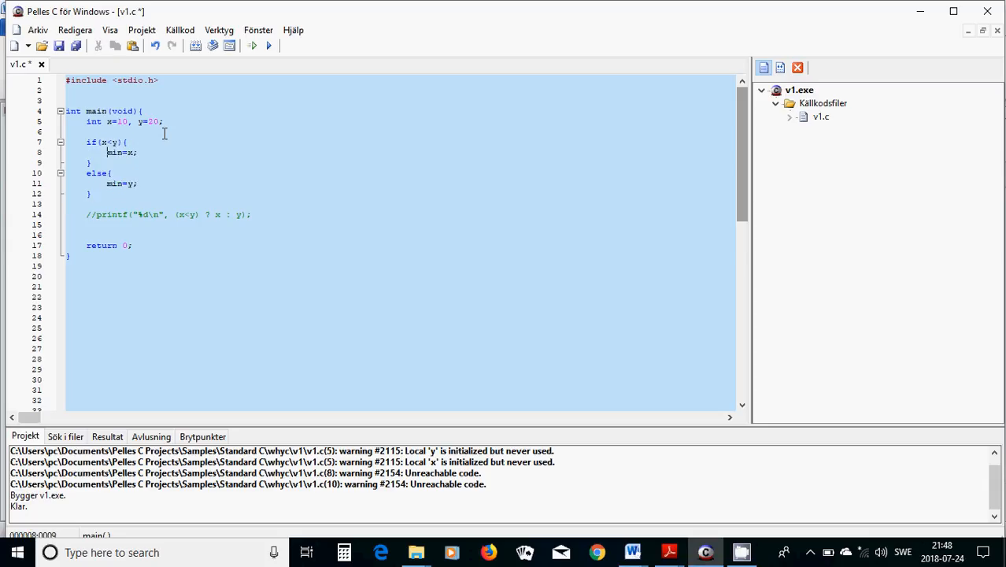
pyautogui.write(', min')
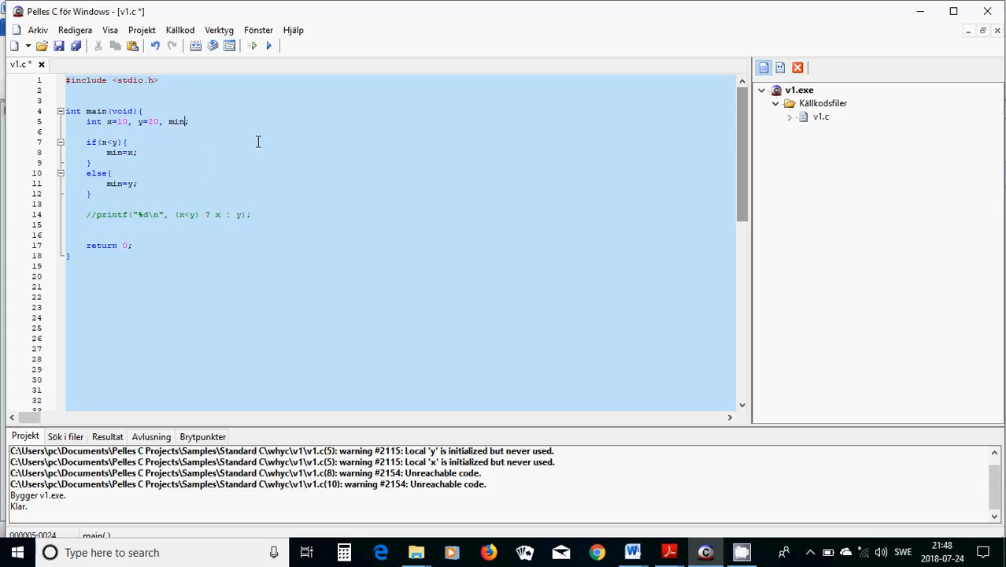
pyautogui.moveTo(140, 54)
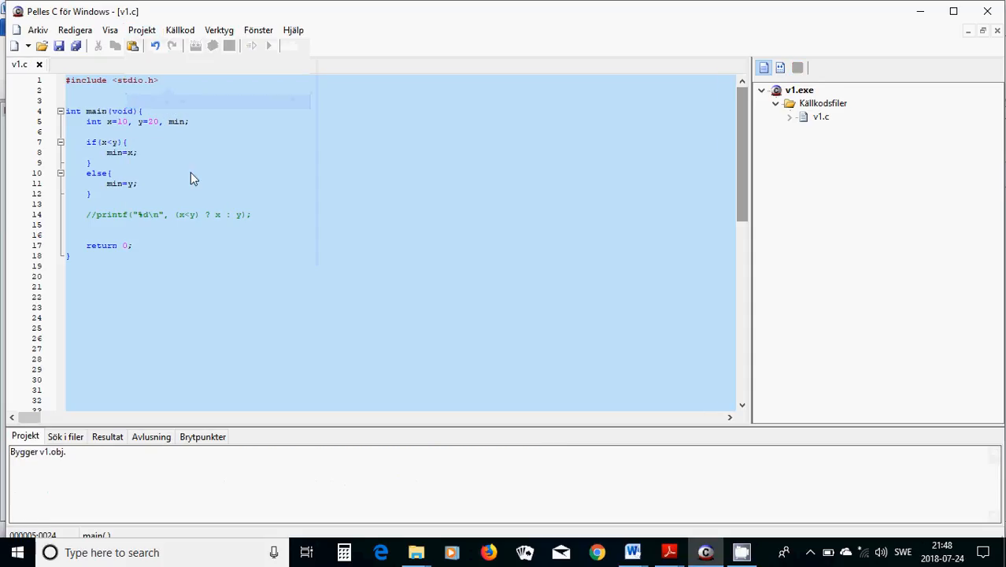
# - Insert printf("%d\n", min); above the ternary printf and rebuild the program
pyautogui.click(268, 44)
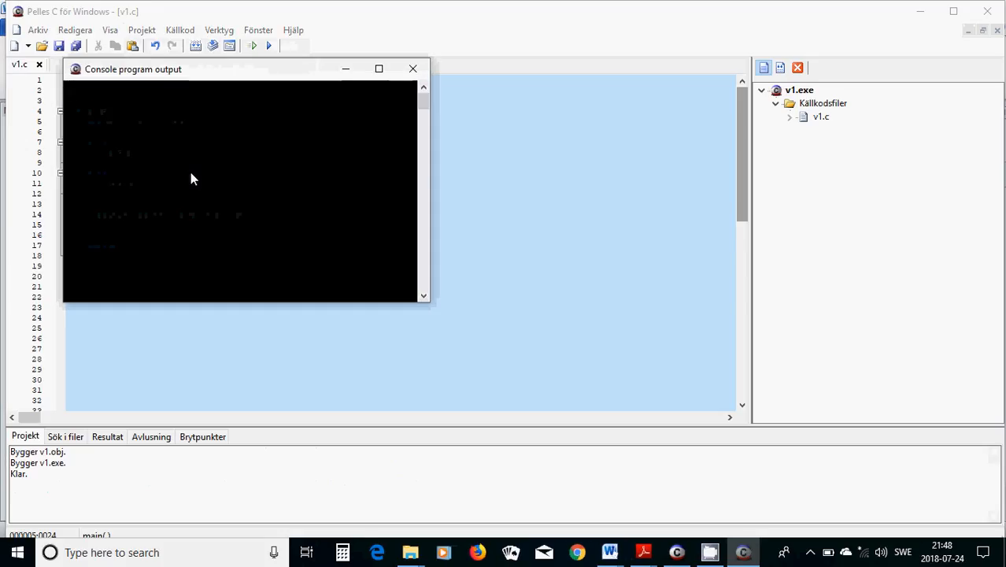
pyautogui.click(413, 69)
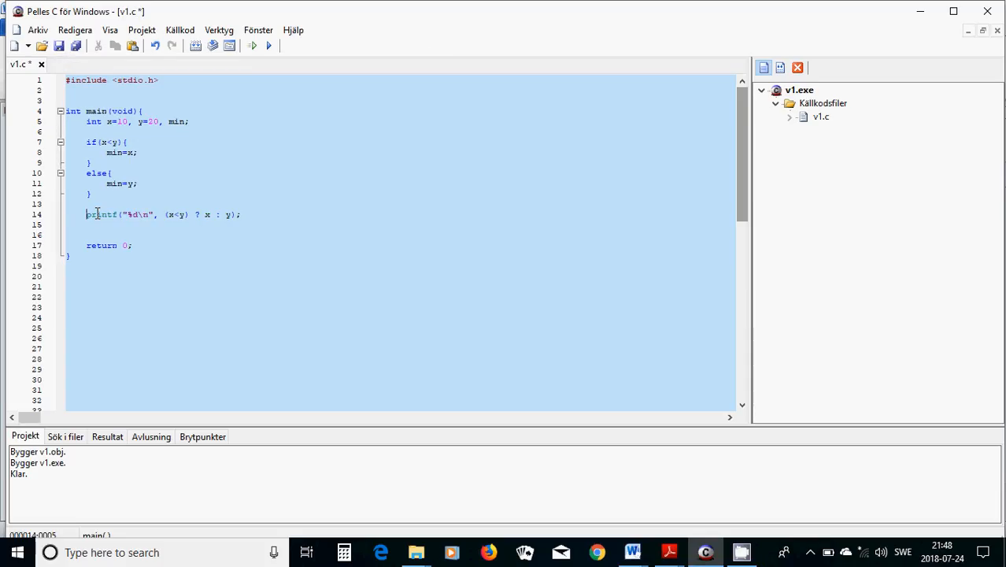
pyautogui.write('printf')
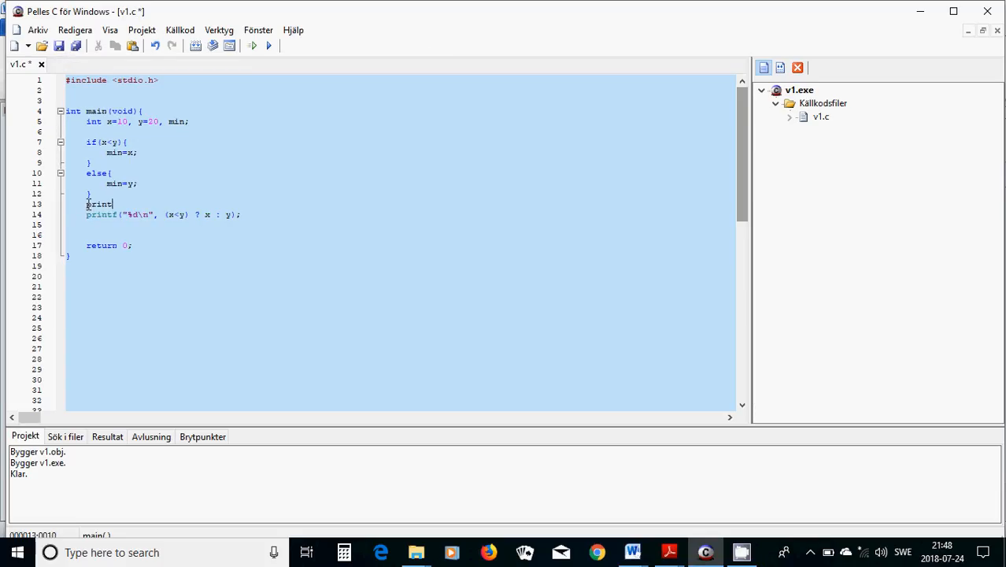
pyautogui.write('("%')
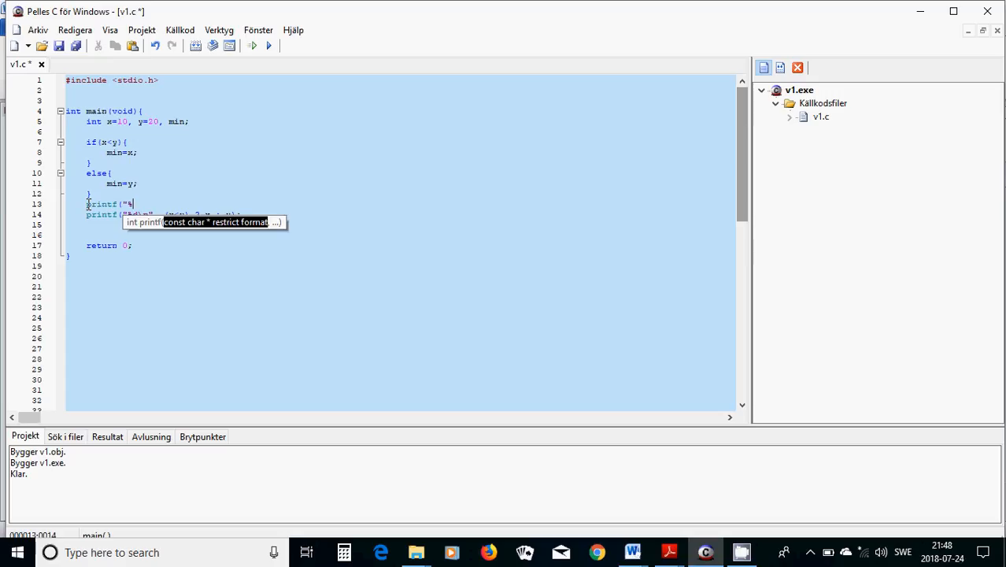
pyautogui.write('d')
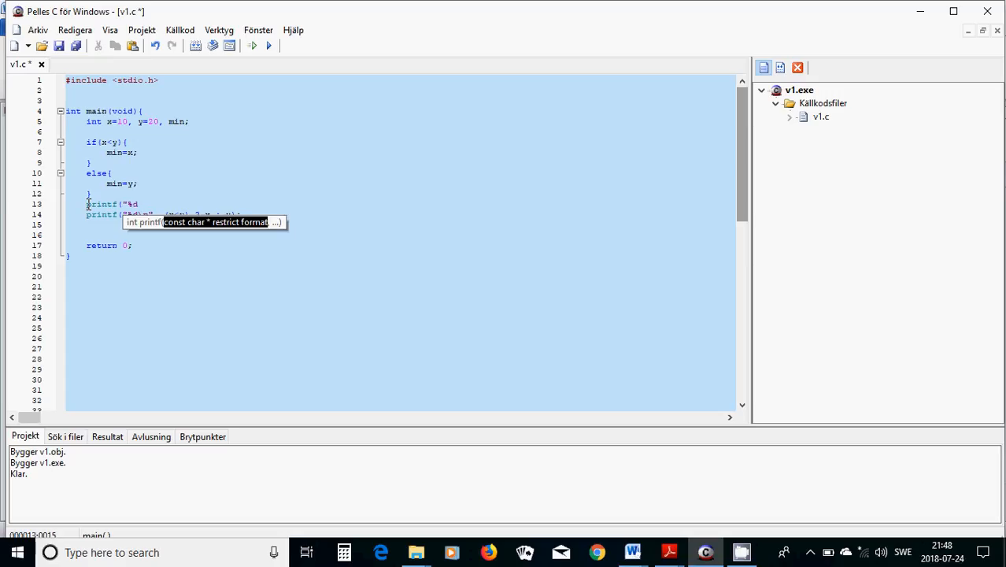
pyautogui.write('\\n')
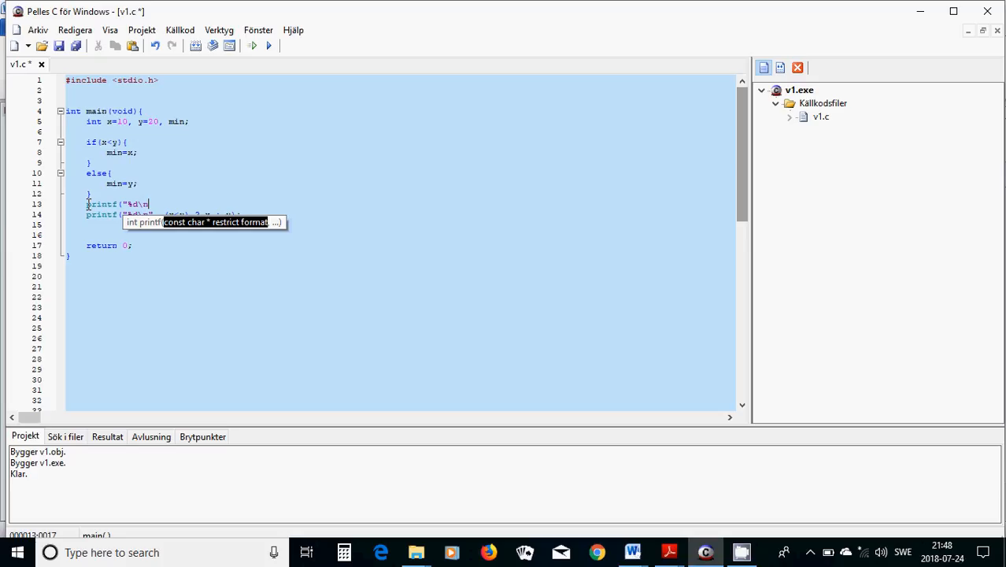
pyautogui.write(', min')
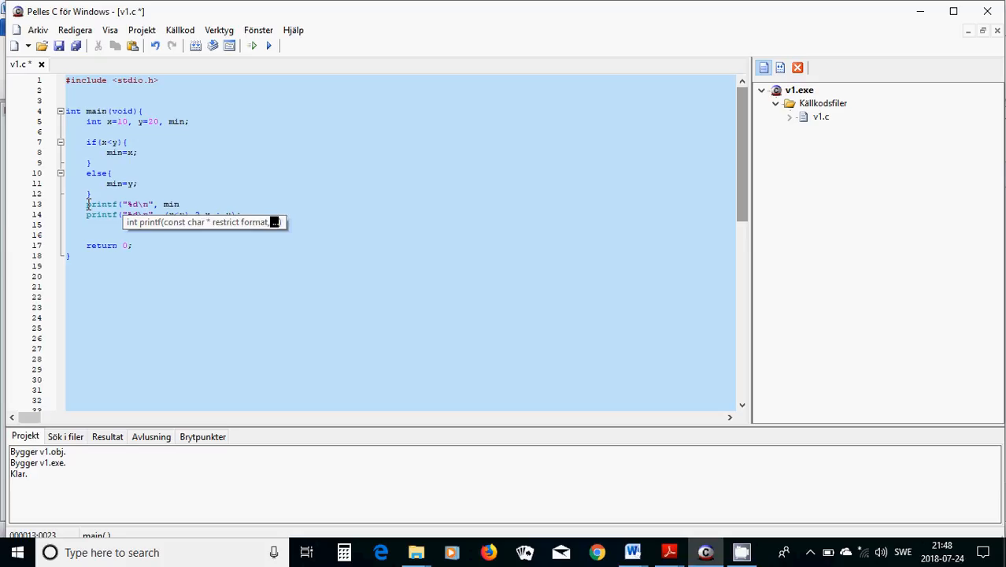
pyautogui.click(251, 44)
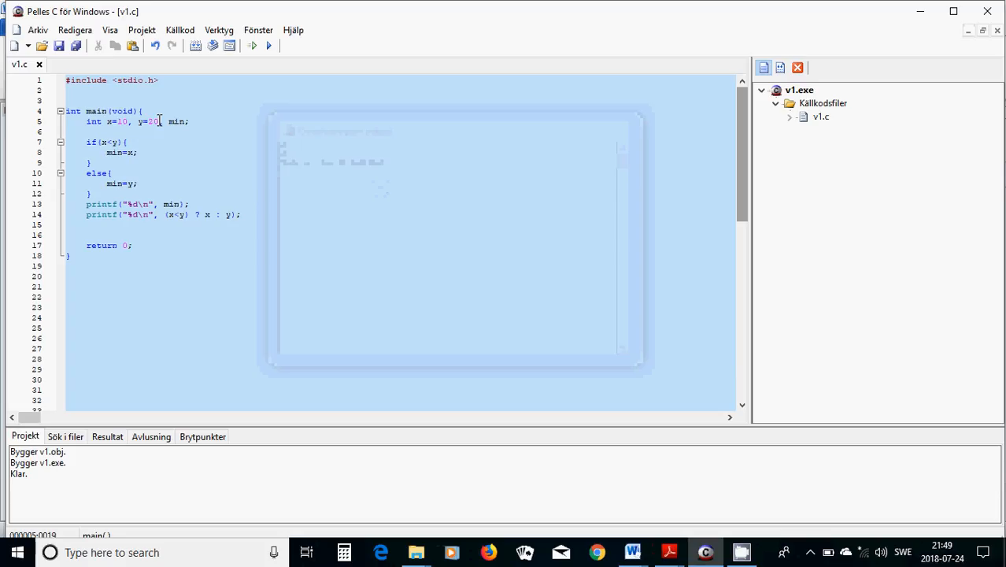
# - Change y from 20 to 5, then build and run so both lines print 5
pyautogui.write('5')
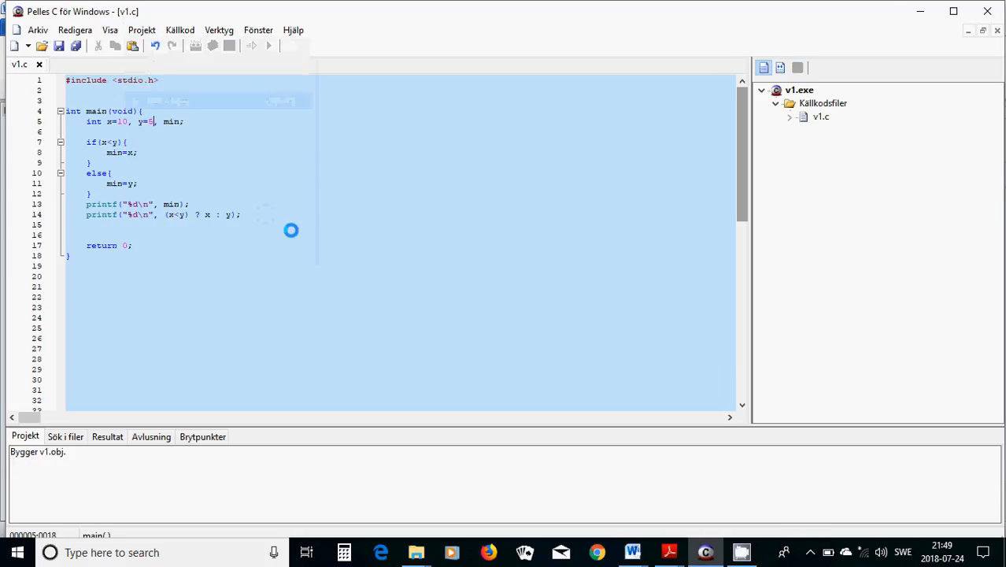
pyautogui.click(268, 44)
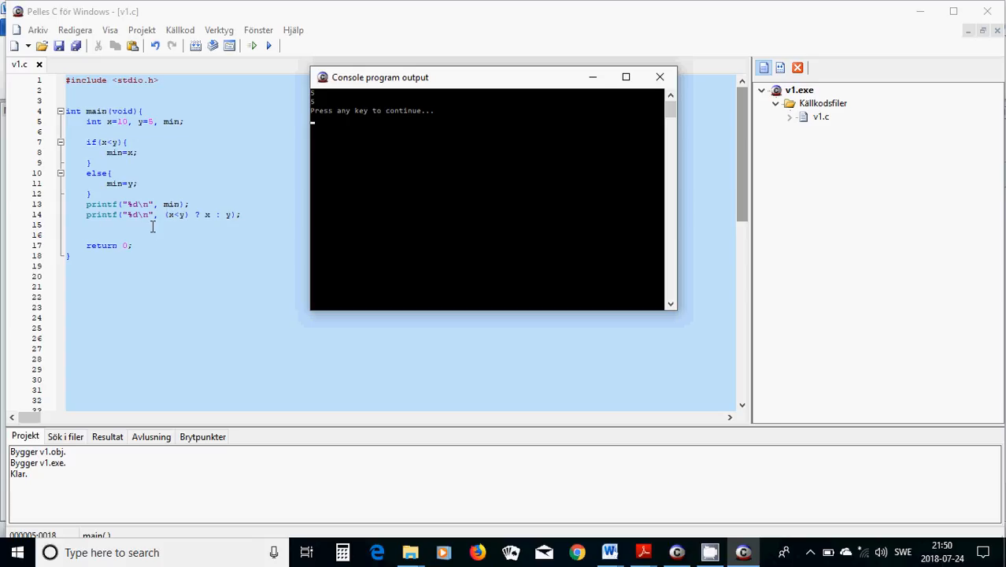
pyautogui.moveTo(109, 132)
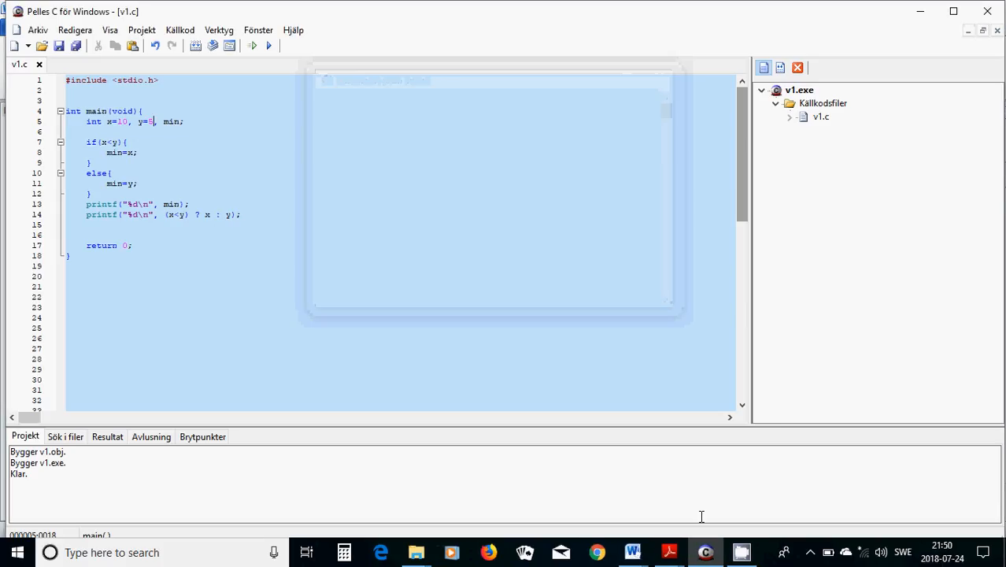
# - Paste the if(i != j) example into main with declarations int i=3 and j=5
pyautogui.click(633, 551)
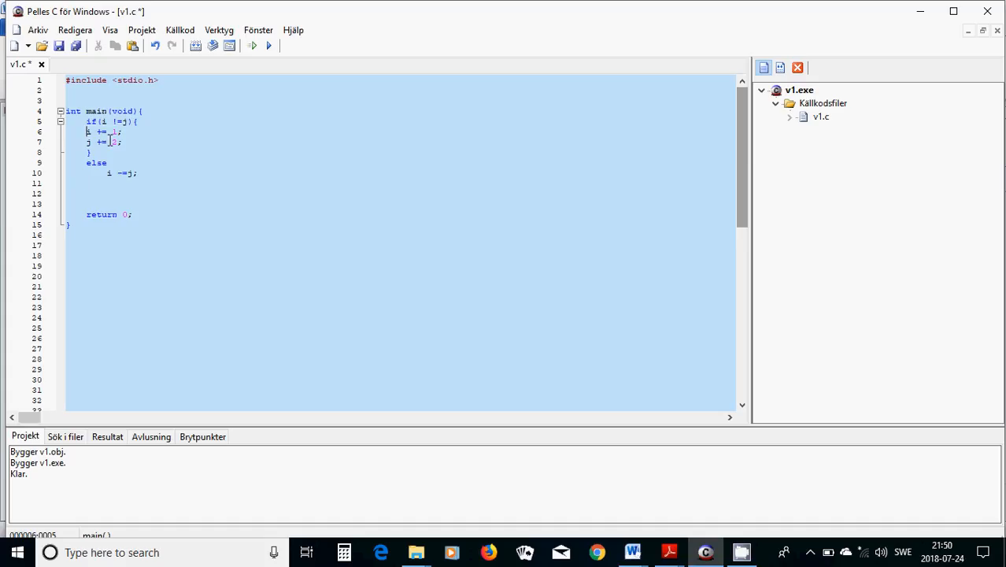
pyautogui.moveTo(87, 133); pyautogui.dragTo(144, 142)
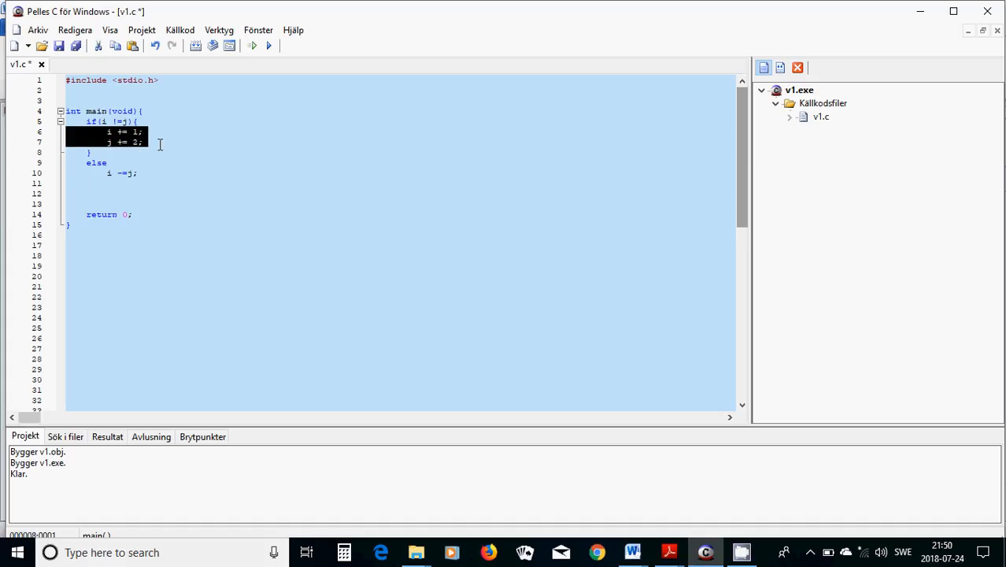
pyautogui.write('int i=3;')
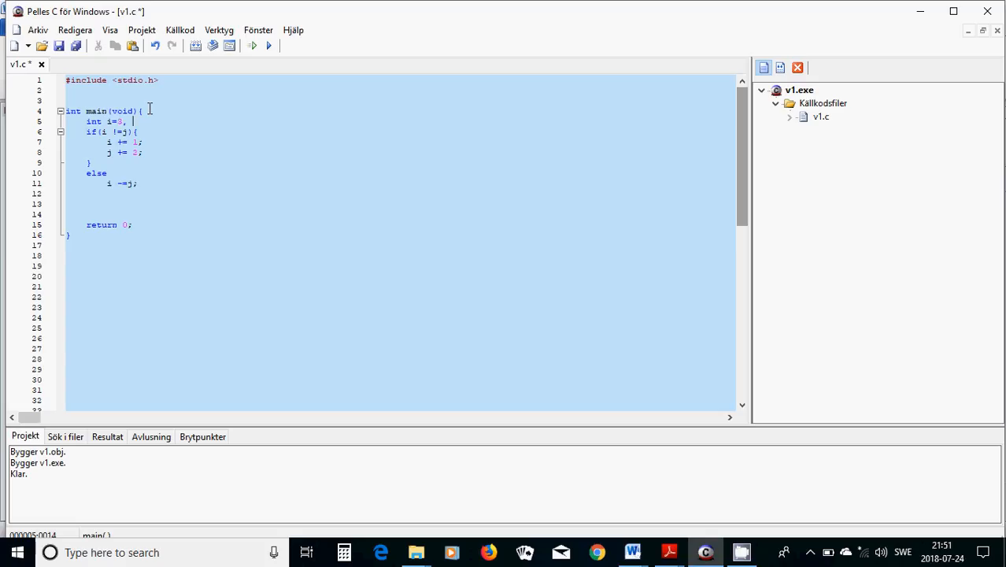
pyautogui.write('j=5;')
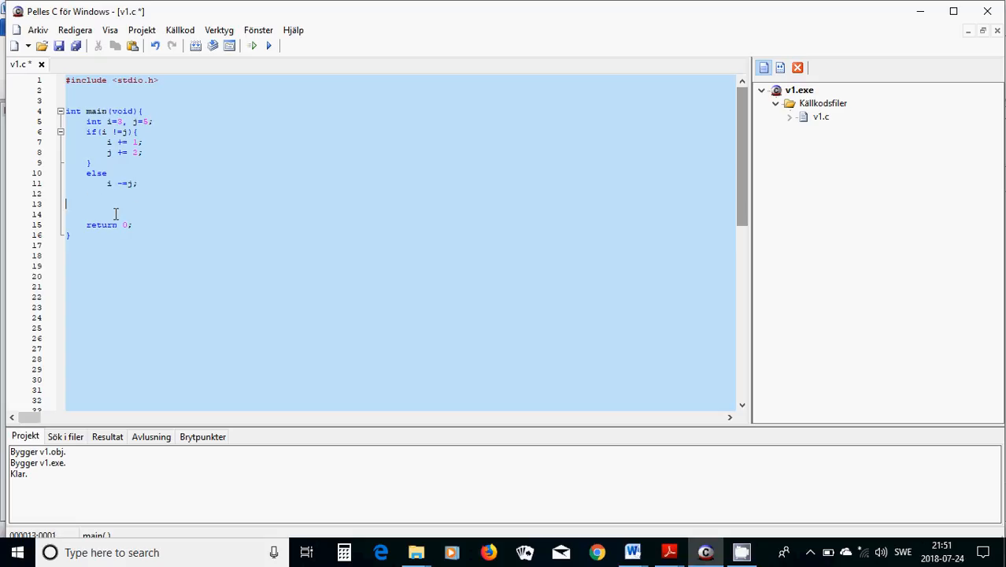
# - Add printf("%d\n%d\n", i, j); after the else branch and build
pyautogui.write('printf("%d\\n%d\\n')
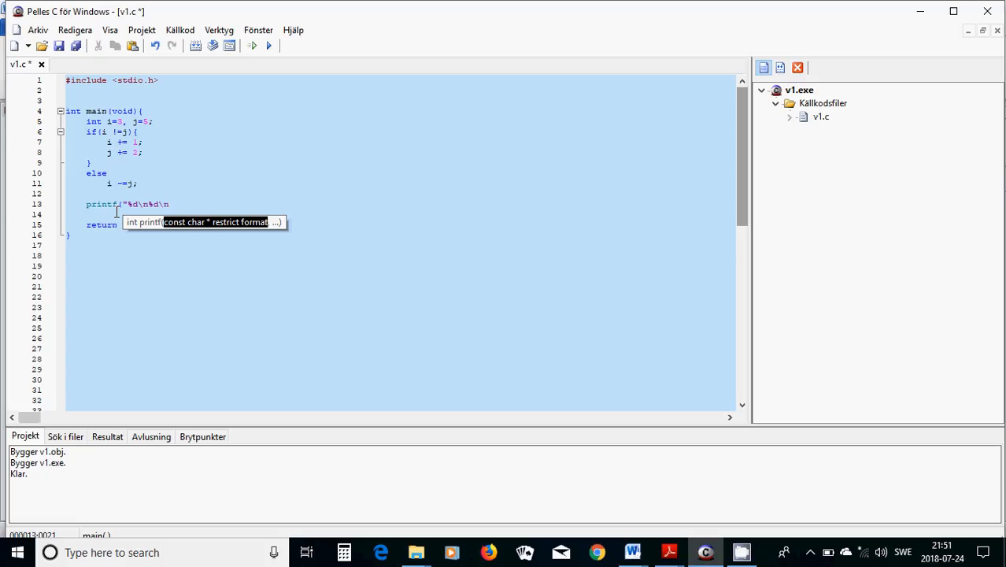
pyautogui.write(', i, j')
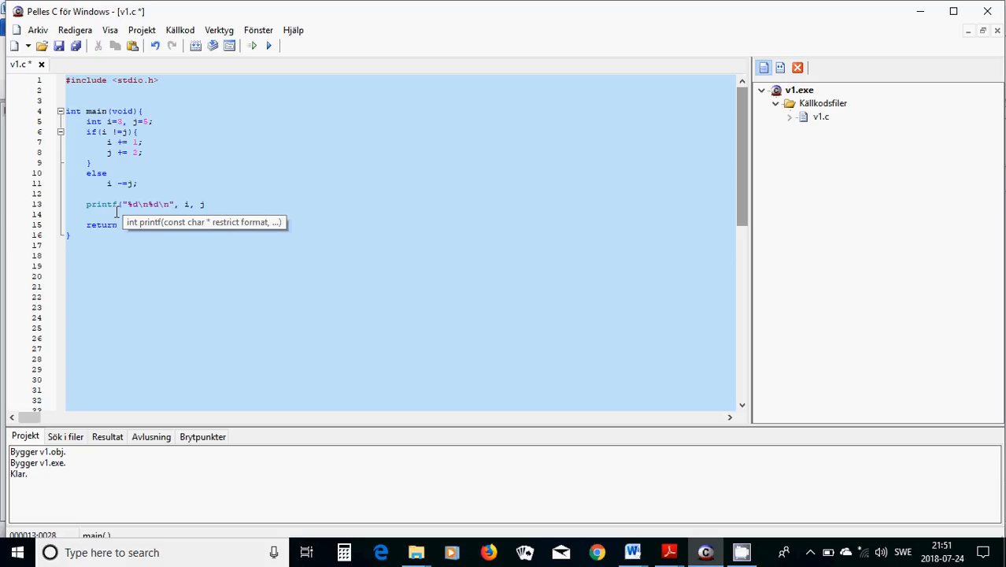
pyautogui.write(');')
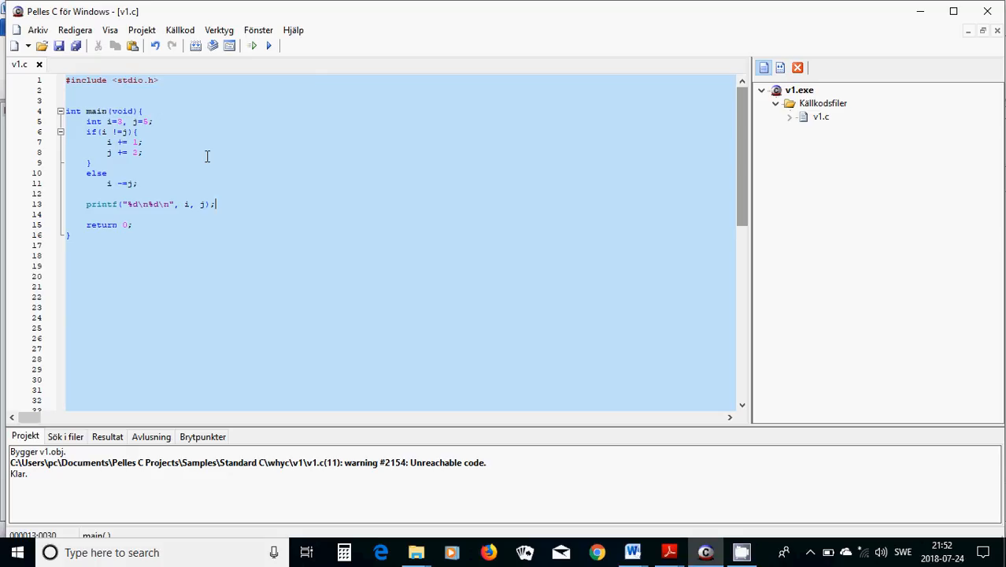
pyautogui.moveTo(123, 41)
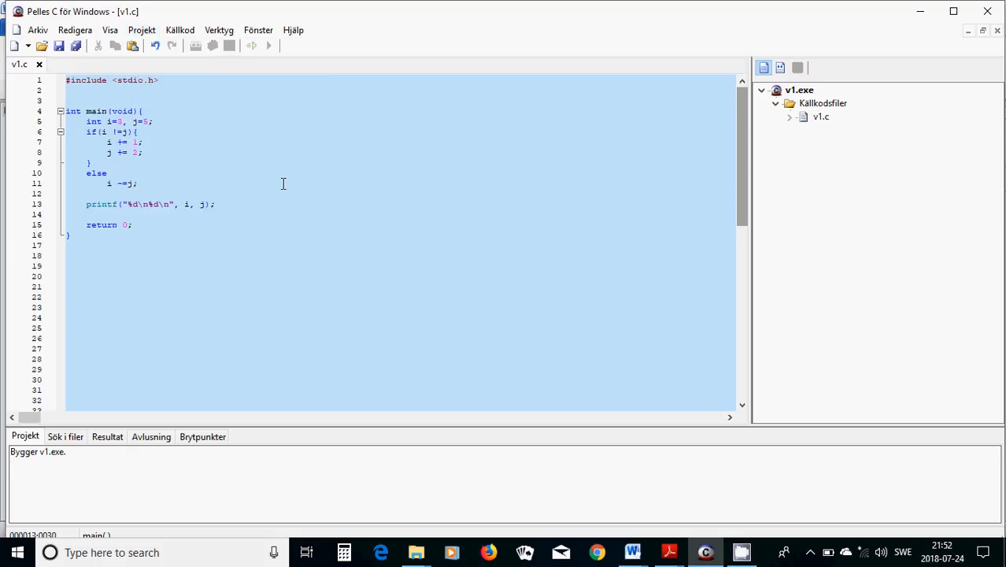
# - Run v1.exe via Projekt > Kör to see the two i/j values, then return to the Word notes
pyautogui.click(268, 44)
pyautogui.write('3')
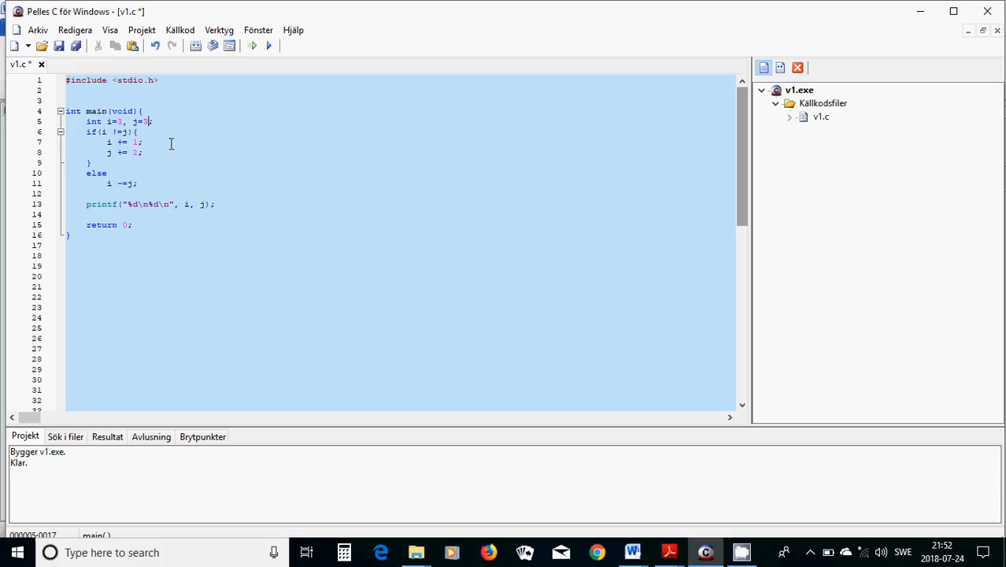
pyautogui.click(142, 29)
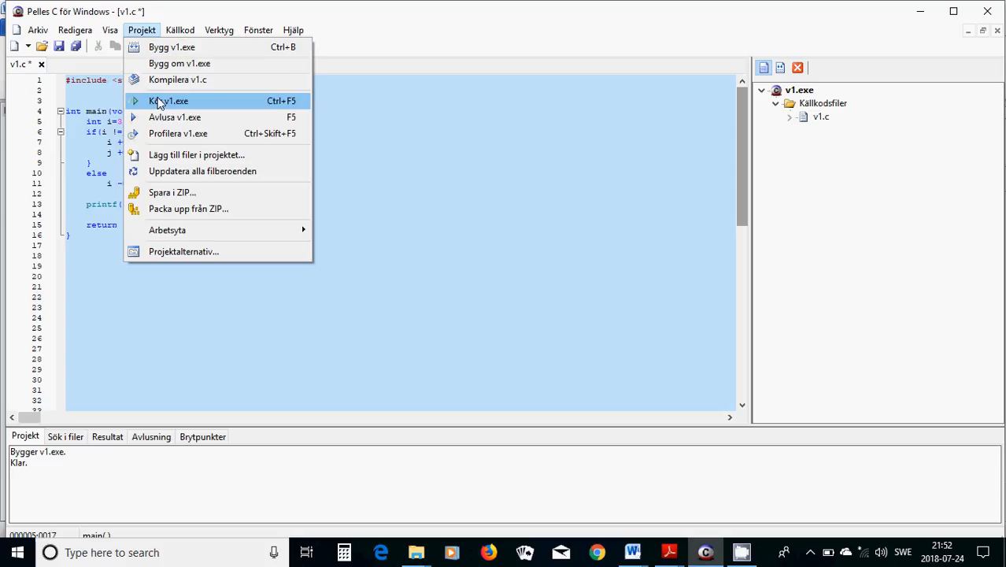
pyautogui.click(167, 101)
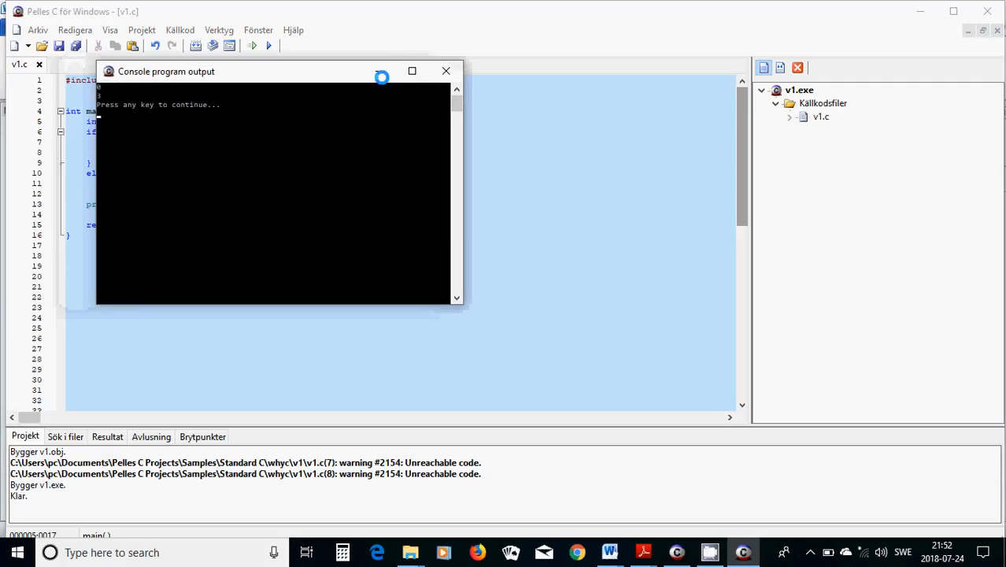
pyautogui.moveTo(276, 71); pyautogui.dragTo(433, 82)
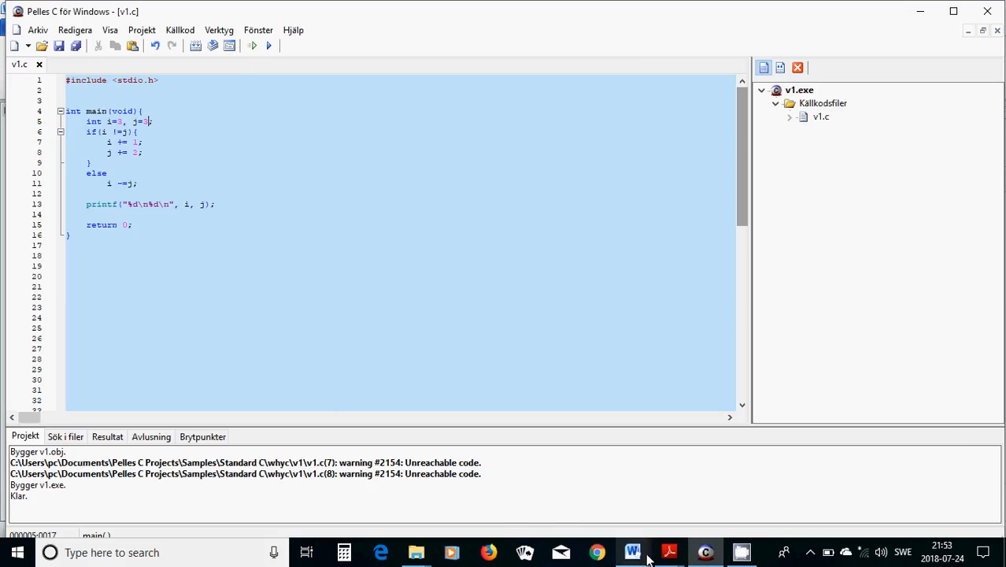
pyautogui.click(633, 551)
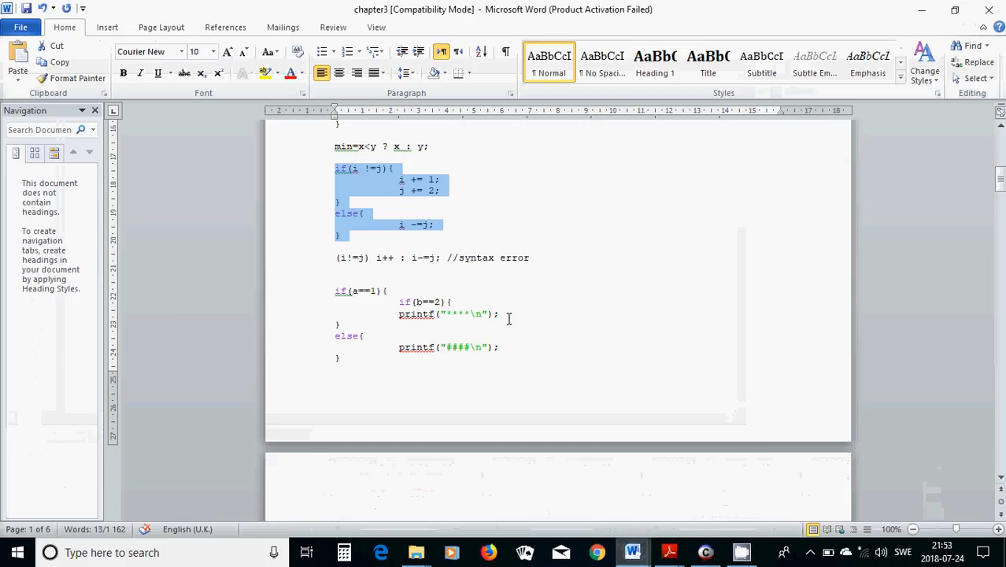
# - Copy the nested if(a==1)/b==2 example from the notes into v1.c
pyautogui.scroll(-3)
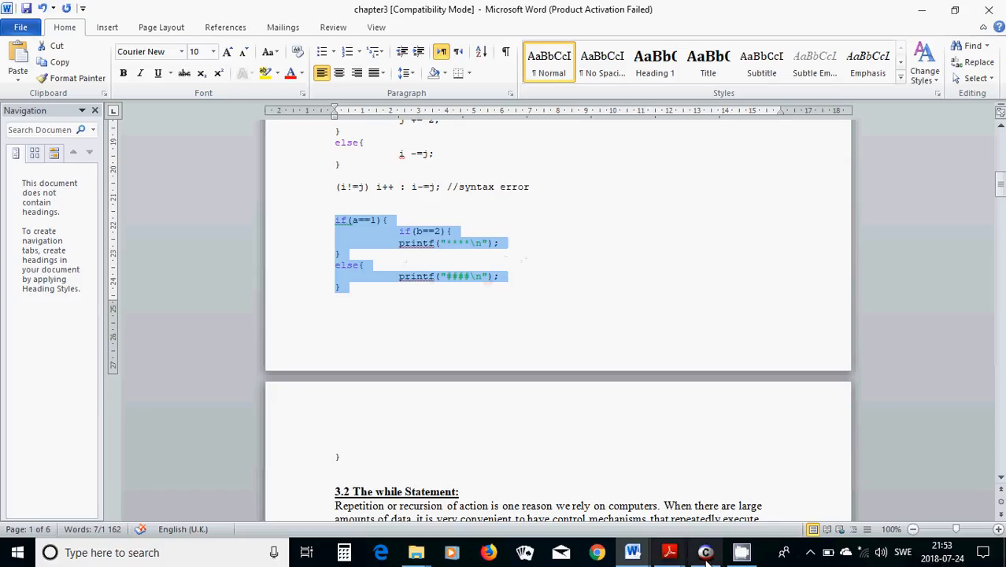
pyautogui.click(705, 551)
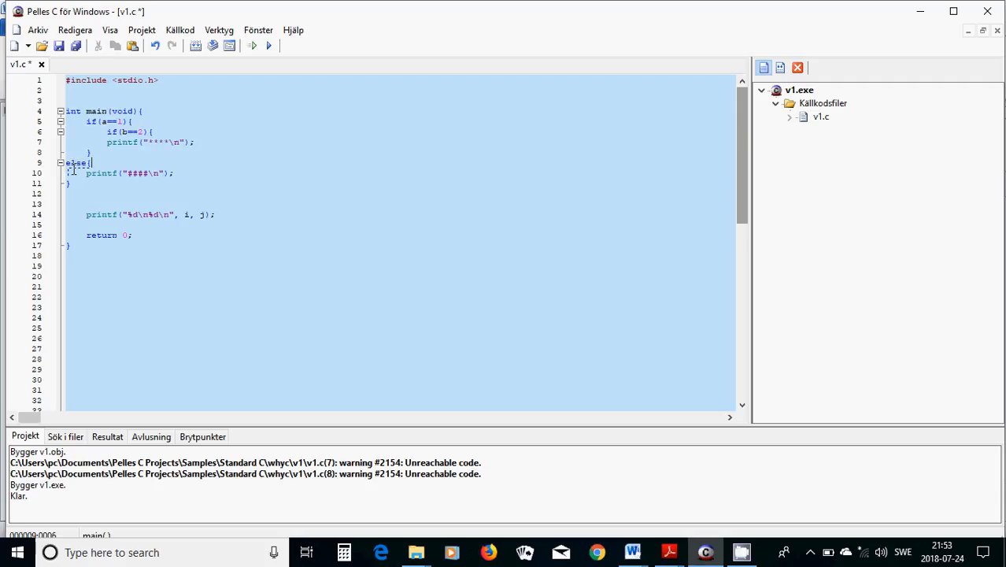
# - Declare int a=1, b=2; at the top of main and print a and b instead of i and j
pyautogui.moveTo(71, 162); pyautogui.dragTo(71, 183)
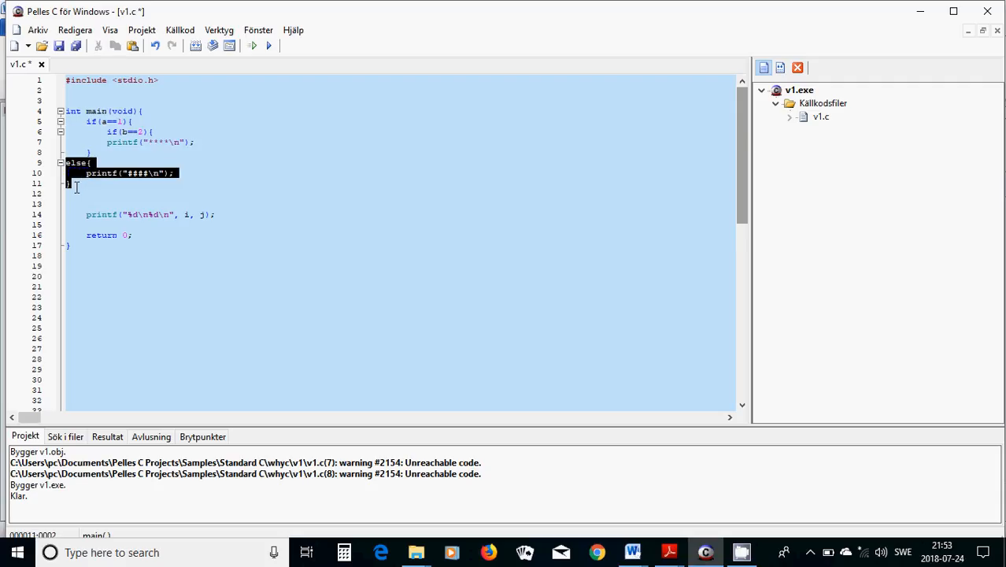
pyautogui.click(271, 192)
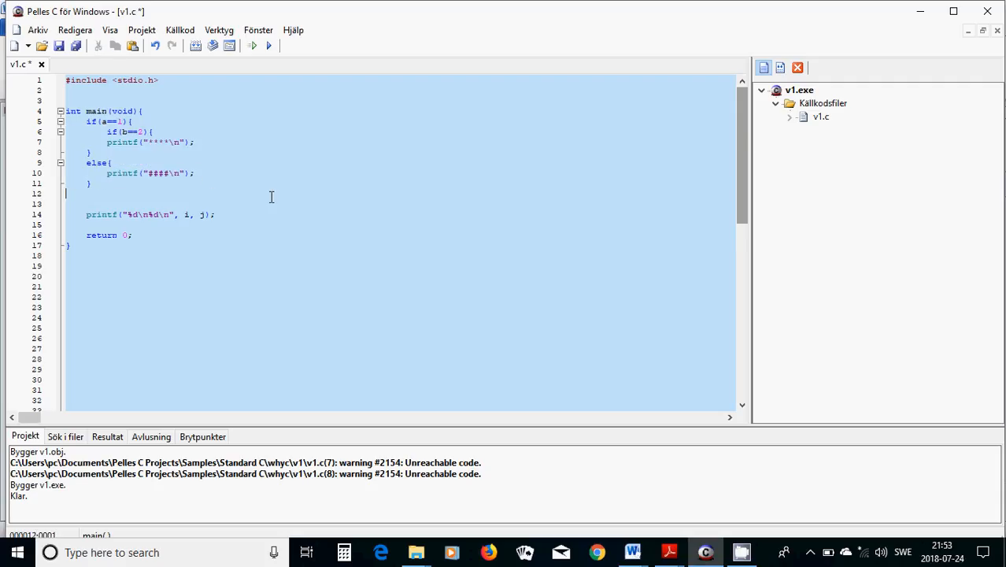
pyautogui.click(142, 111)
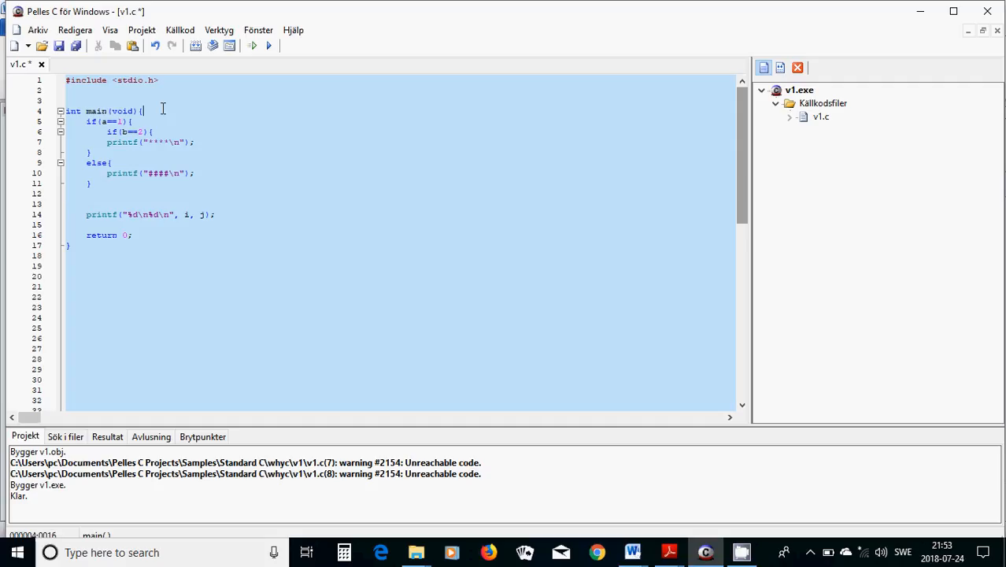
pyautogui.write('int a=')
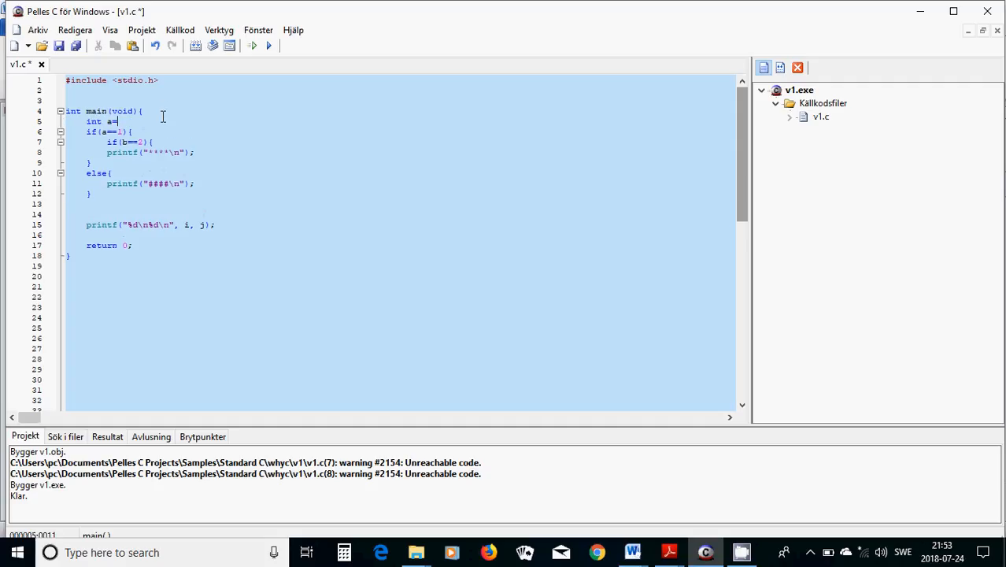
pyautogui.write('1; b=2;')
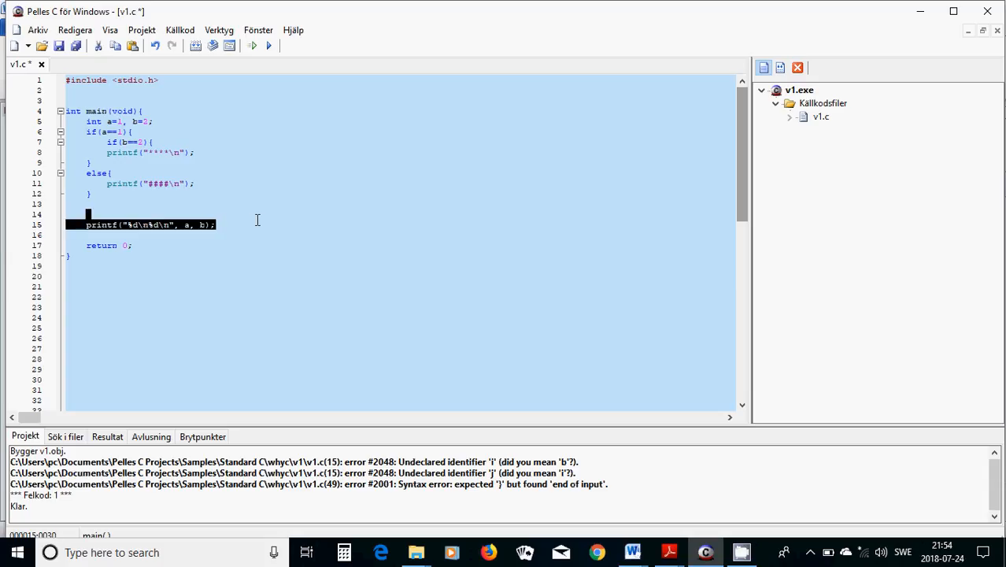
# - Delete the final printf line, re-indent the nested if/else blocks, and save v1.c
pyautogui.press('Delete')
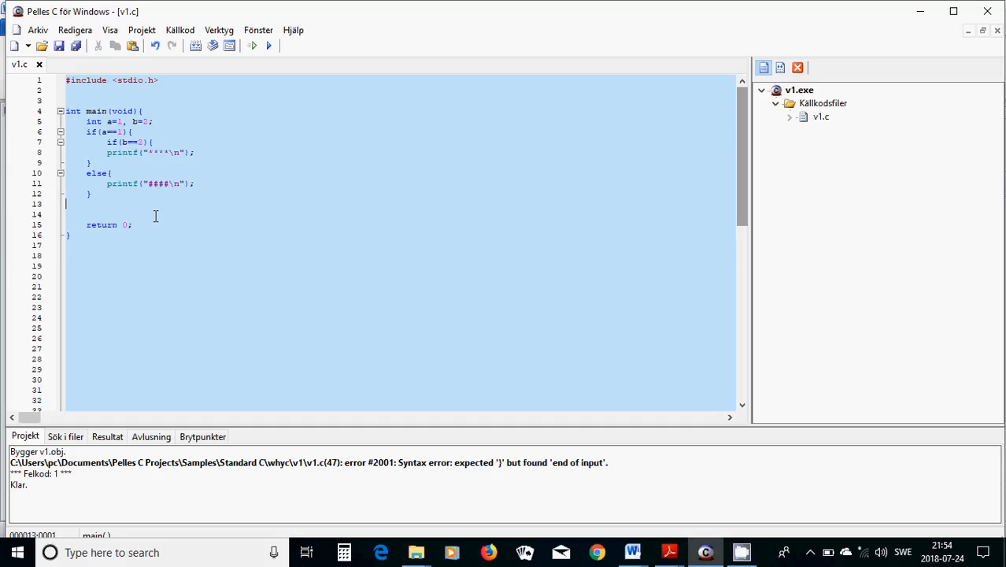
pyautogui.click(149, 121)
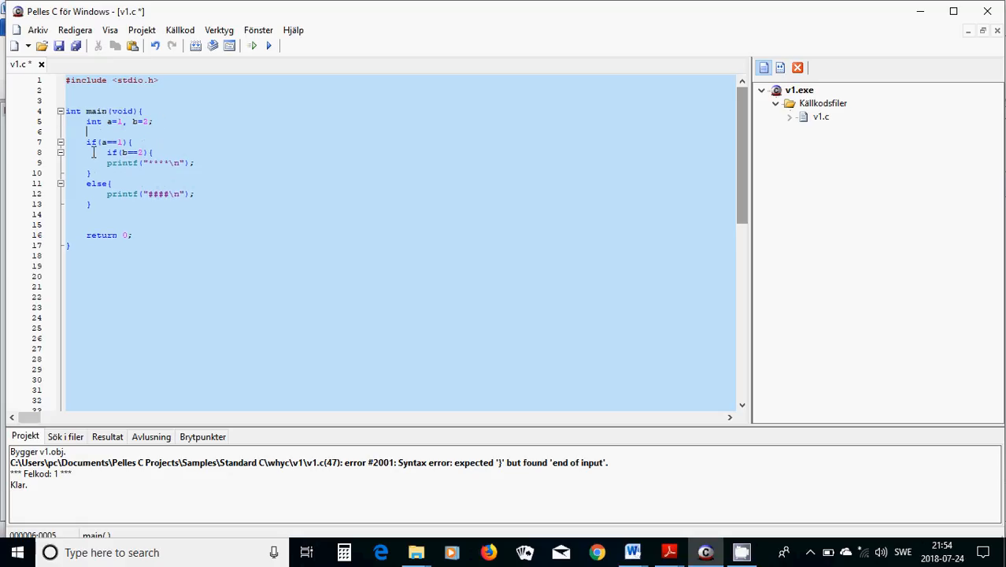
pyautogui.scroll(-3)
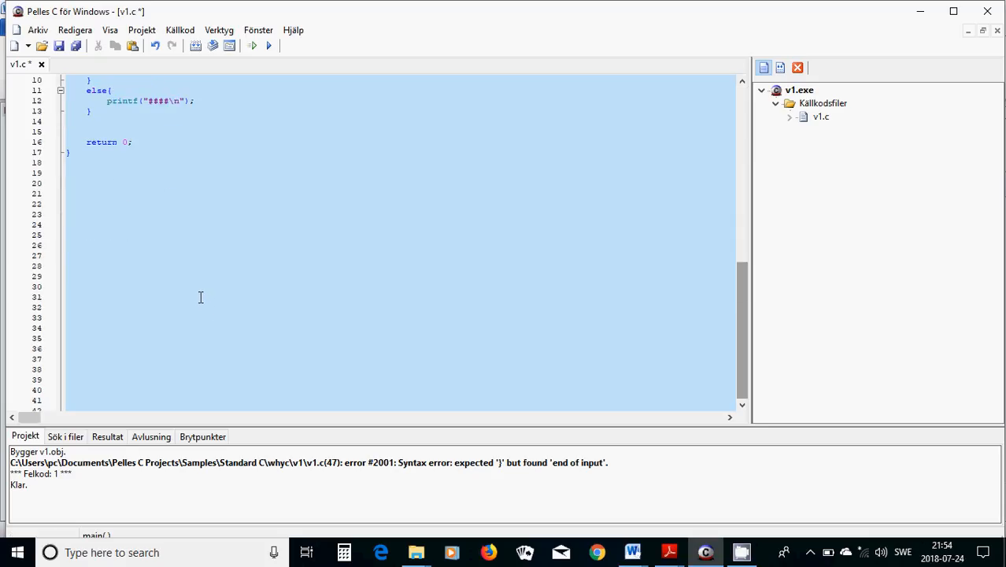
pyautogui.scroll(-3)
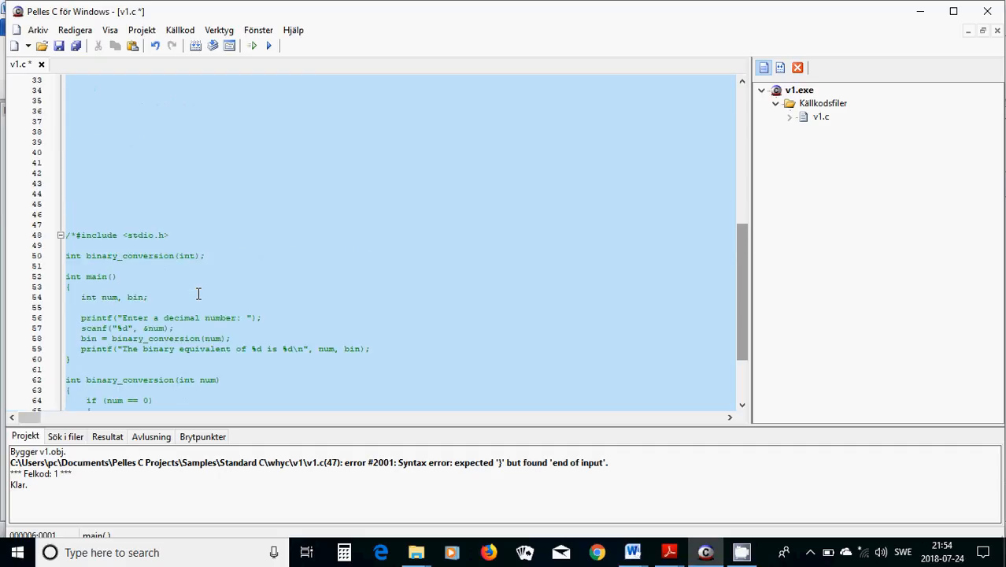
pyautogui.scroll(3)
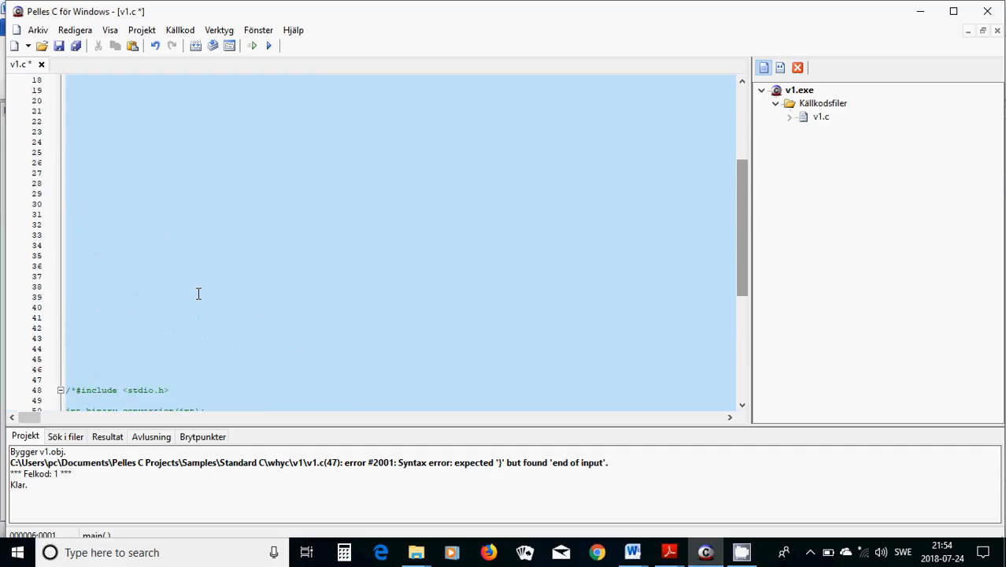
pyautogui.scroll(3)
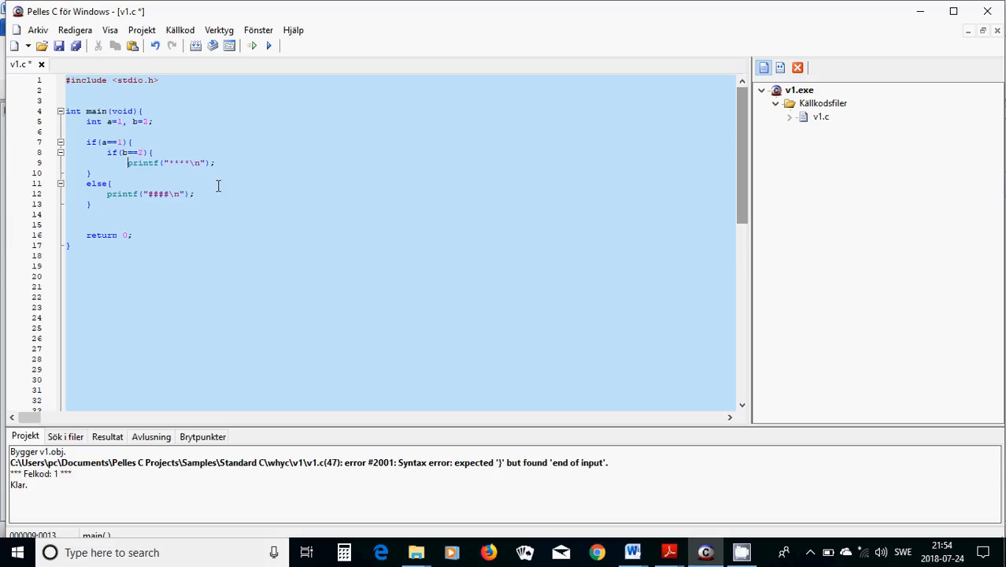
pyautogui.click(252, 44)
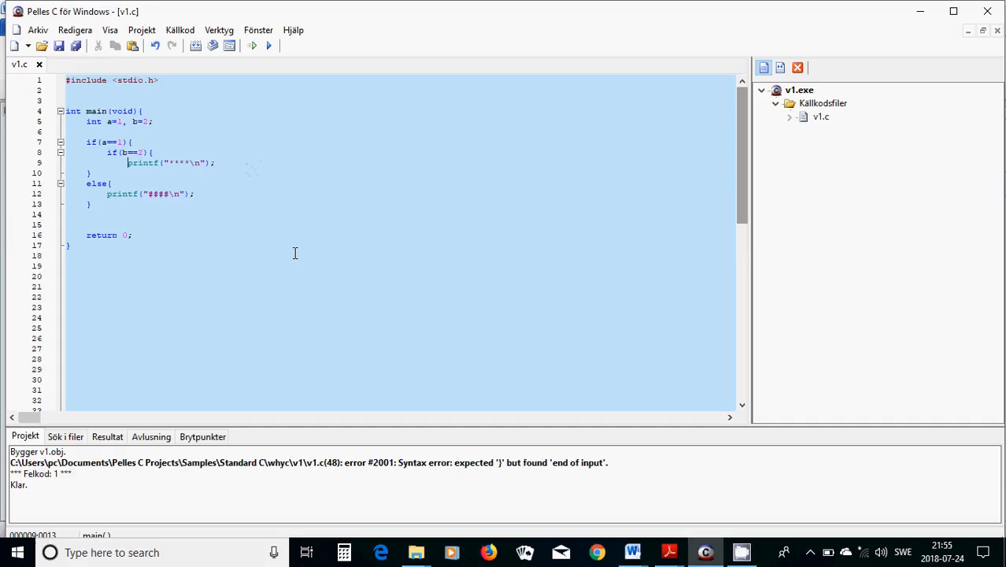
pyautogui.moveTo(320, 261)
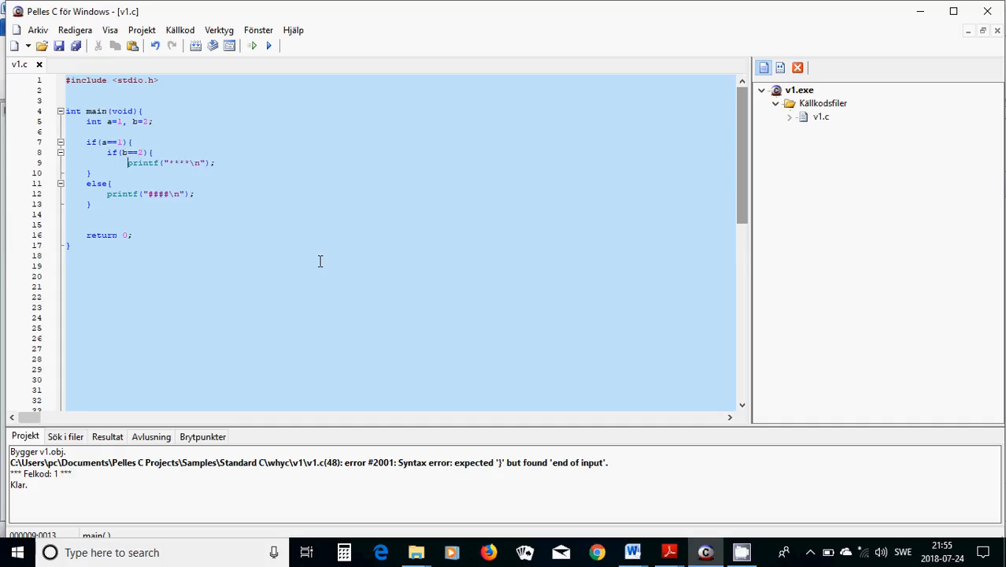
pyautogui.scroll(-3)
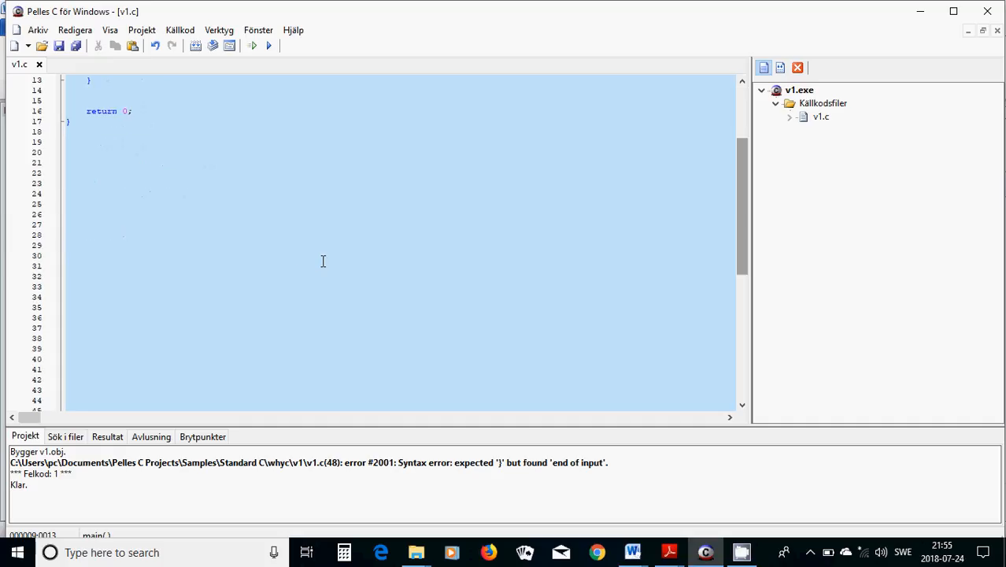
# - Move the closing */ of the commented-out binary conversion block onto its own line and save
pyautogui.scroll(-3)
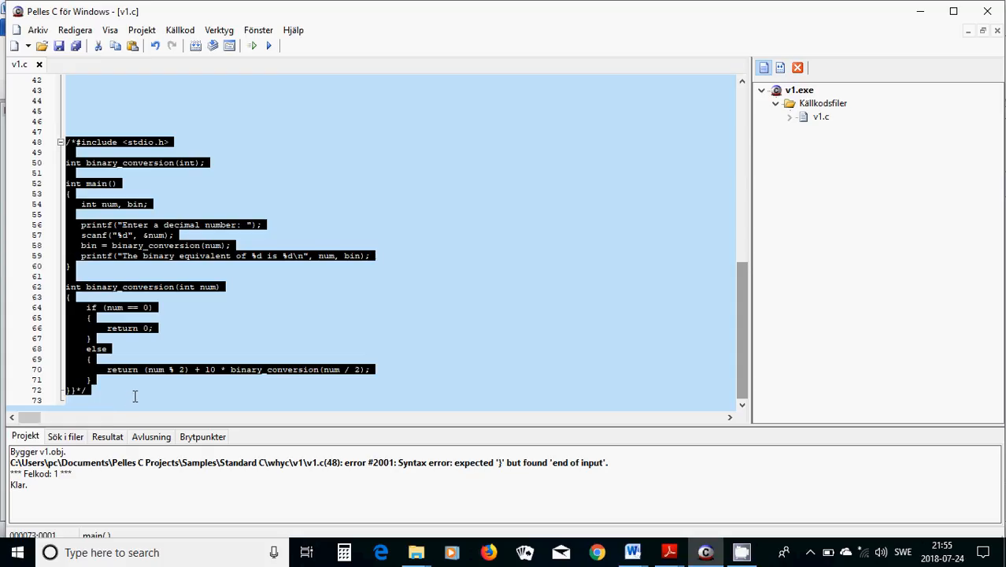
pyautogui.click(71, 390)
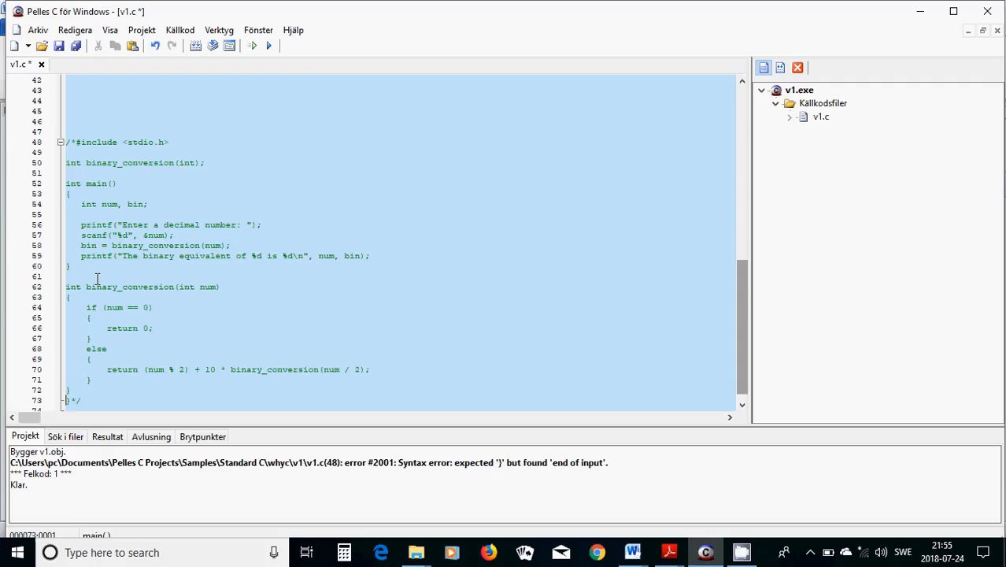
pyautogui.click(76, 400)
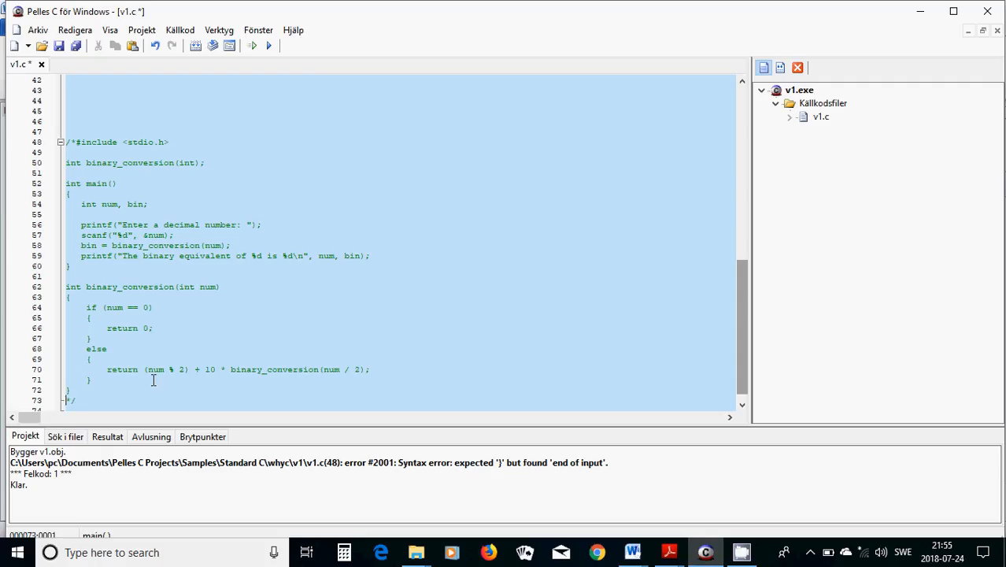
pyautogui.moveTo(192, 306)
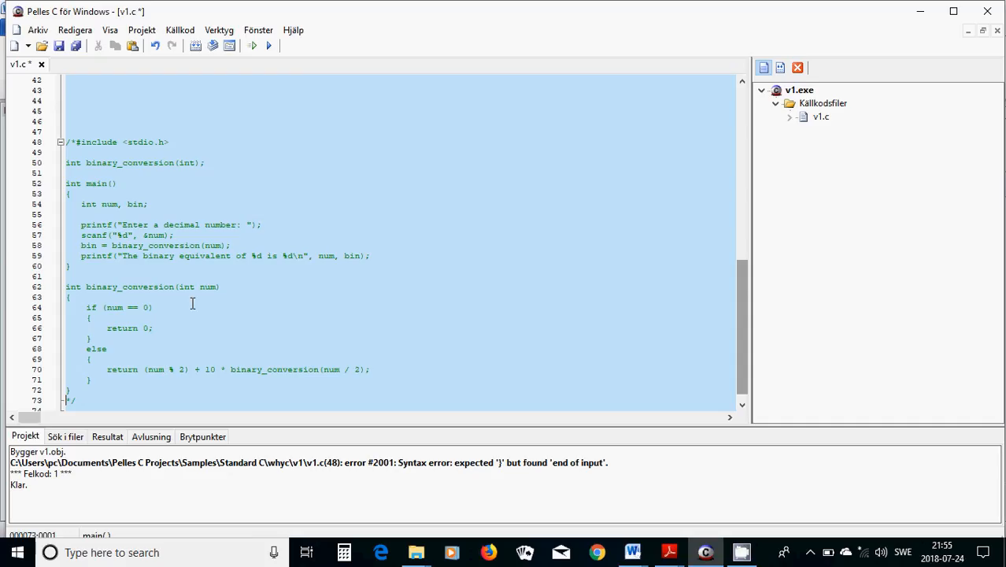
pyautogui.click(141, 30)
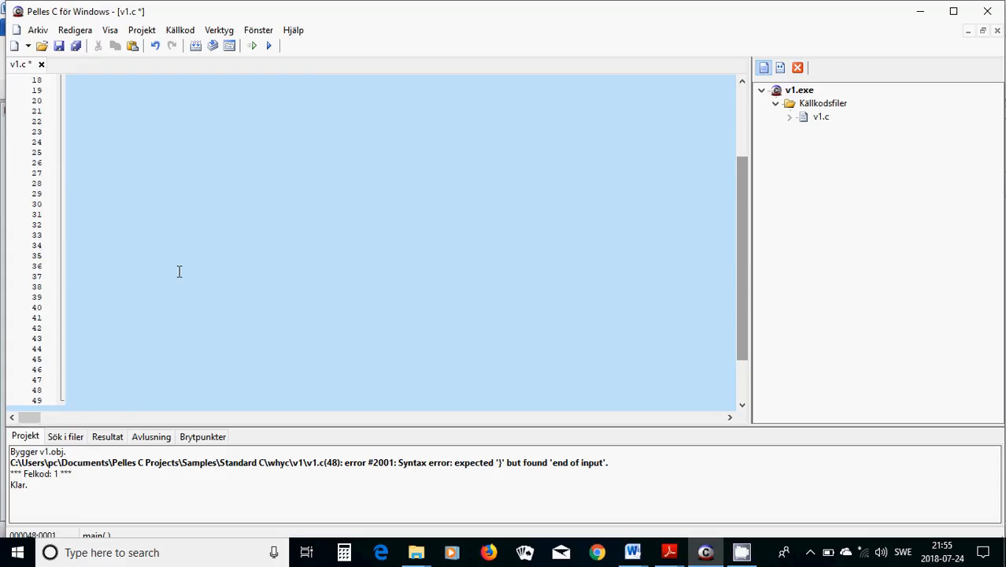
pyautogui.click(141, 29)
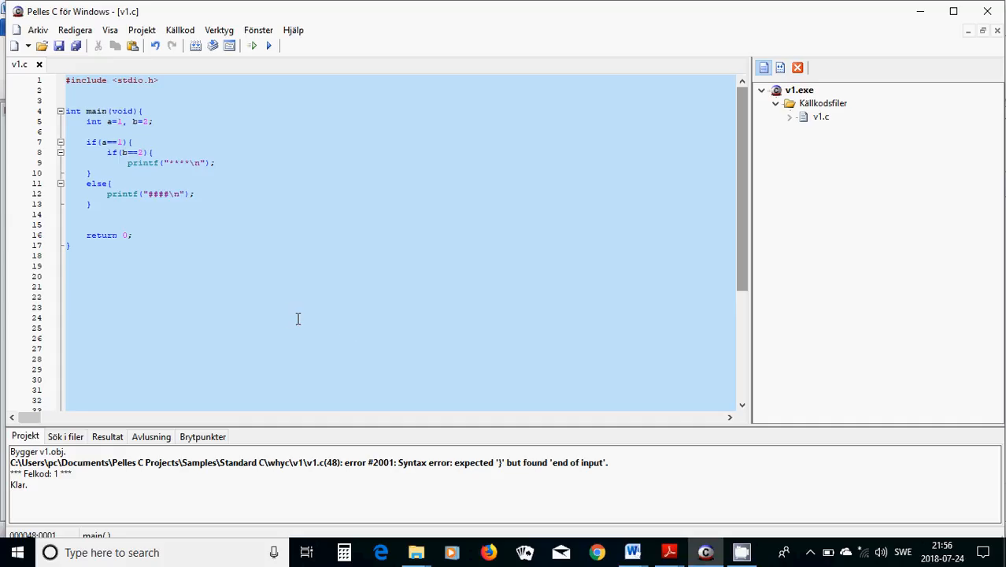
pyautogui.scroll(-3)
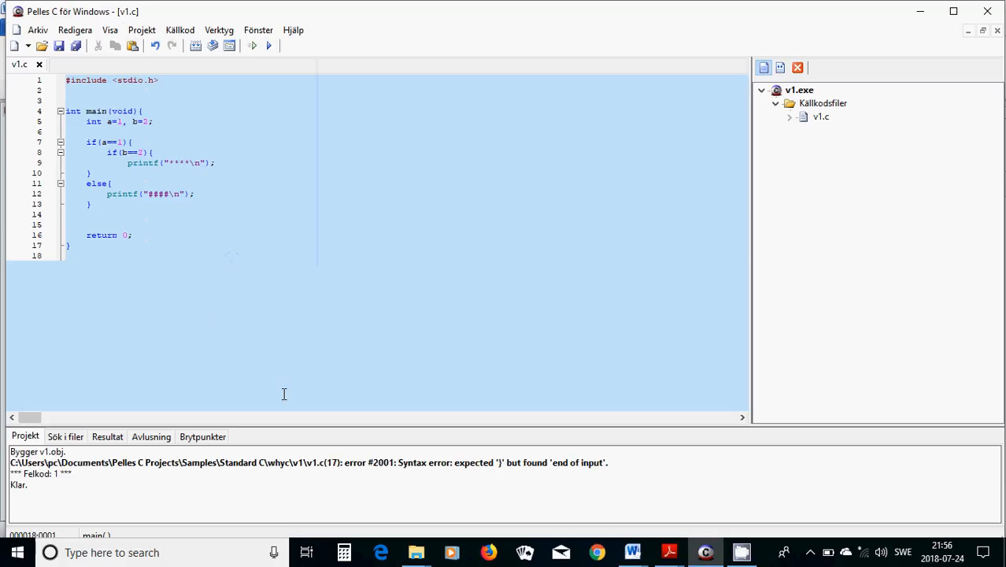
pyautogui.moveTo(93, 267)
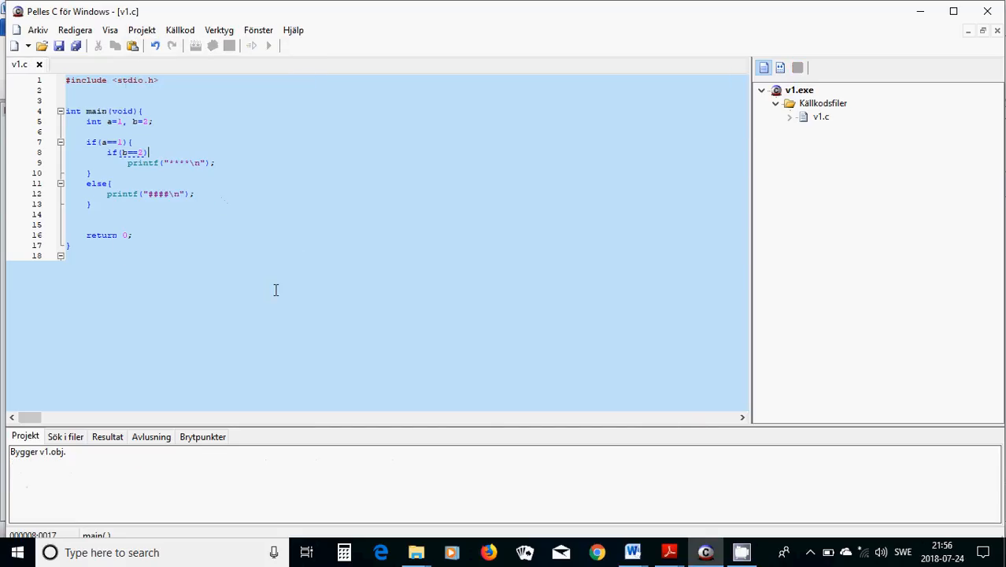
# - Delete everything after line 18 and rebuild the clean nested if-else program
pyautogui.click(193, 44)
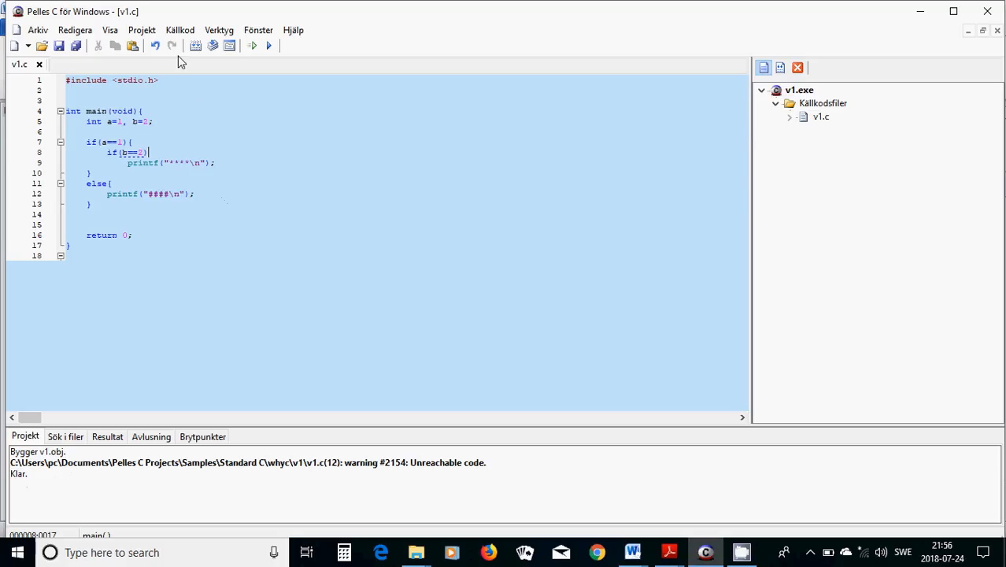
# - Run v1.exe, then rebuild v1.c leaving only unreachable-code warnings at lines 9 and 12
pyautogui.click(142, 30)
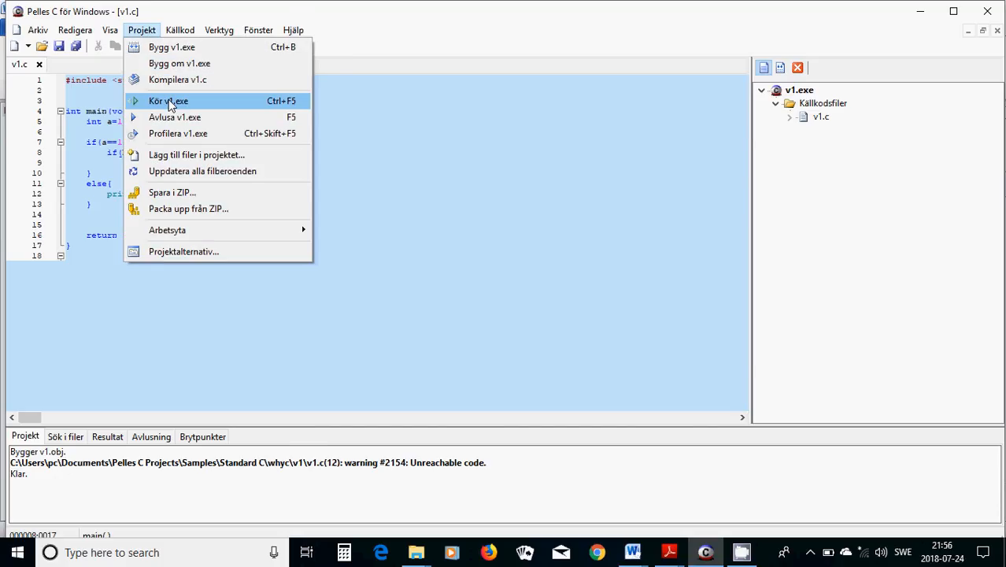
pyautogui.click(169, 101)
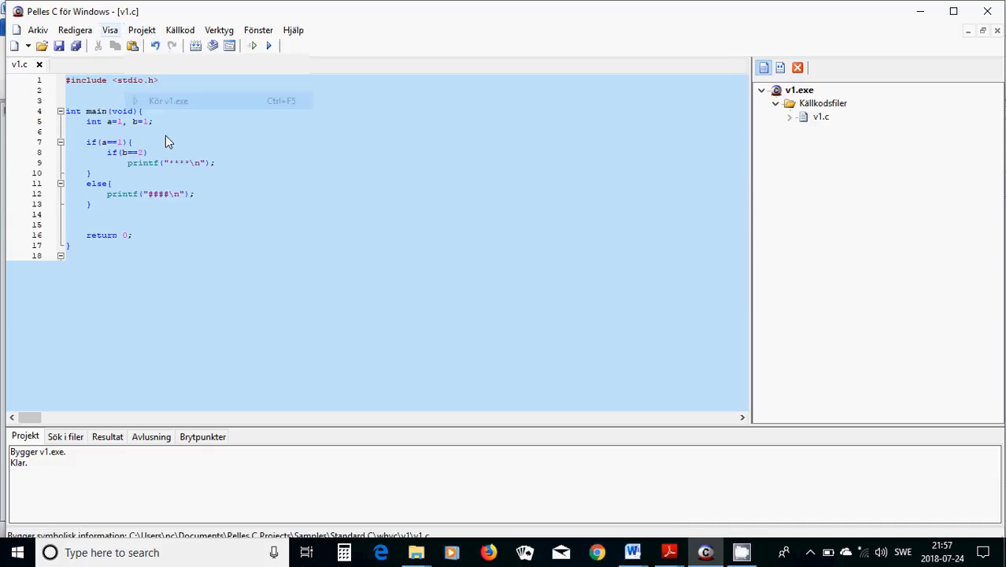
pyautogui.click(252, 44)
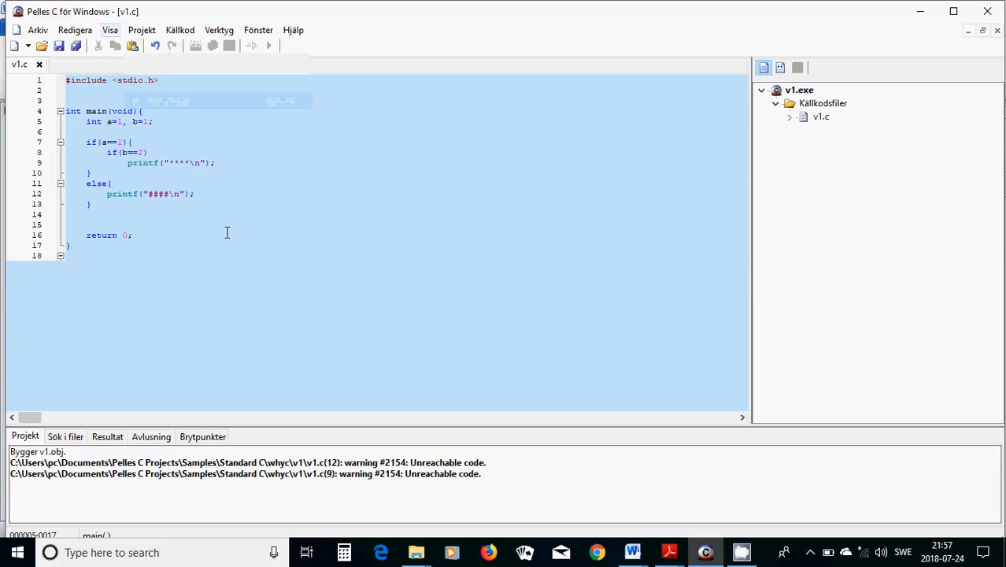
# - Set a to 6 in the nested if-else program and run it so the console shows ####
pyautogui.click(252, 44)
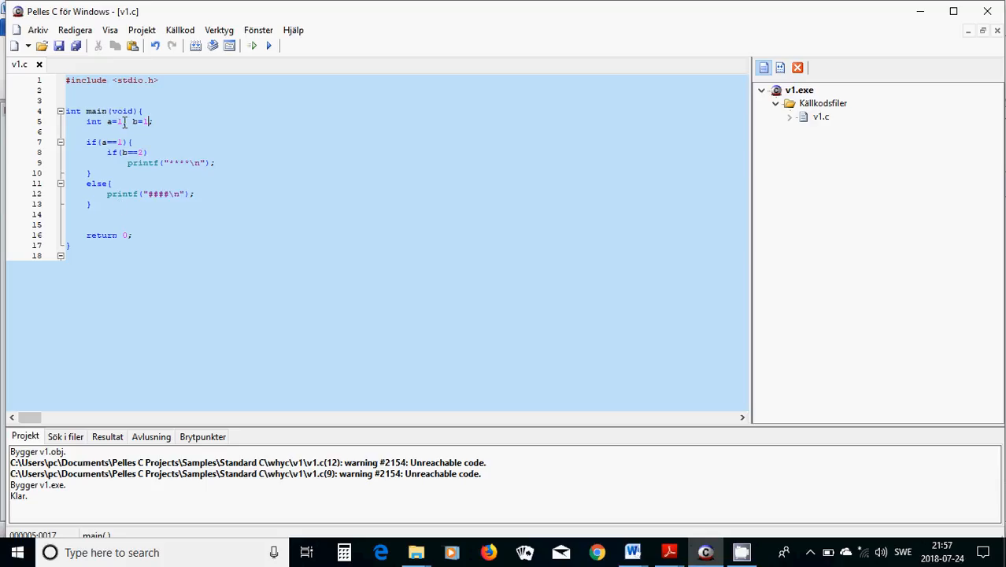
pyautogui.write('6')
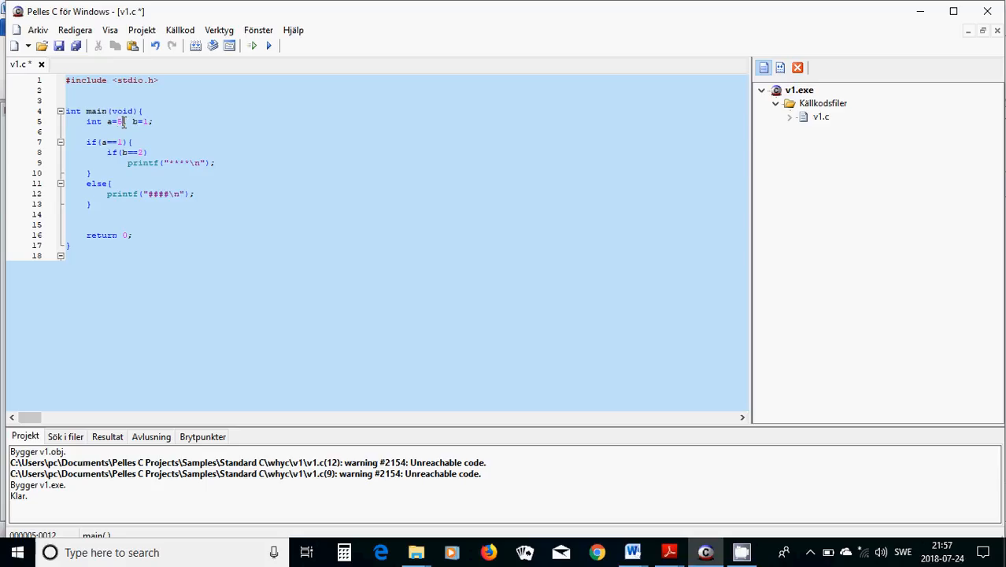
pyautogui.click(252, 44)
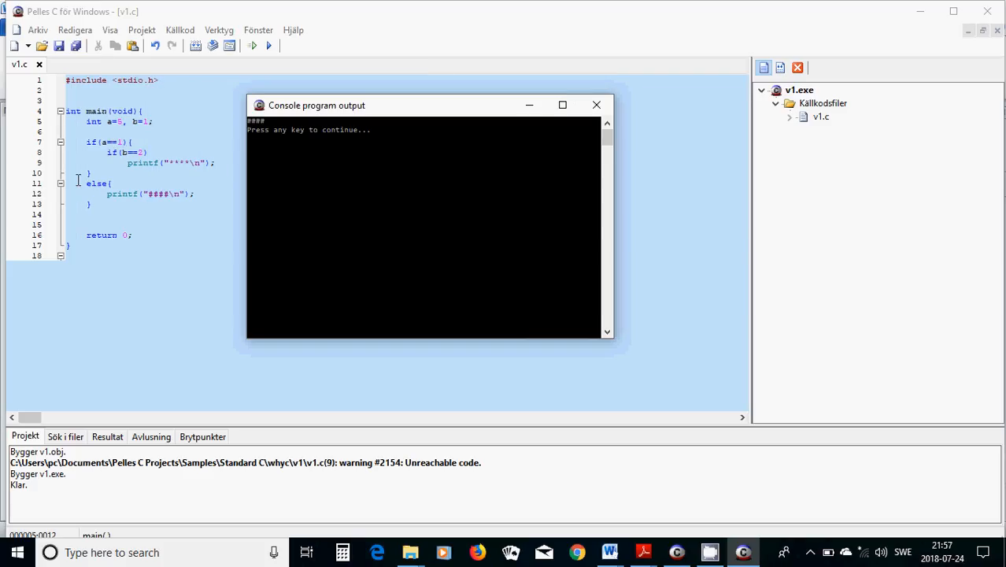
pyautogui.moveTo(195, 199)
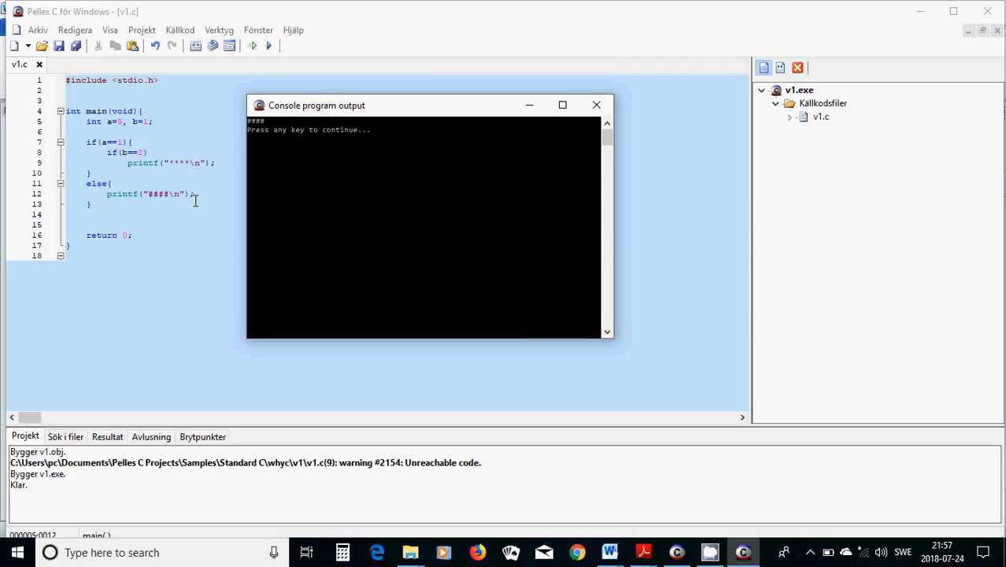